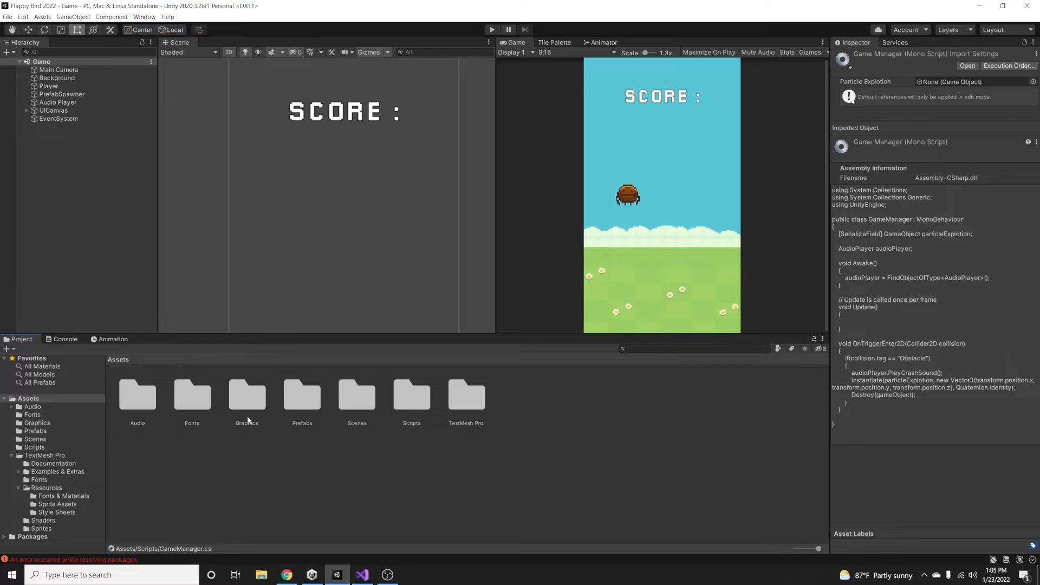
# - Create a new scene asset named MainMenu inside the Scenes folder
pyautogui.click(357, 397)
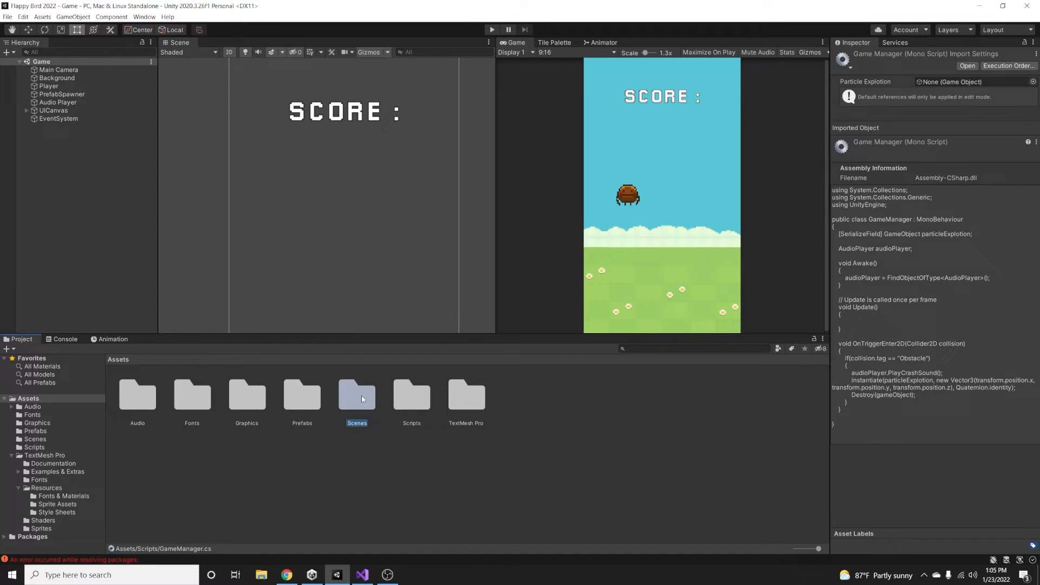
pyautogui.rightClick(362, 399)
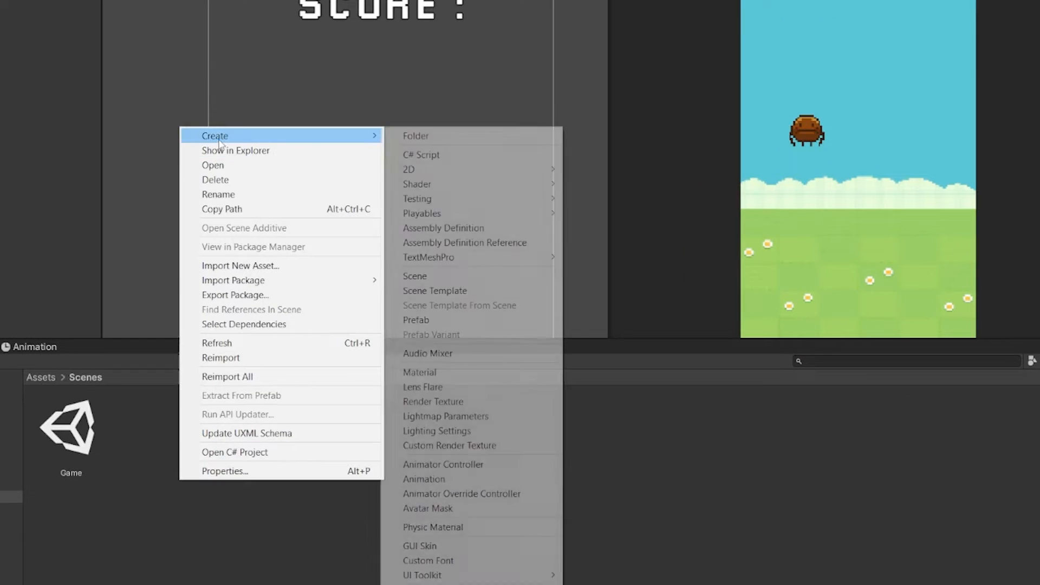
pyautogui.moveTo(442, 276)
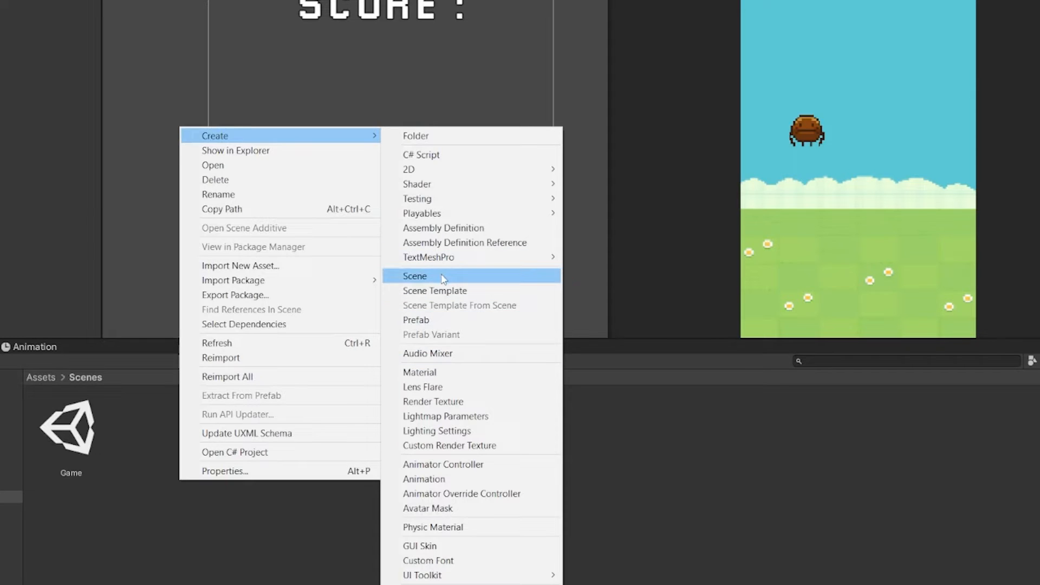
pyautogui.click(415, 276)
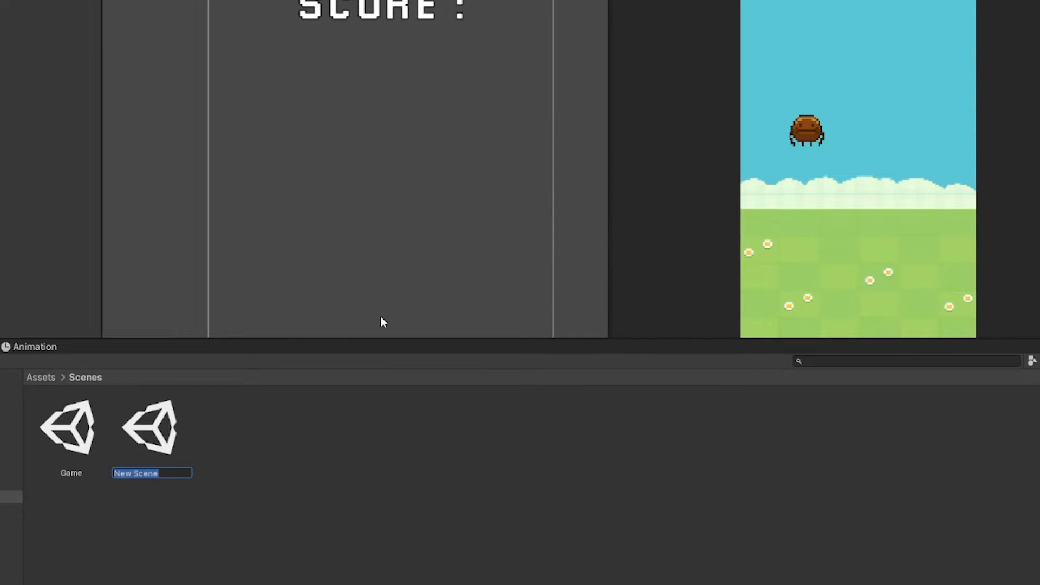
pyautogui.write('MainMenu')
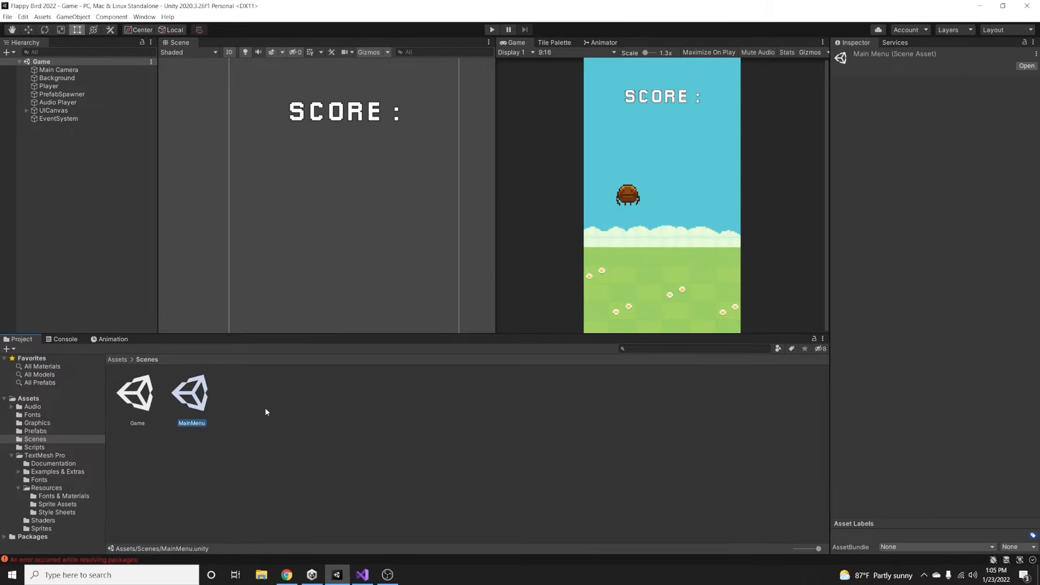
pyautogui.moveTo(191, 396)
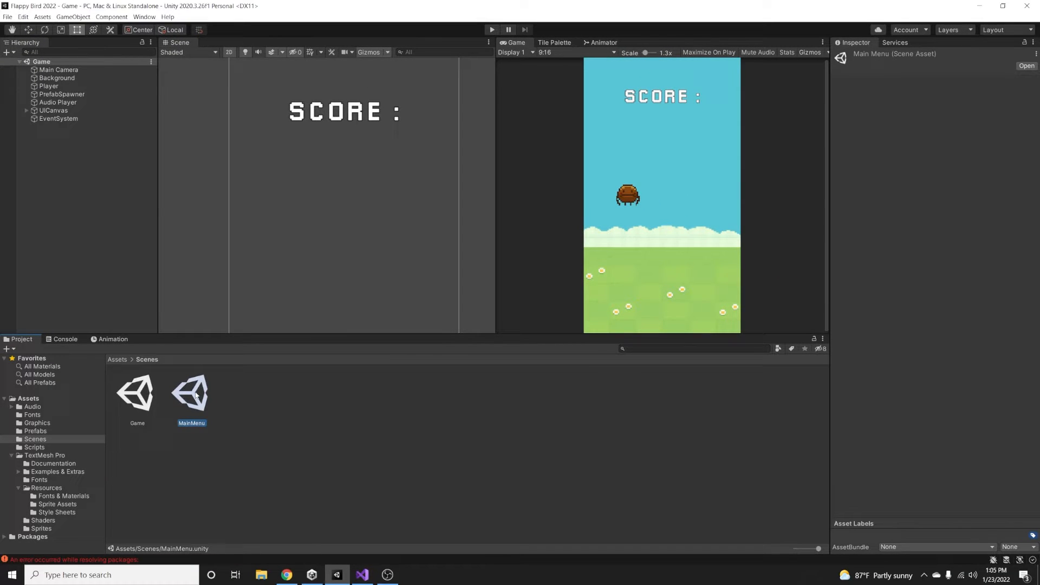
# - Copy the Background object from the Game scene and paste it into MainMenu's hierarchy
pyautogui.doubleClick(191, 393)
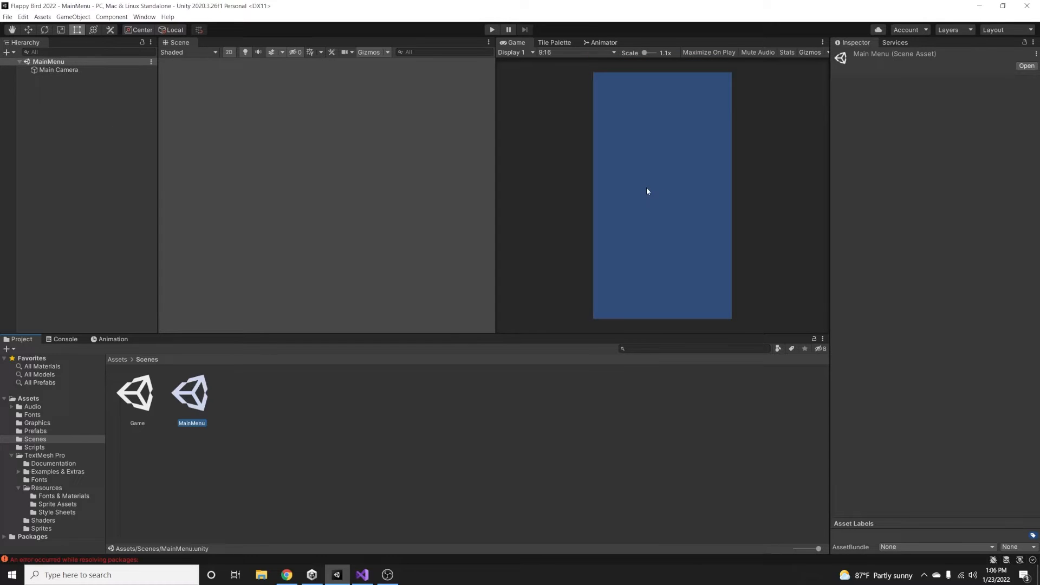
pyautogui.doubleClick(136, 392)
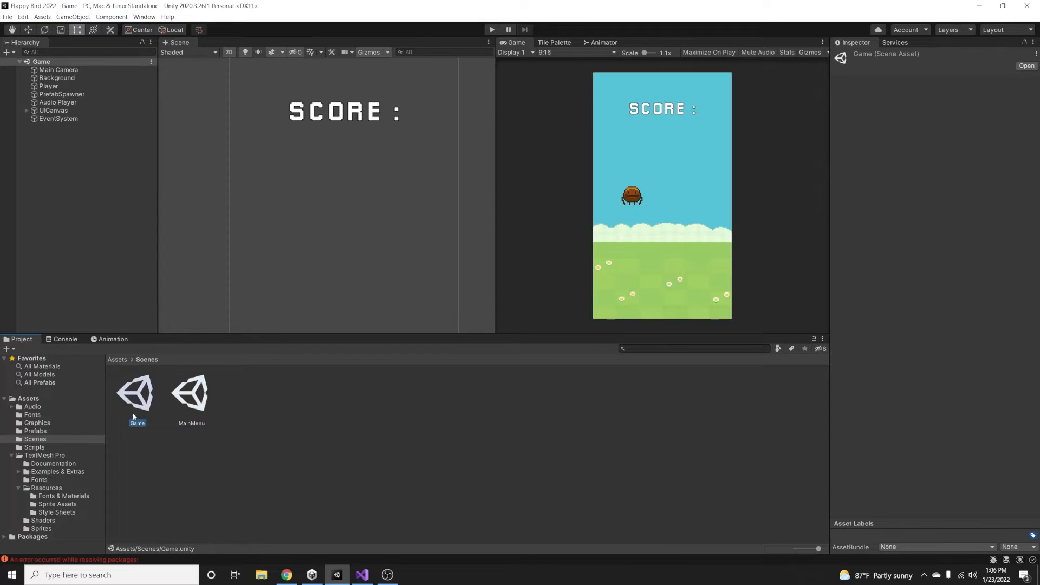
pyautogui.click(58, 78)
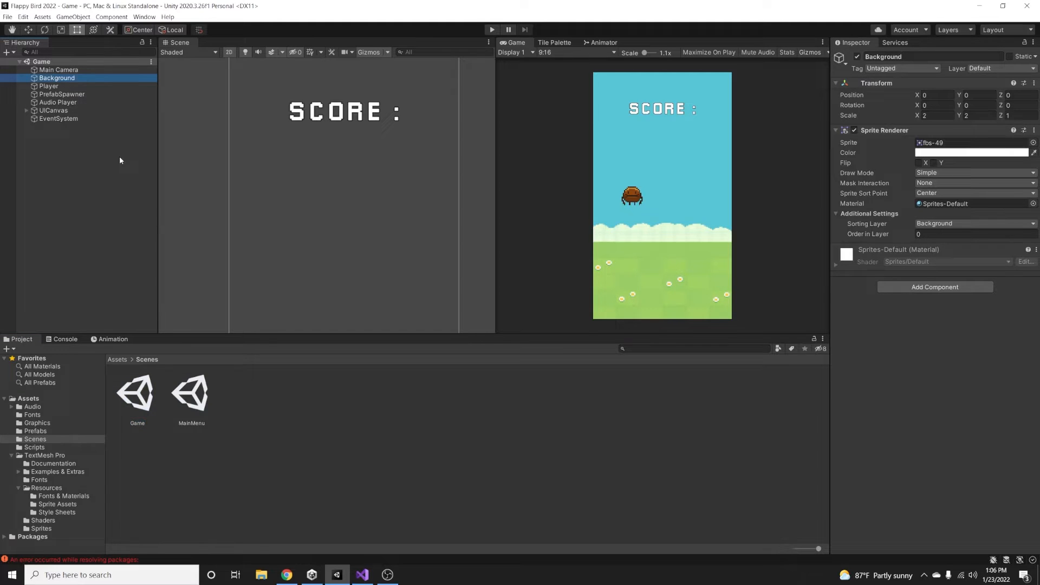
pyautogui.moveTo(183, 254)
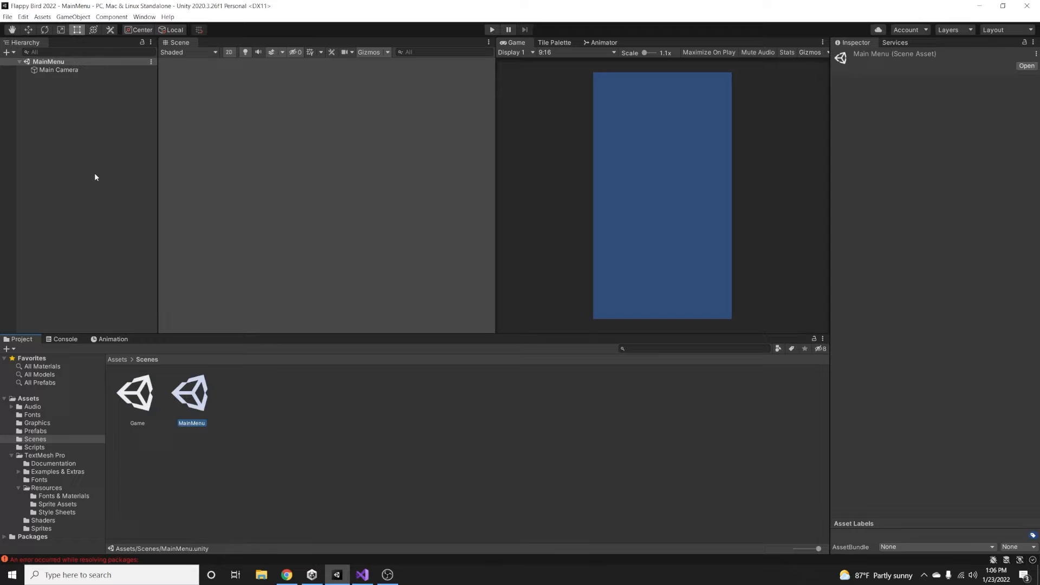
pyautogui.rightClick(96, 176)
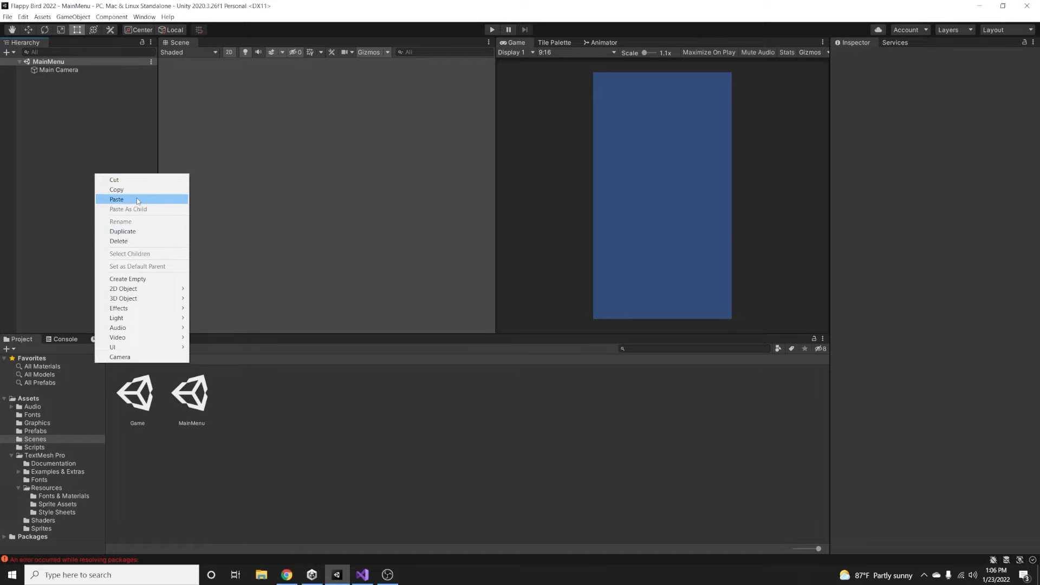
pyautogui.click(116, 199)
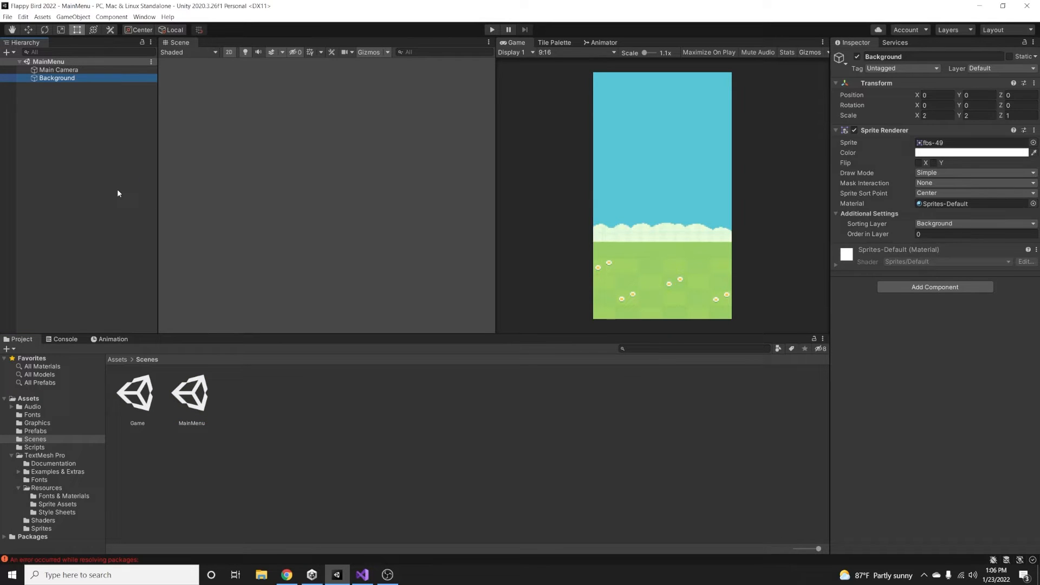
# - Add MainMenu to the Build Settings scene list and move it above Game as scene 0
pyautogui.click(7, 16)
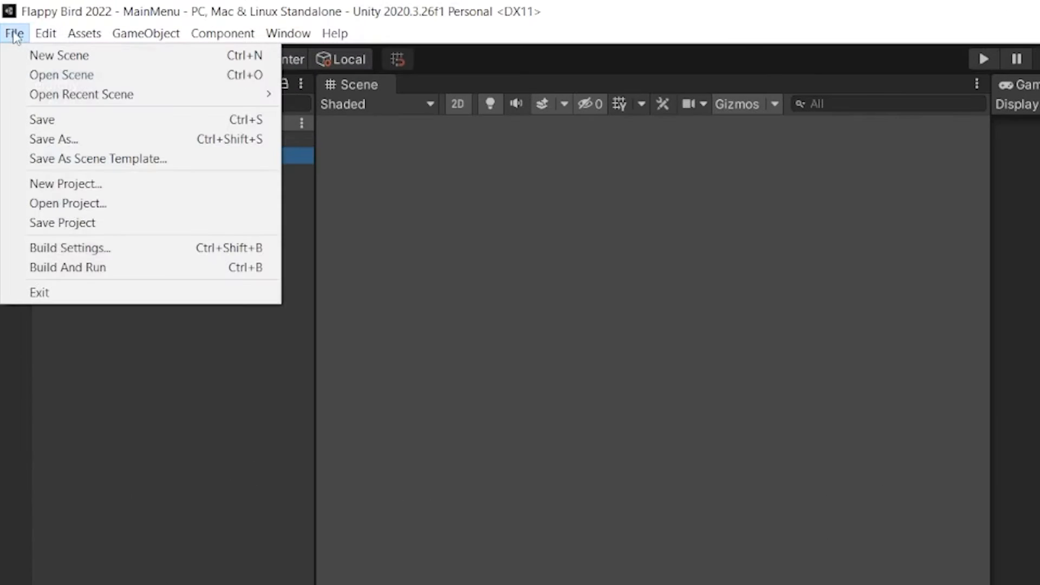
pyautogui.moveTo(132, 254)
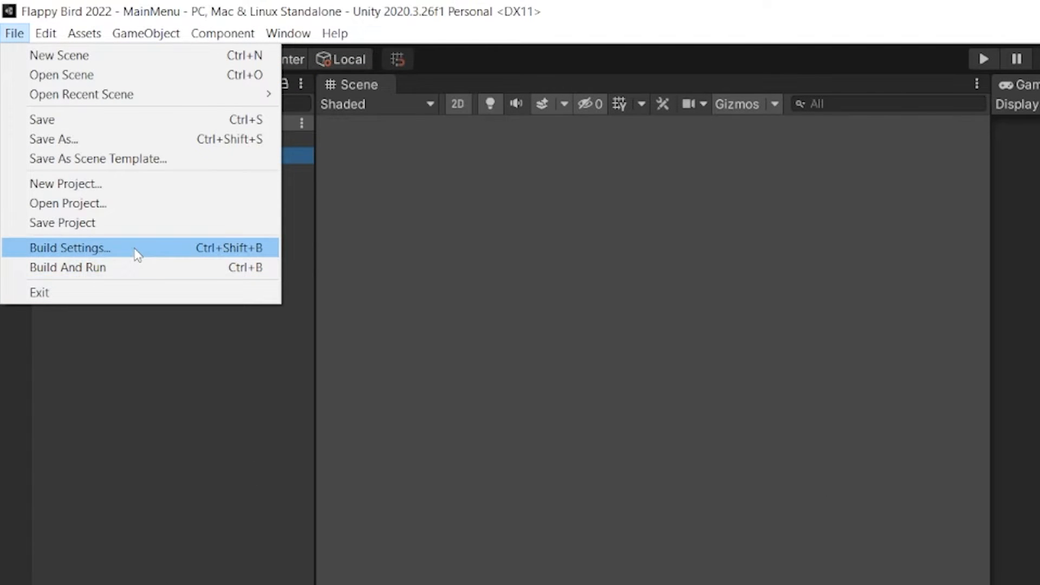
pyautogui.click(69, 248)
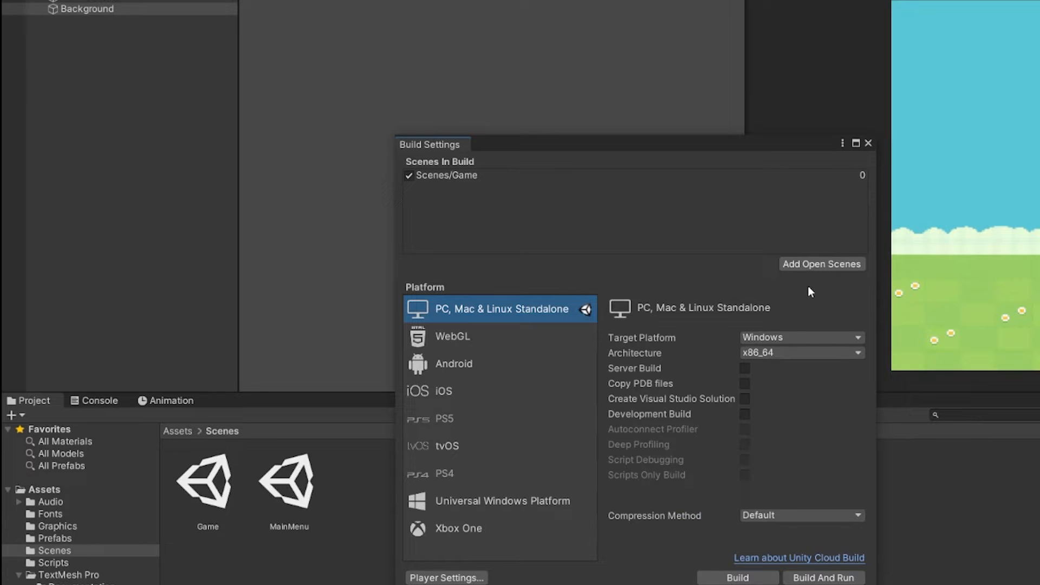
pyautogui.moveTo(819, 272)
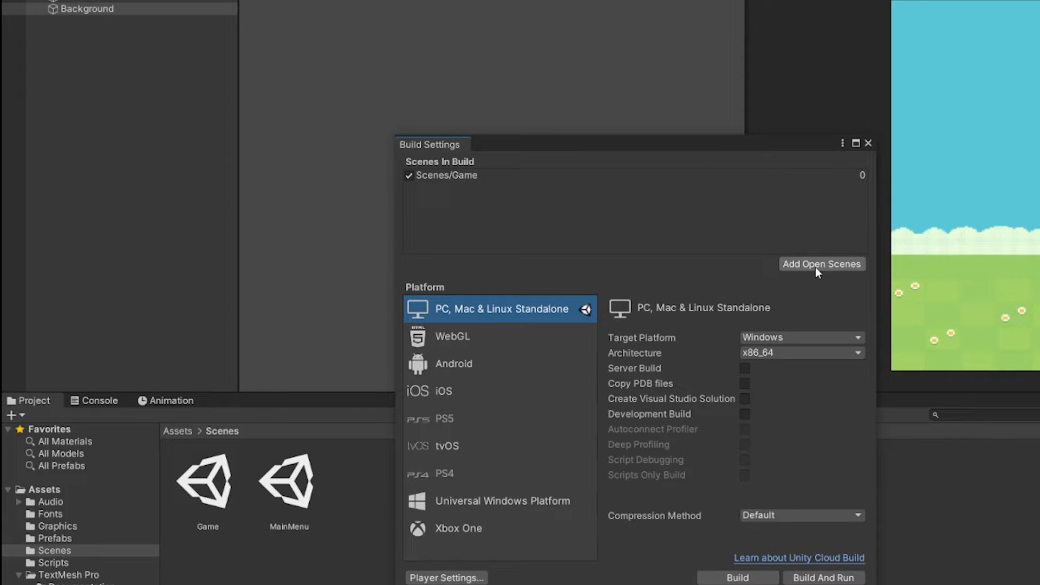
pyautogui.click(821, 265)
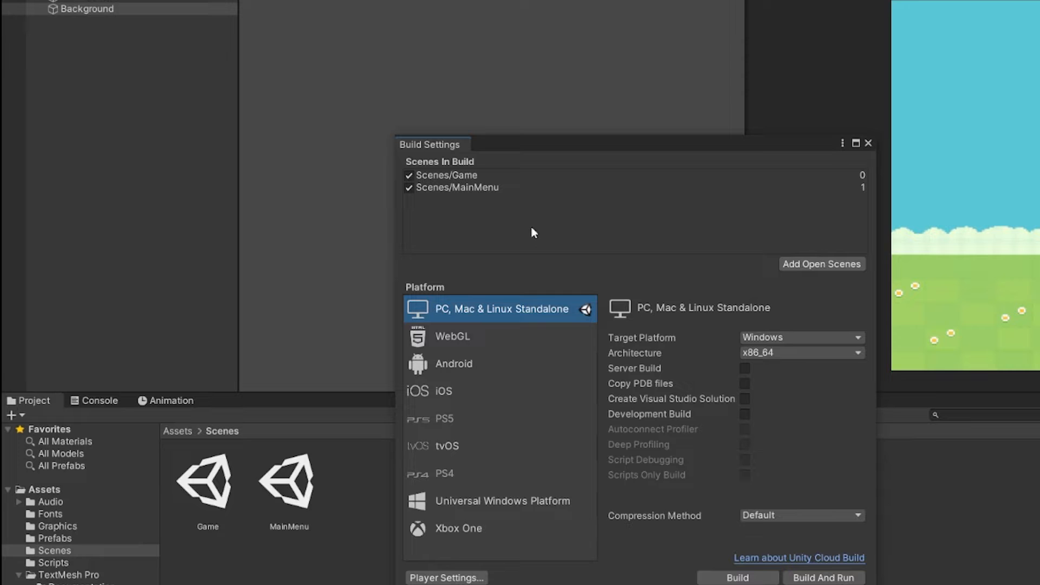
pyautogui.moveTo(450, 209)
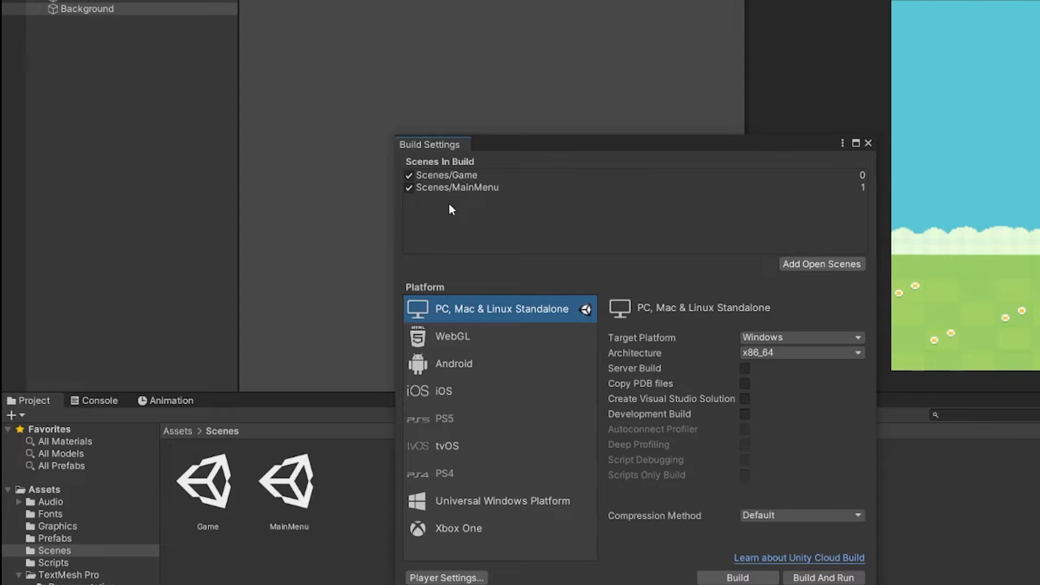
pyautogui.moveTo(459, 196)
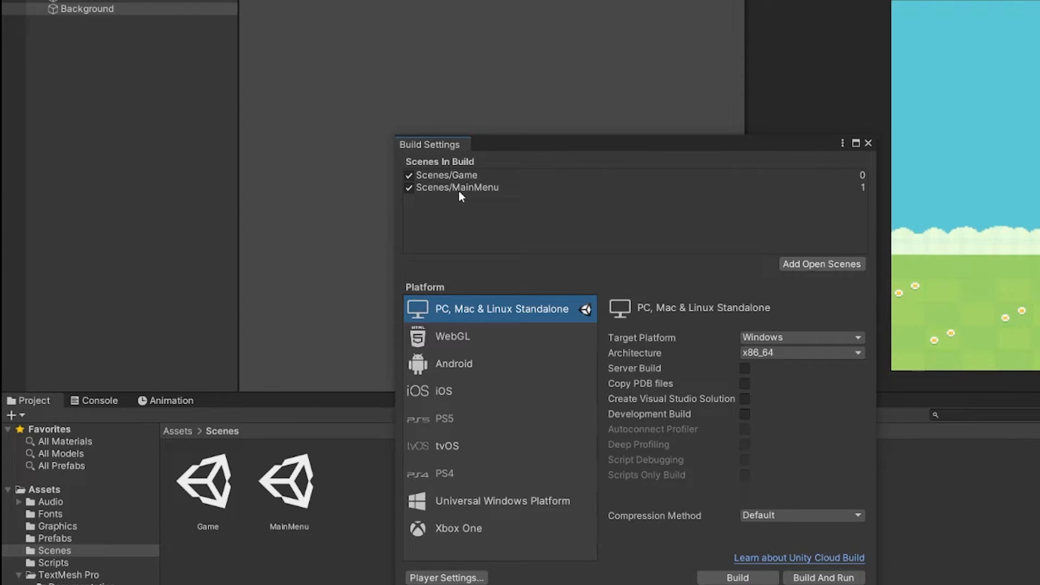
pyautogui.click(458, 187)
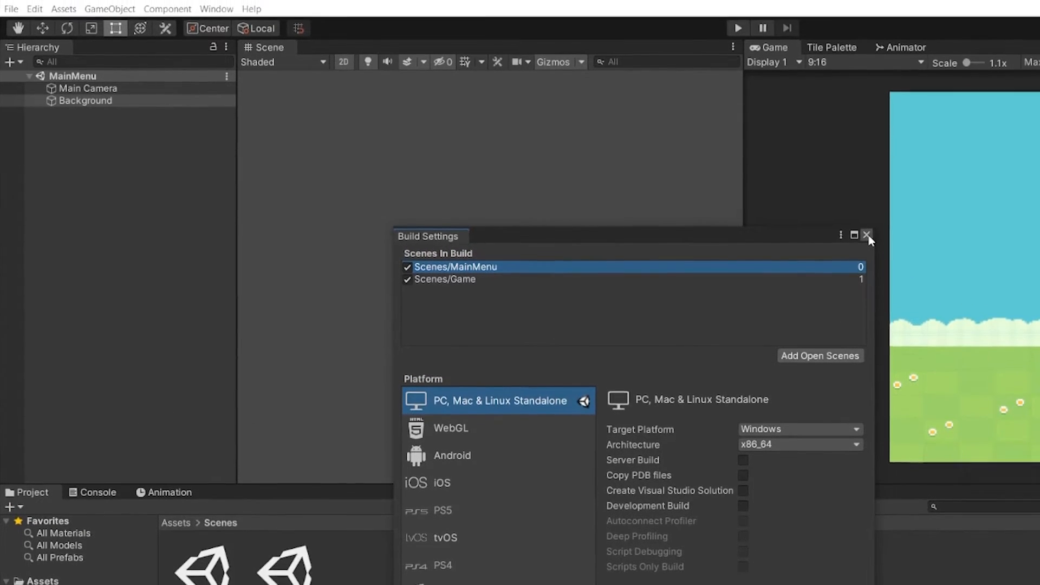
# - Add a TextMeshPro button under UICanvas named btnPlay with its label text removed
pyautogui.click(867, 236)
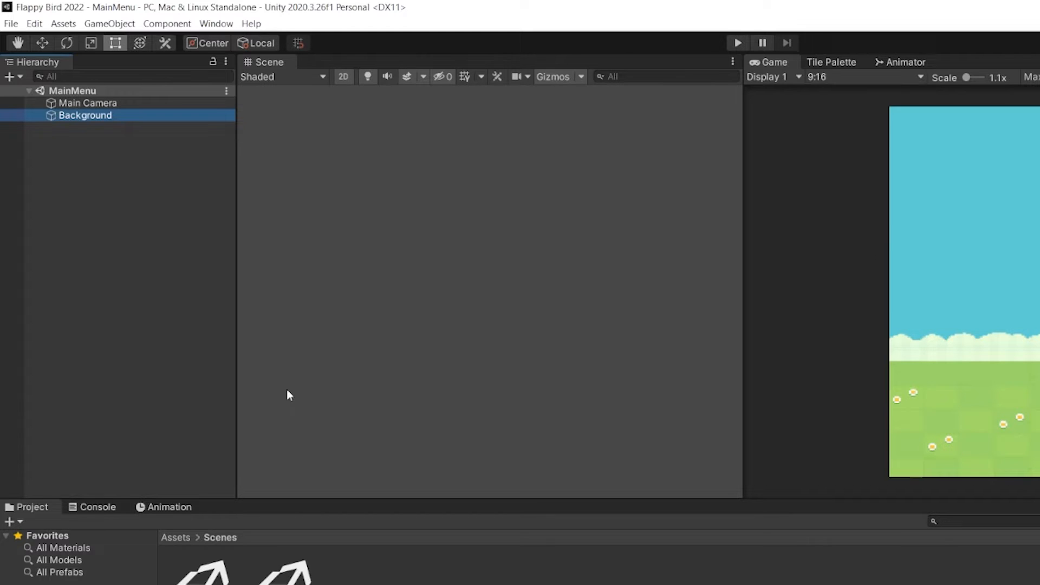
pyautogui.moveTo(95, 175)
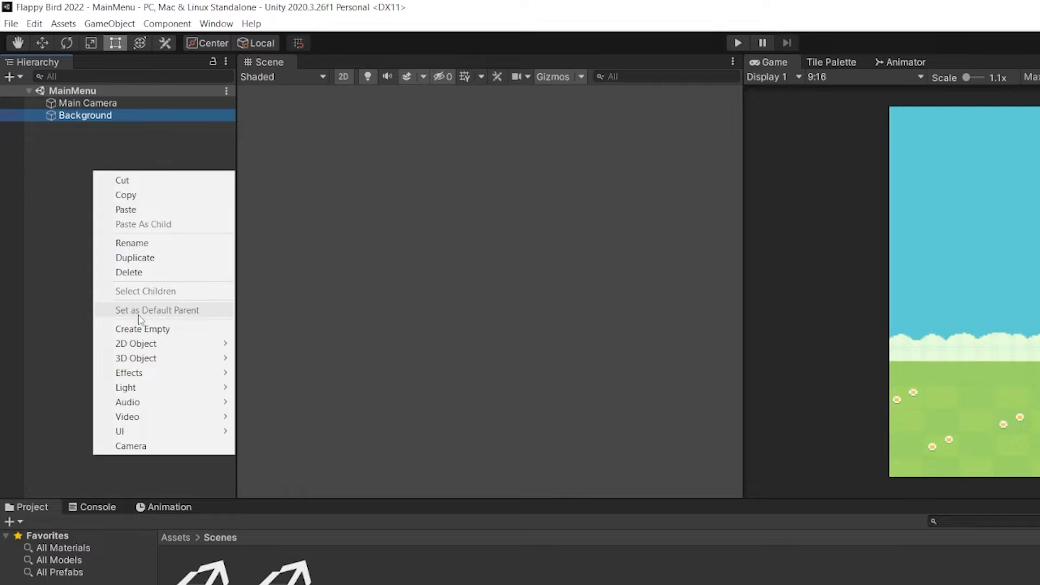
pyautogui.moveTo(120, 431)
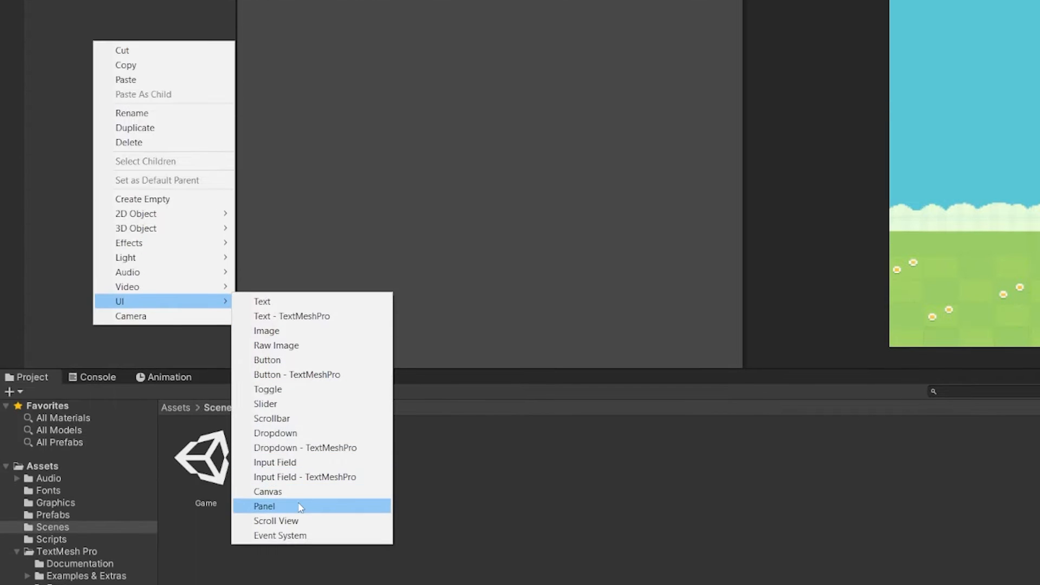
pyautogui.moveTo(299, 492)
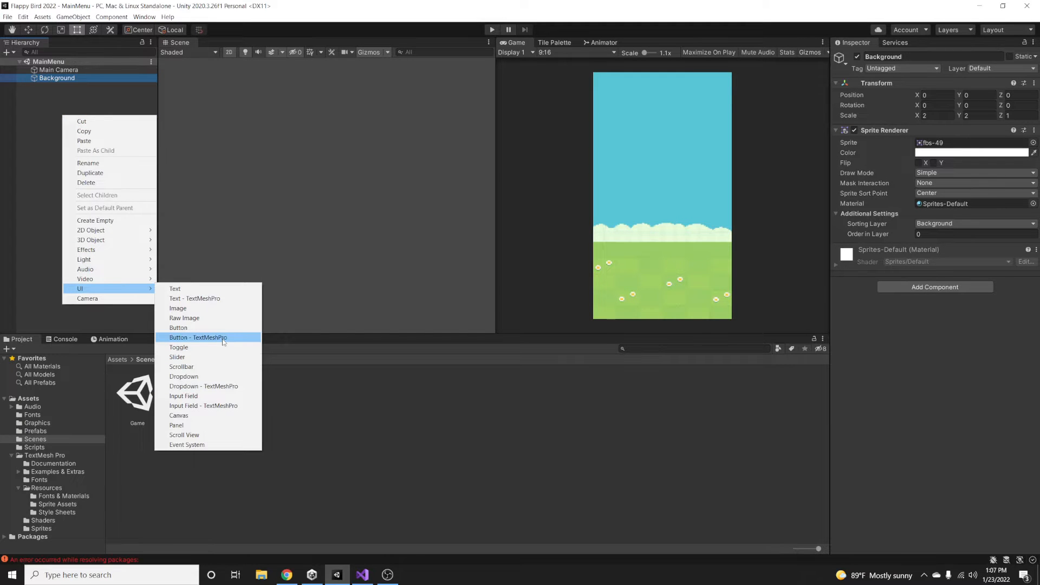
pyautogui.click(179, 327)
pyautogui.write('btnPlay')
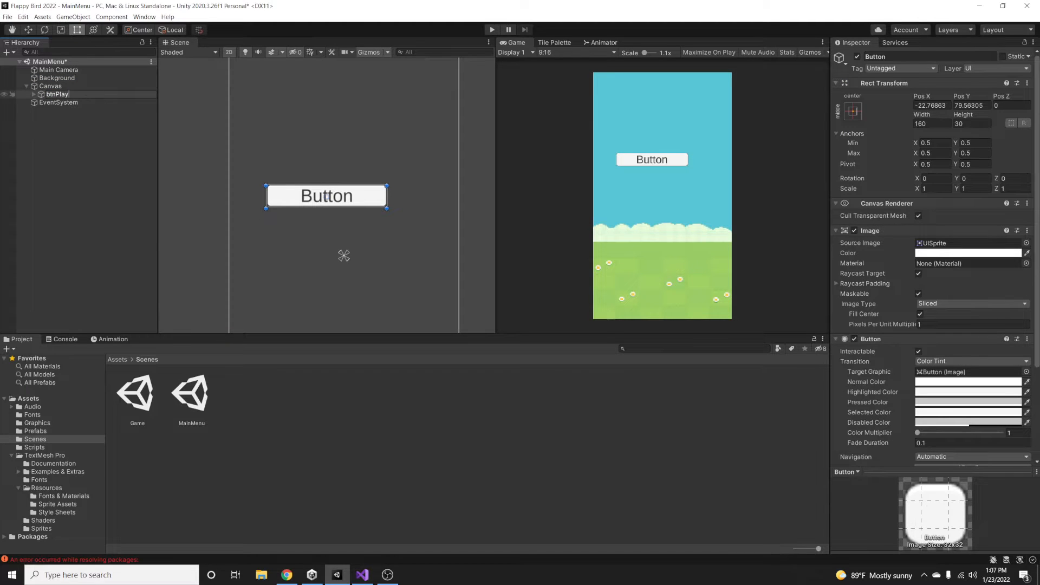
pyautogui.click(50, 86)
pyautogui.write('UI')
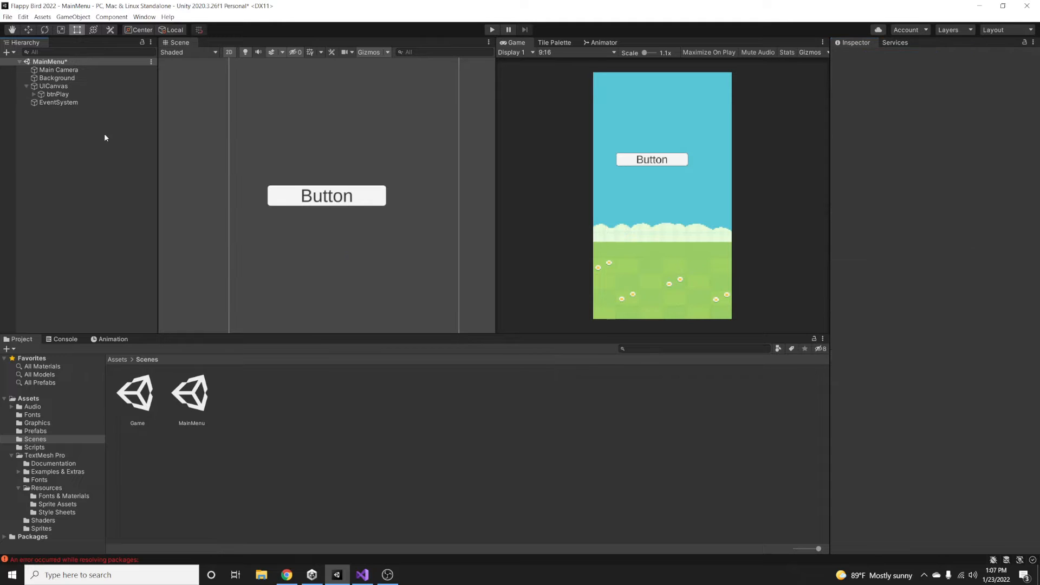
pyautogui.click(58, 93)
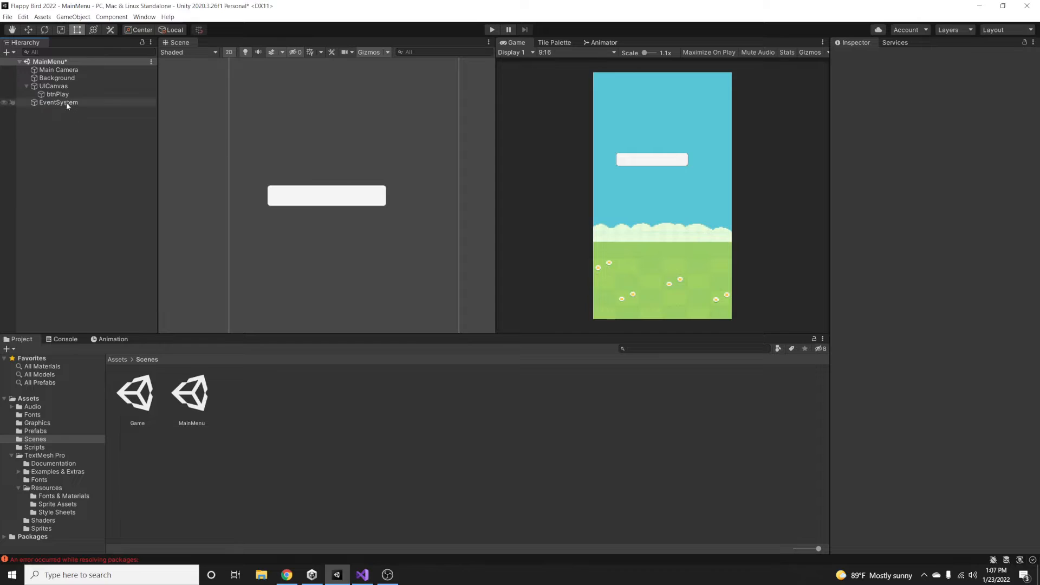
pyautogui.click(57, 93)
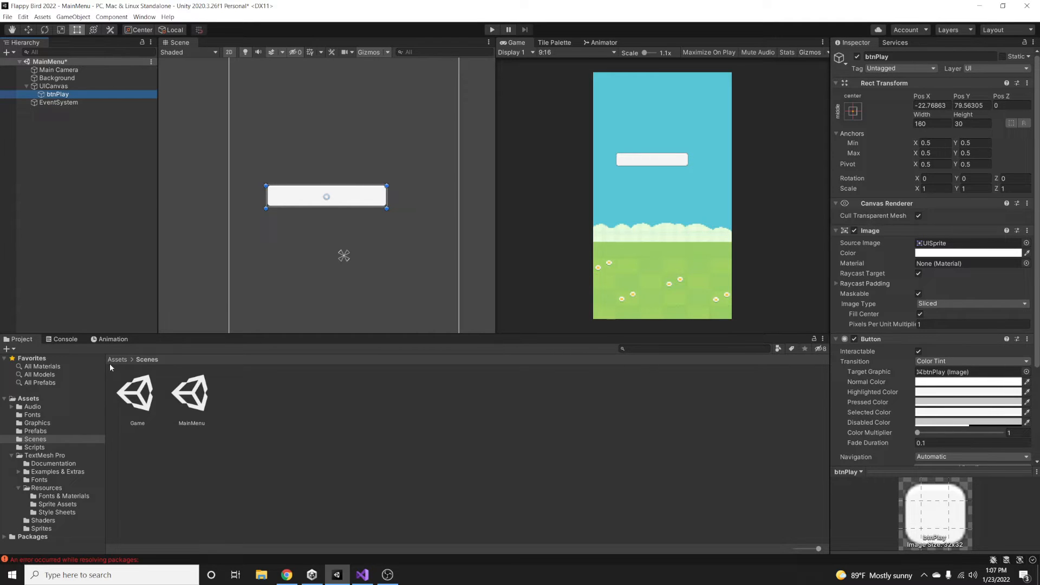
# - Assign the fbs-13 play-arrow sprite as btnPlay's source image and set it to native size
pyautogui.click(37, 423)
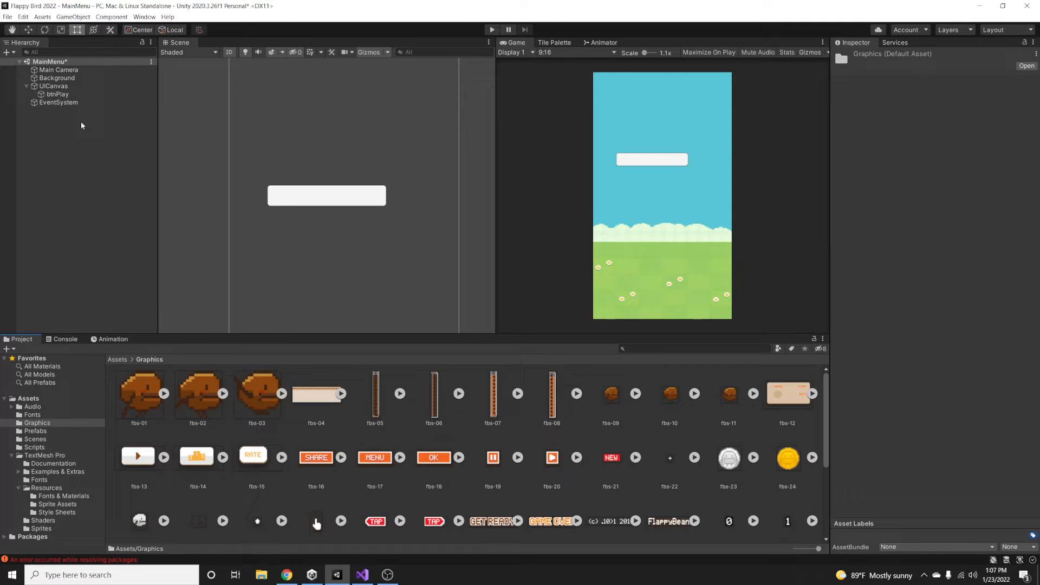
pyautogui.click(57, 94)
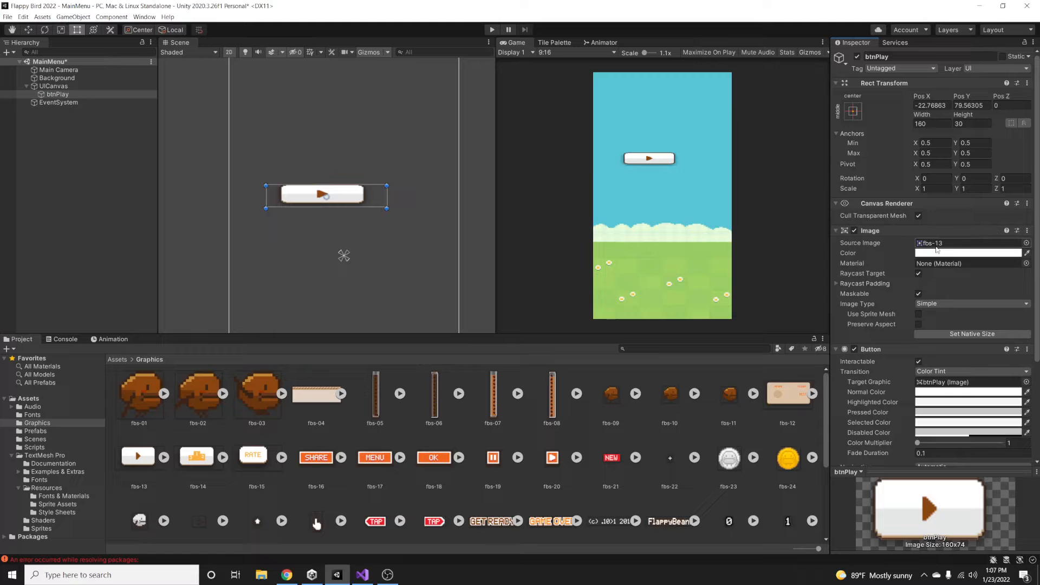
pyautogui.moveTo(679, 162)
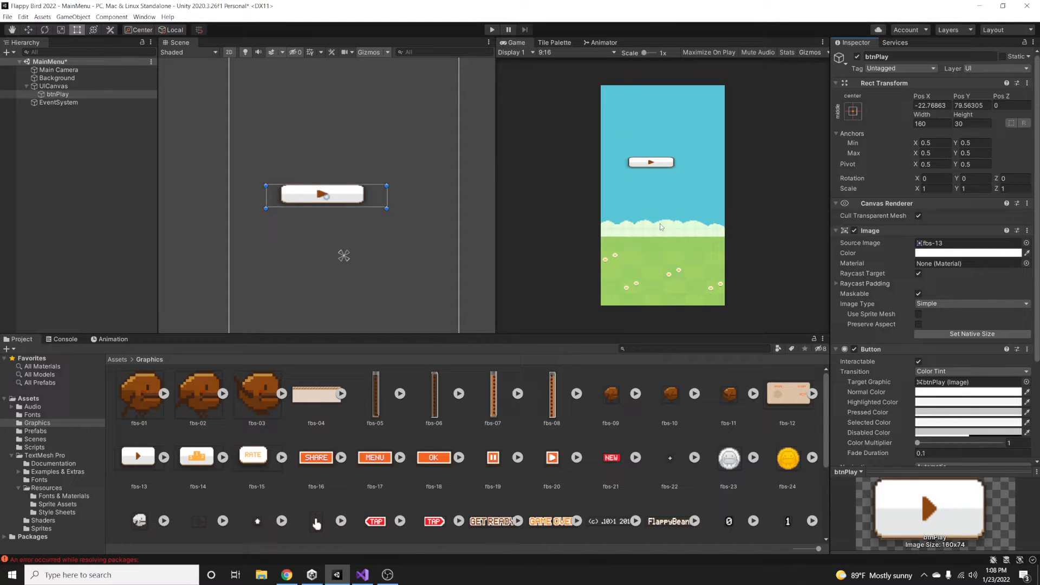
pyautogui.moveTo(651, 128)
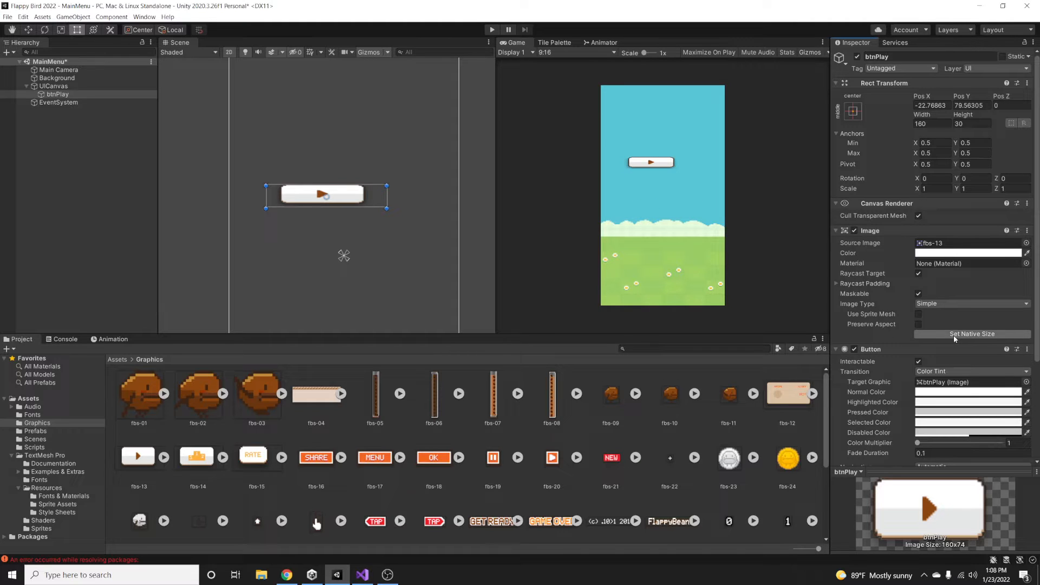
pyautogui.click(971, 334)
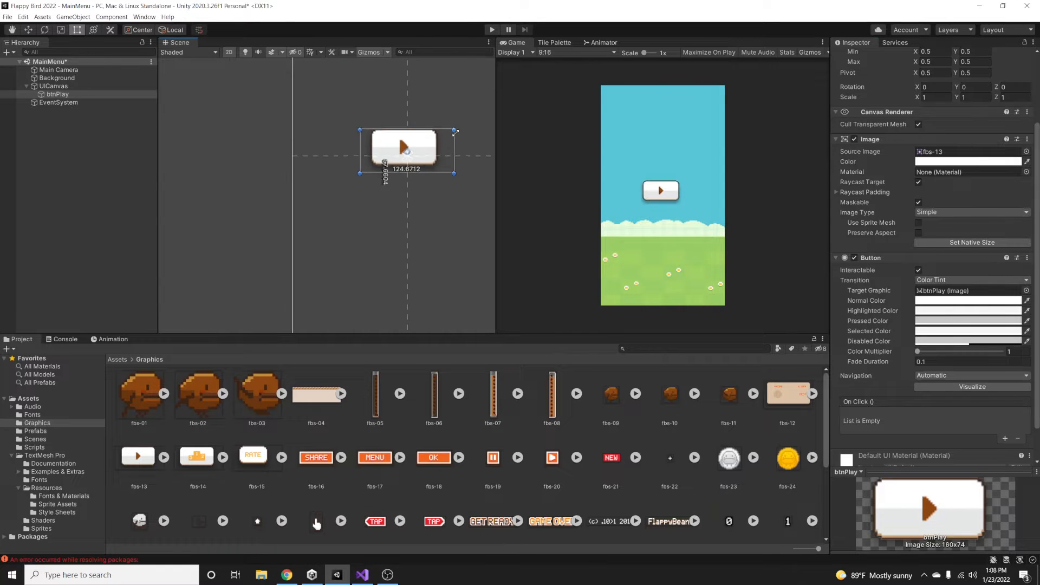
# - Add a TextMeshPro text txtHeading reading 'Flappy Bird' in the Pixellari SDF font above the button
pyautogui.rightClick(53, 86)
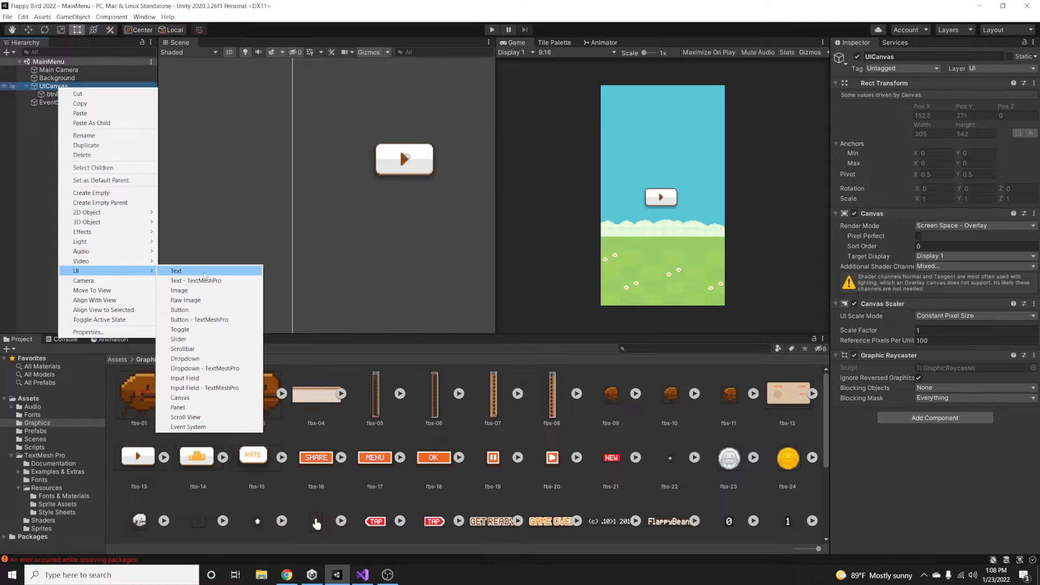
pyautogui.click(199, 280)
pyautogui.write('txtH')
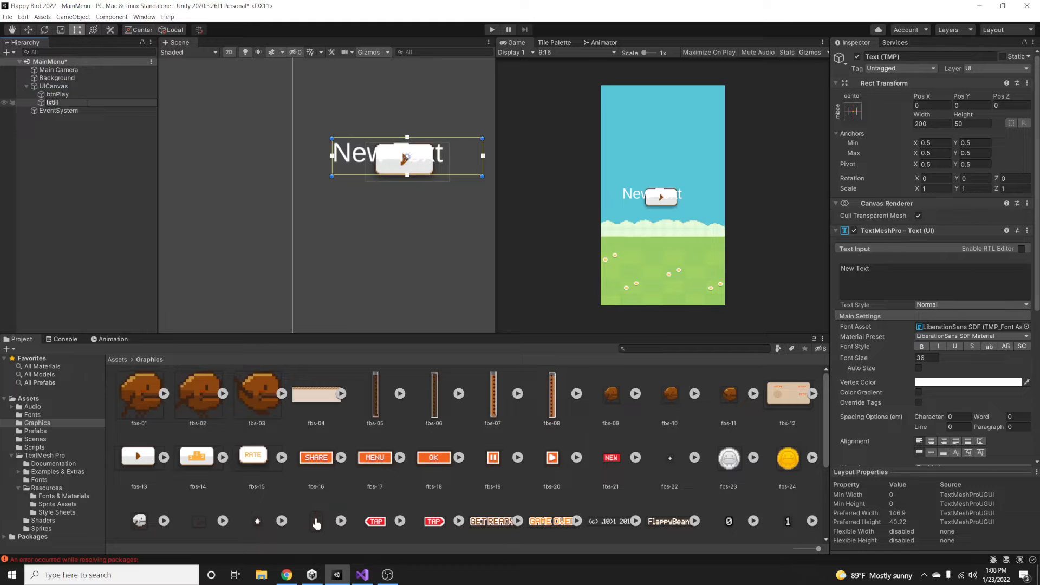
pyautogui.doubleClick(52, 102)
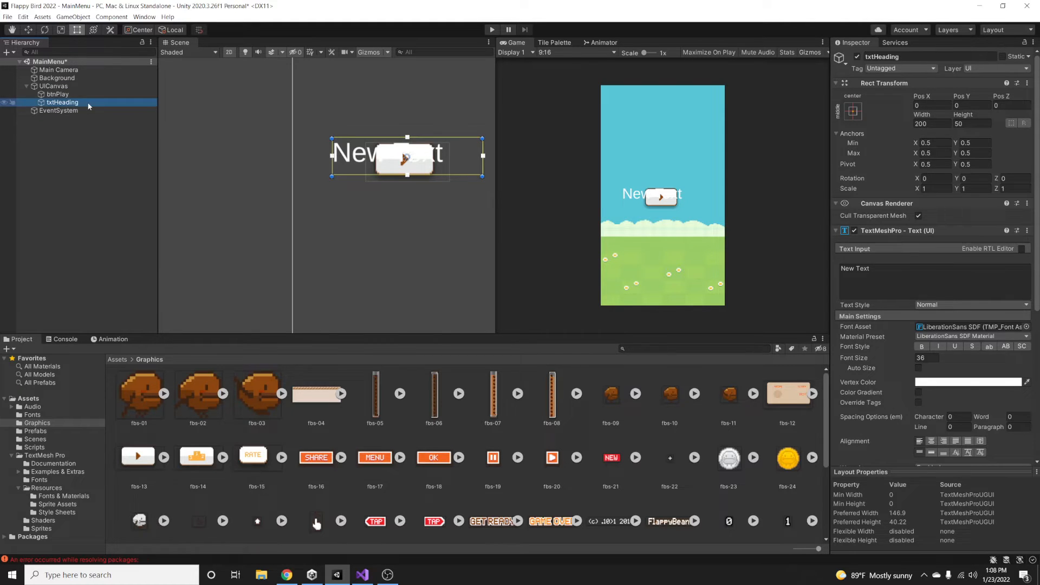
pyautogui.click(31, 415)
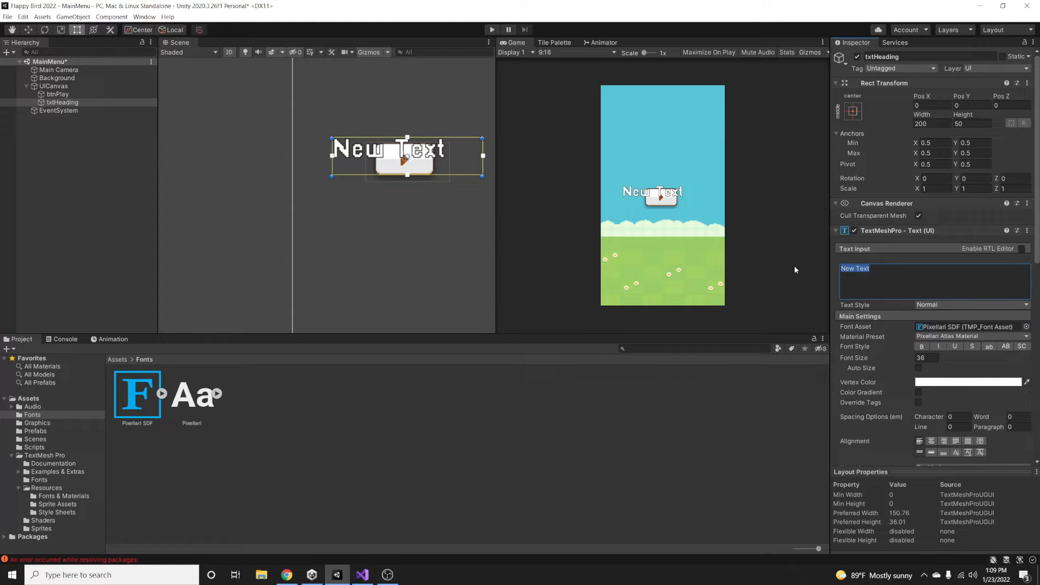
pyautogui.write('Flappy Bird')
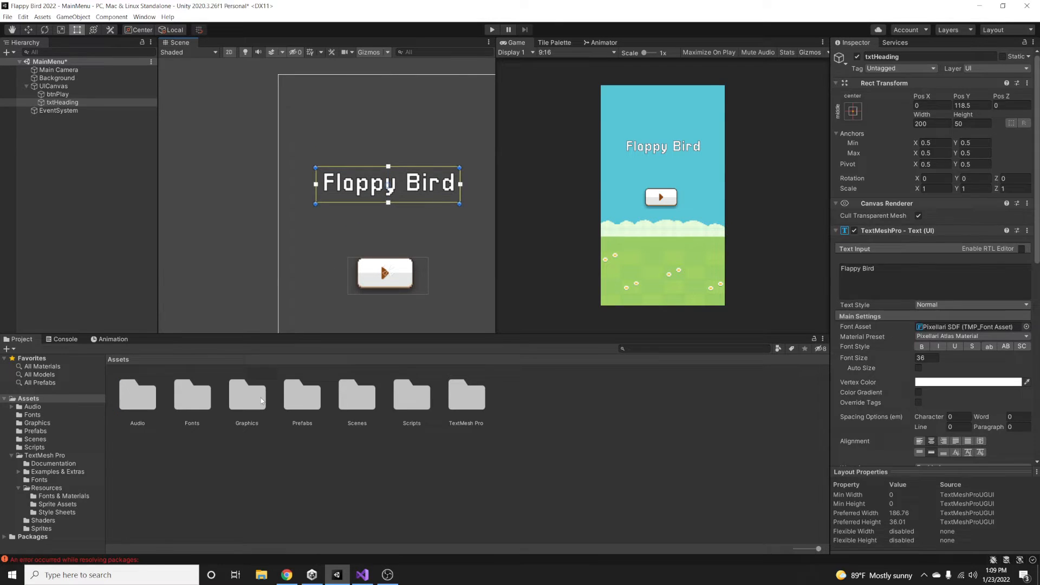
# - Place the fbs-02 bird sprite under Background on the Background sorting layer, scaled small
pyautogui.doubleClick(246, 392)
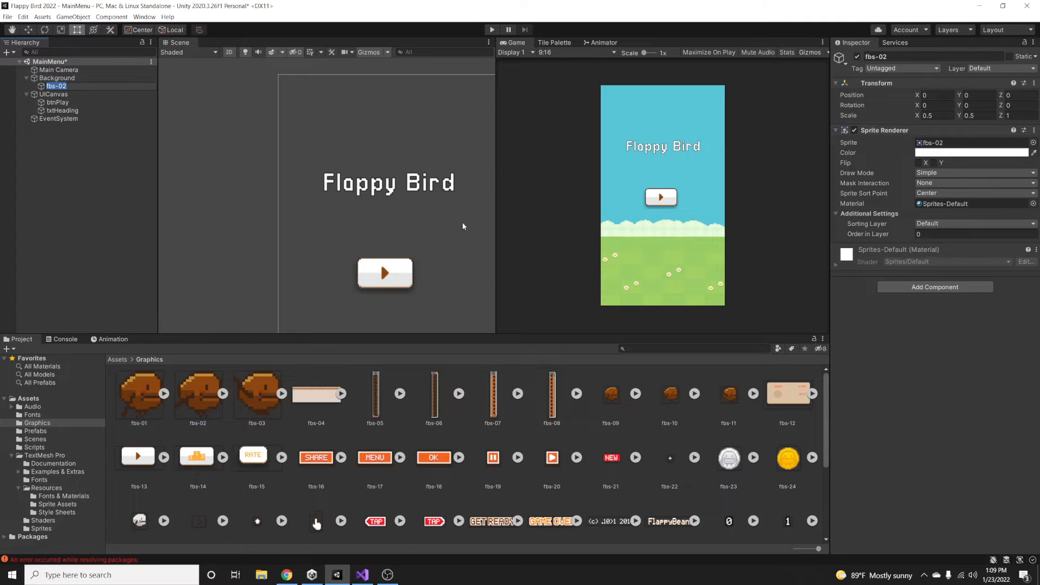
pyautogui.click(975, 223)
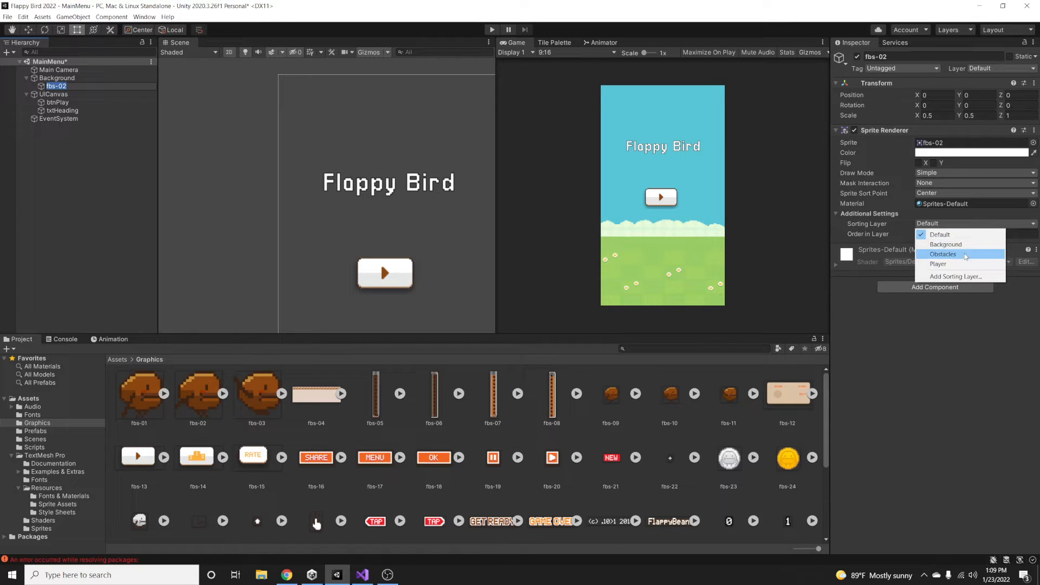
pyautogui.click(945, 244)
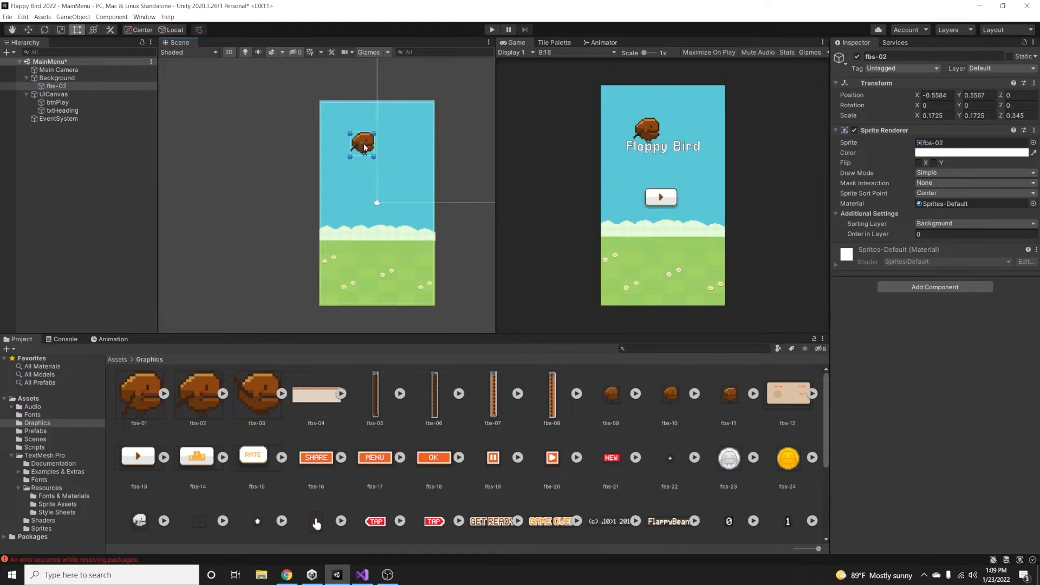
pyautogui.click(53, 93)
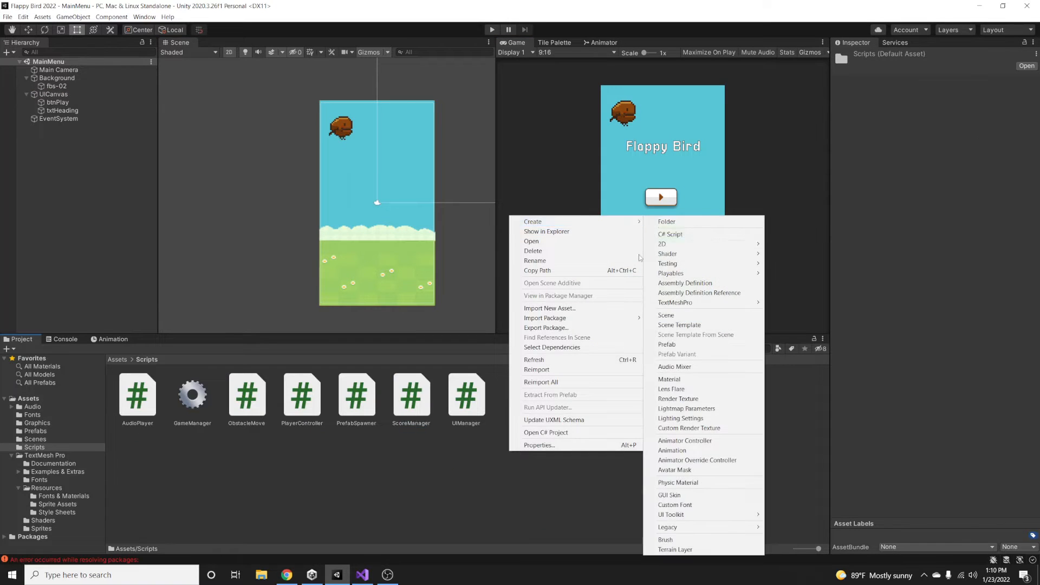
# - Create a MainMenuController C# script in the Scripts folder and open it in Visual Studio
pyautogui.click(670, 235)
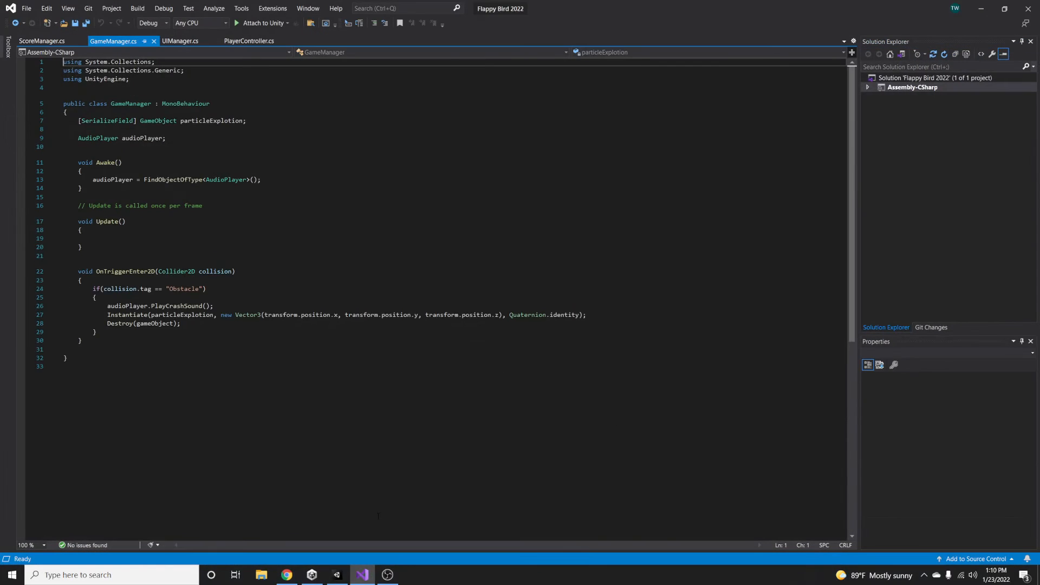
pyautogui.click(336, 574)
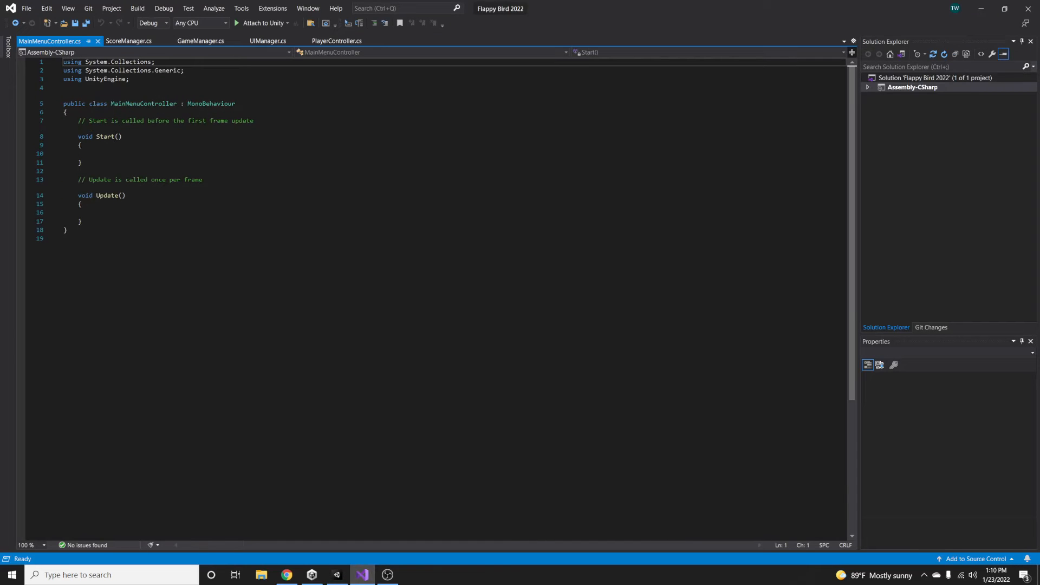
pyautogui.click(337, 575)
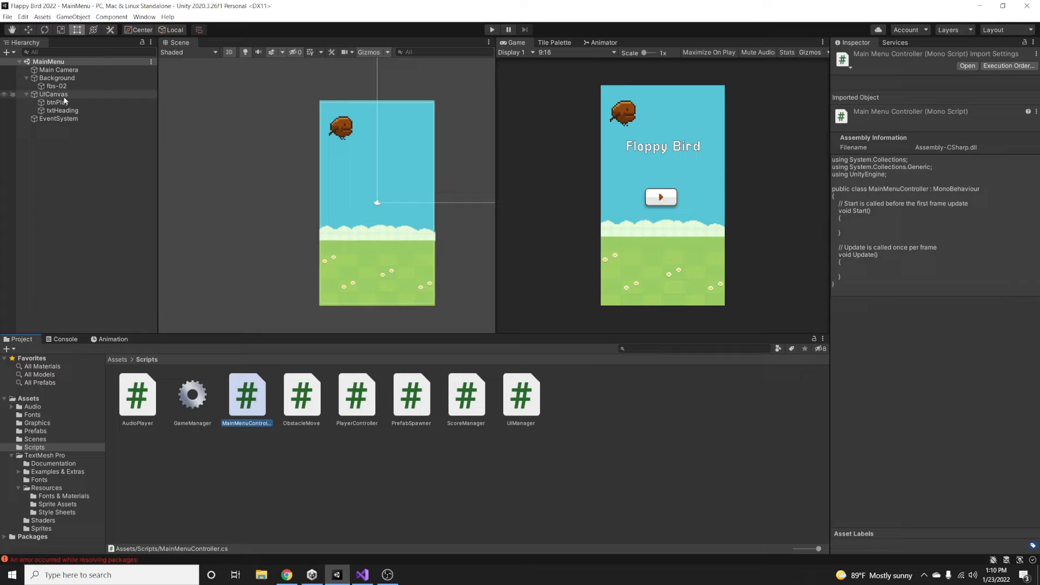
pyautogui.click(53, 94)
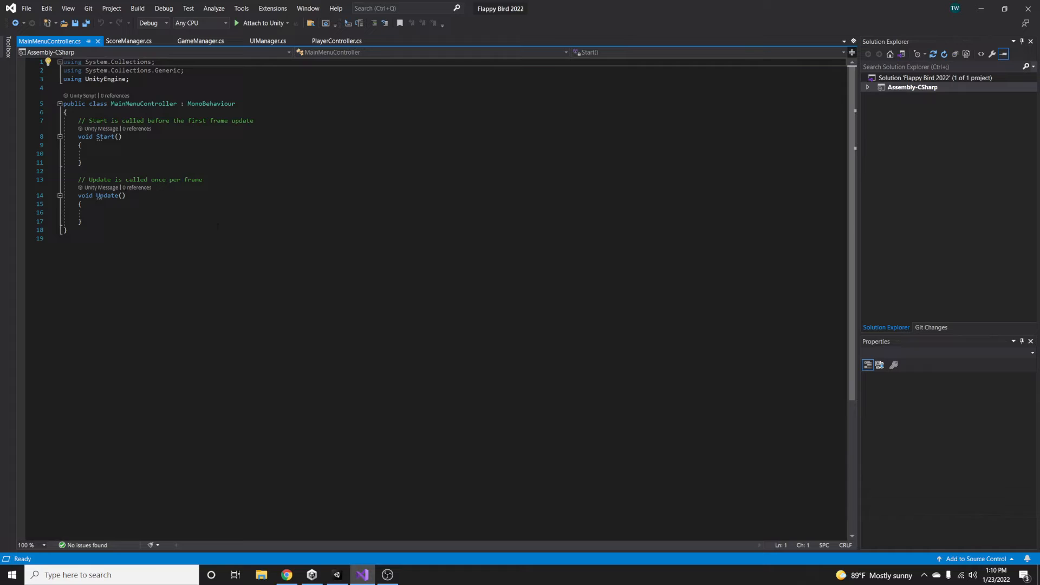
# - Add a 'using UnityEngine.SceneManagement;' statement below the existing usings
pyautogui.click(93, 153)
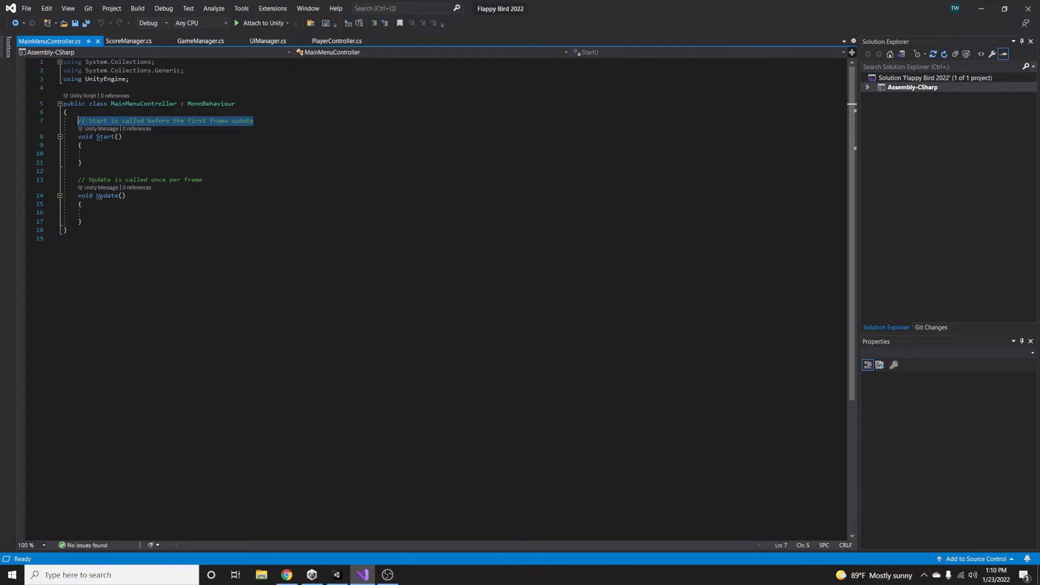
pyautogui.write('using')
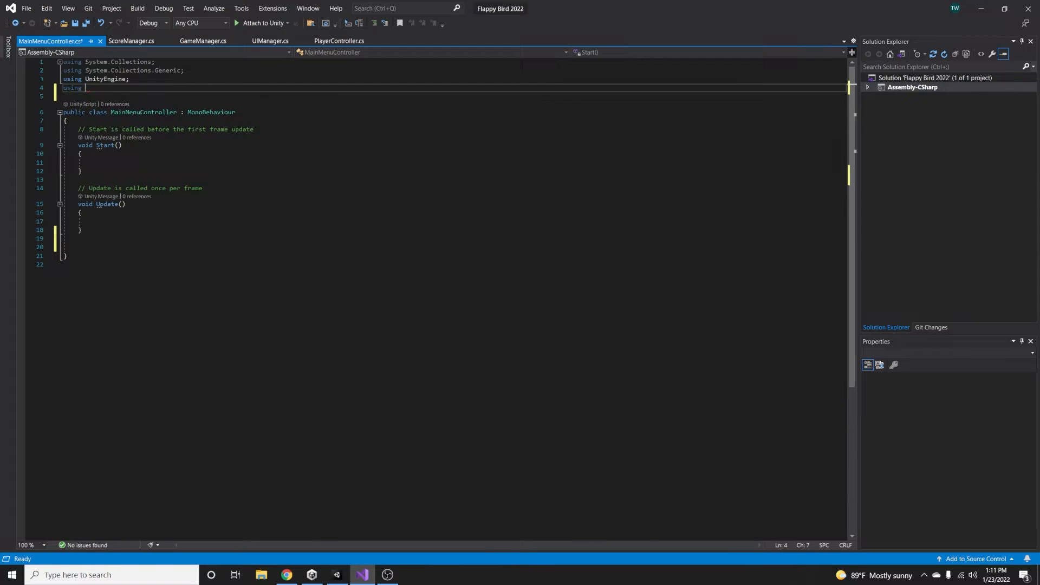
pyautogui.write('uni')
pyautogui.click(453, 247)
pyautogui.write('public')
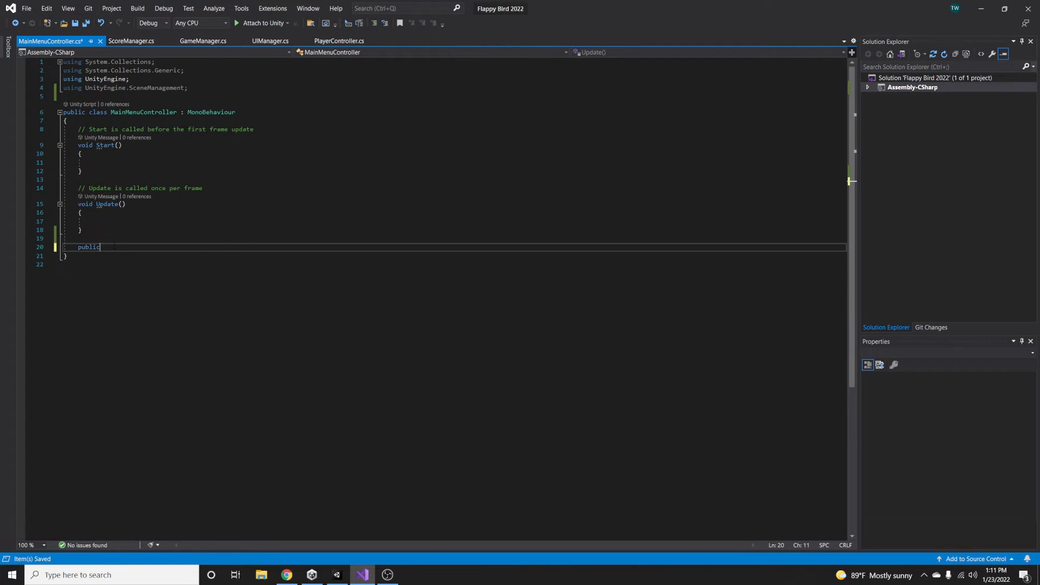
# - Write a public OnPlayButton() method calling SceneManager.LoadScene("Game") and return to Unity
pyautogui.write('void')
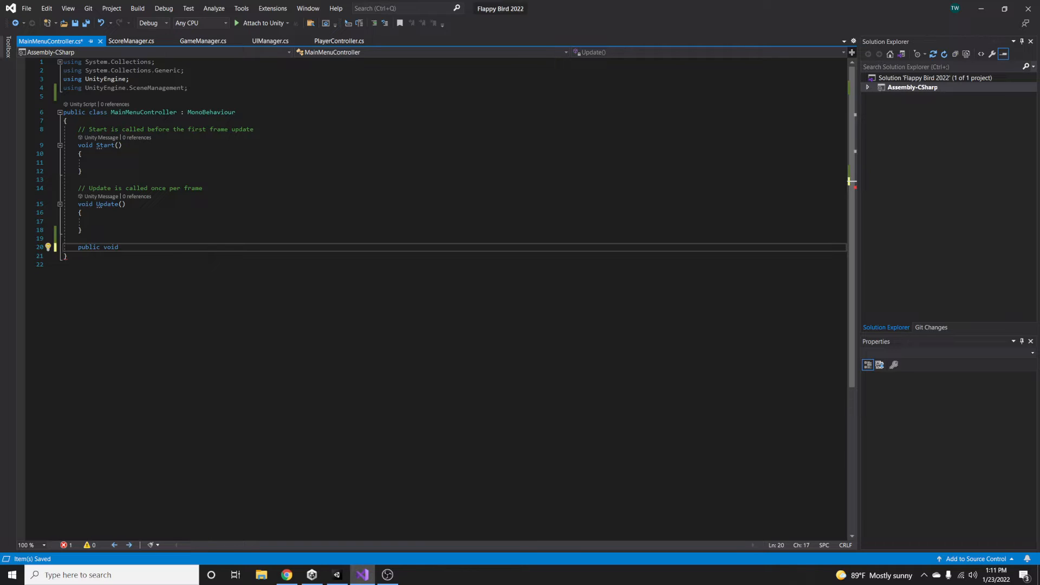
pyautogui.write('OnPlay')
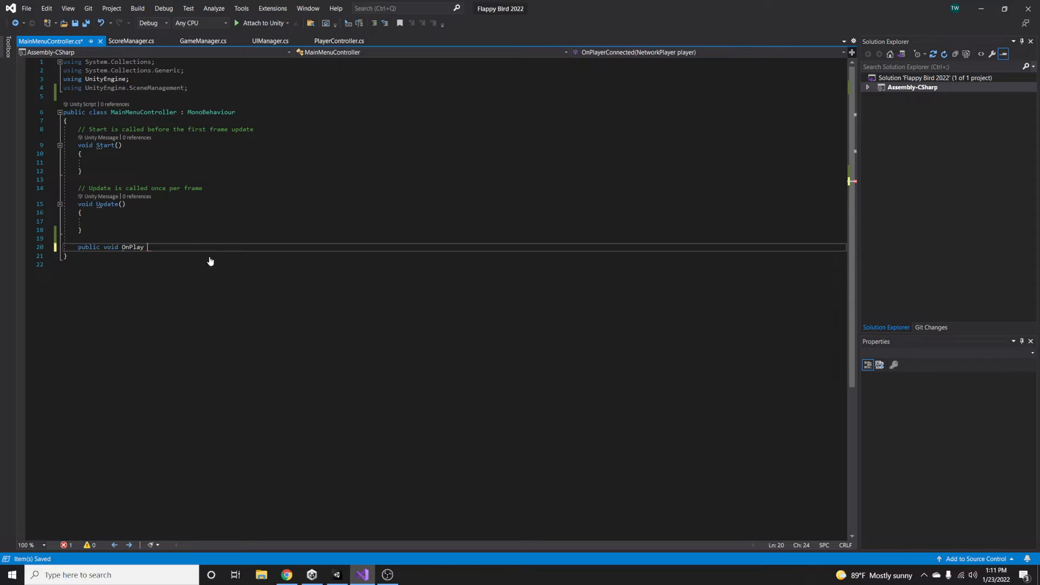
pyautogui.write('Button(')
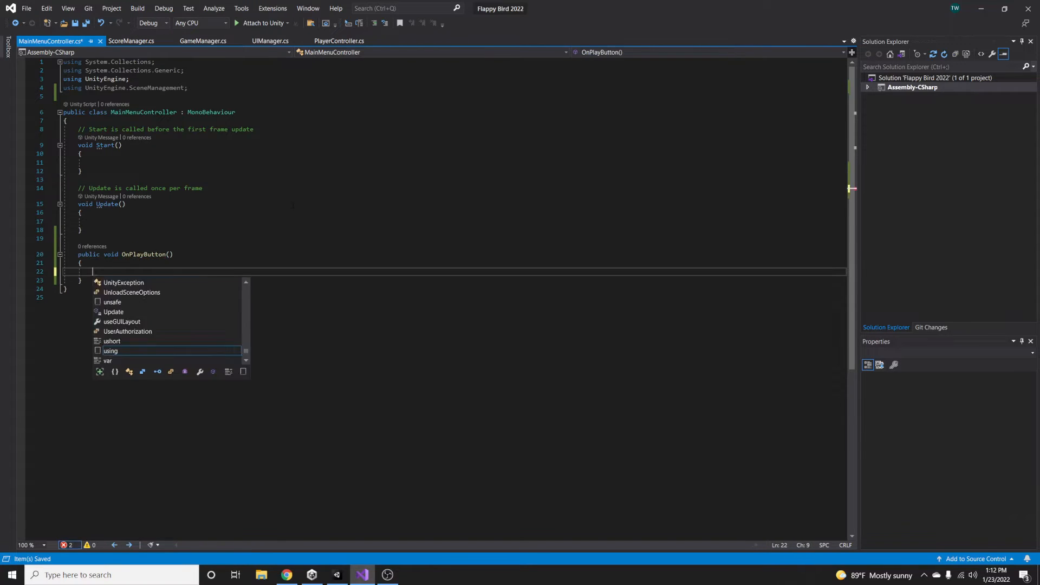
pyautogui.write('SceneManager')
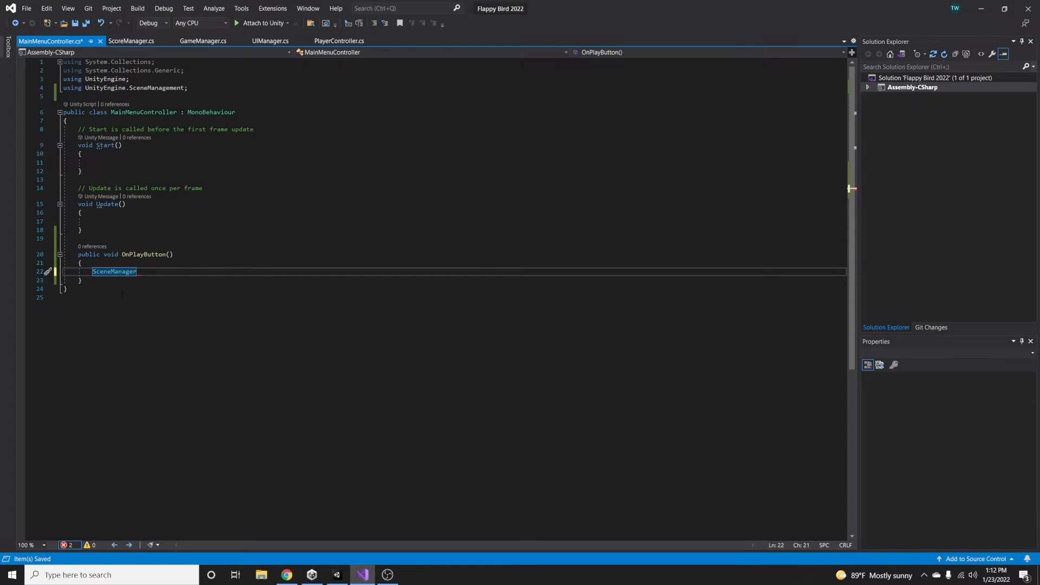
pyautogui.write('.LoadScene()')
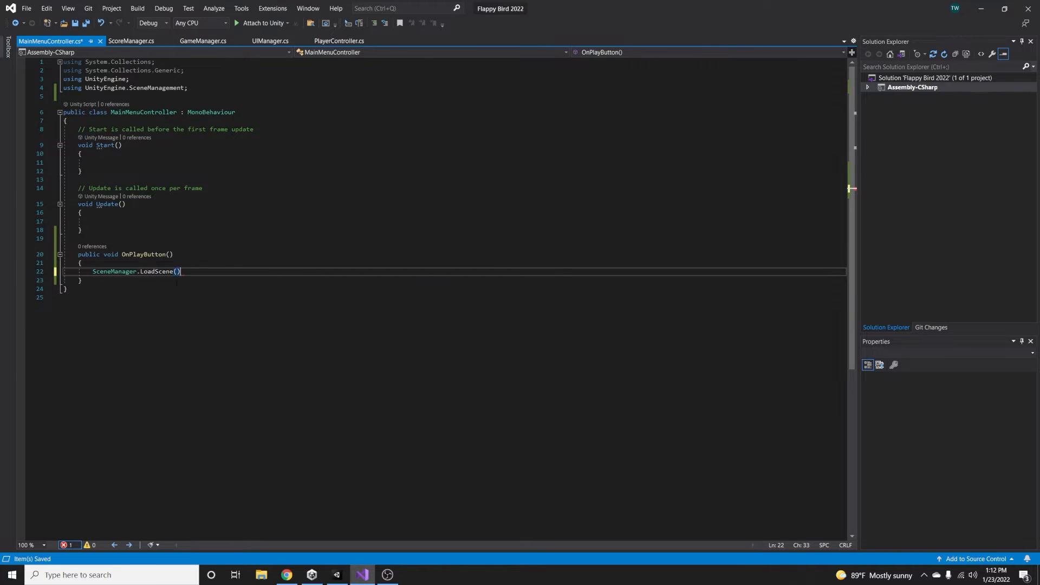
pyautogui.write('"";')
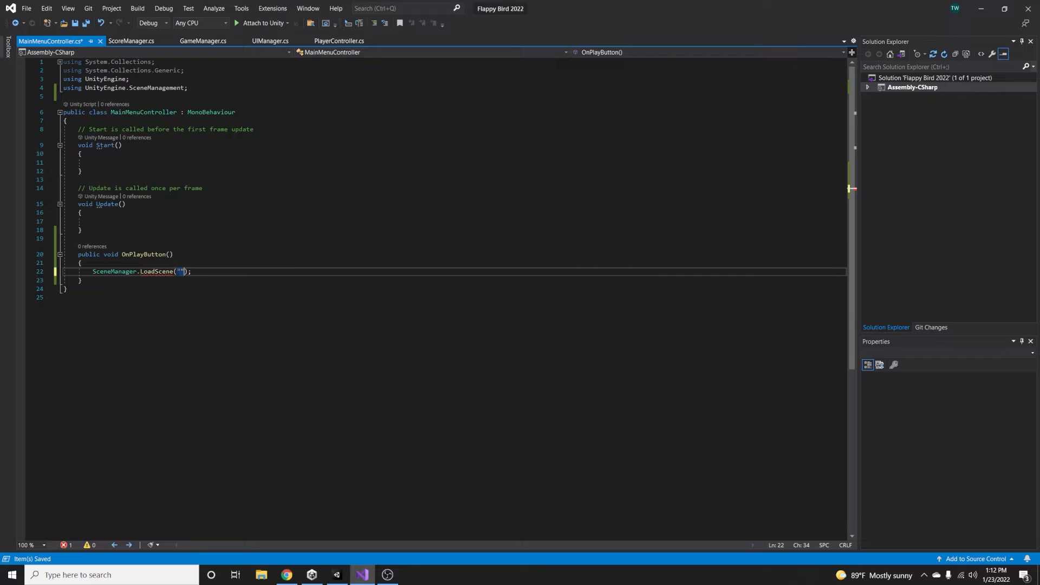
pyautogui.write('Game')
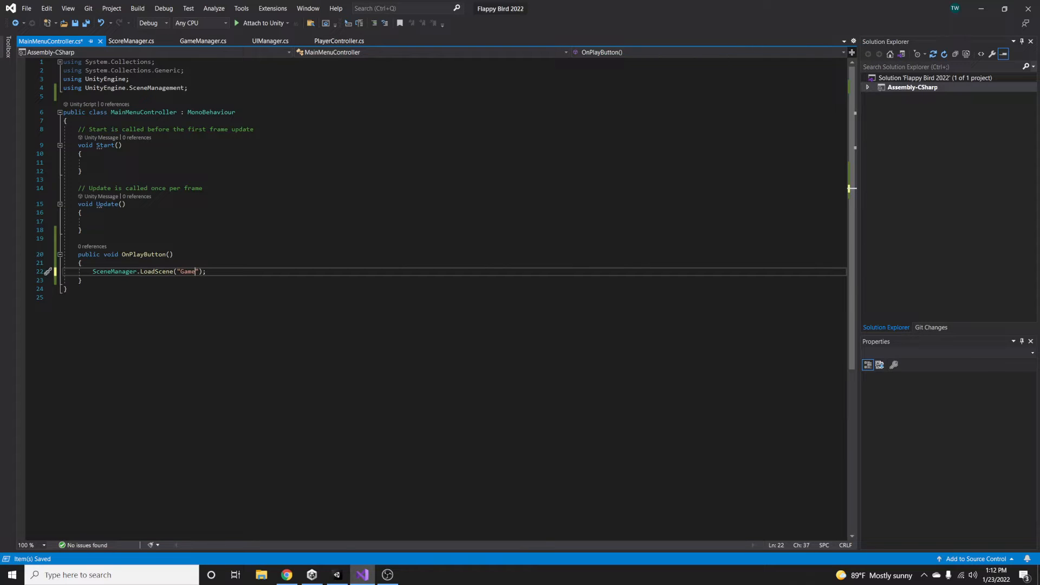
pyautogui.click(336, 575)
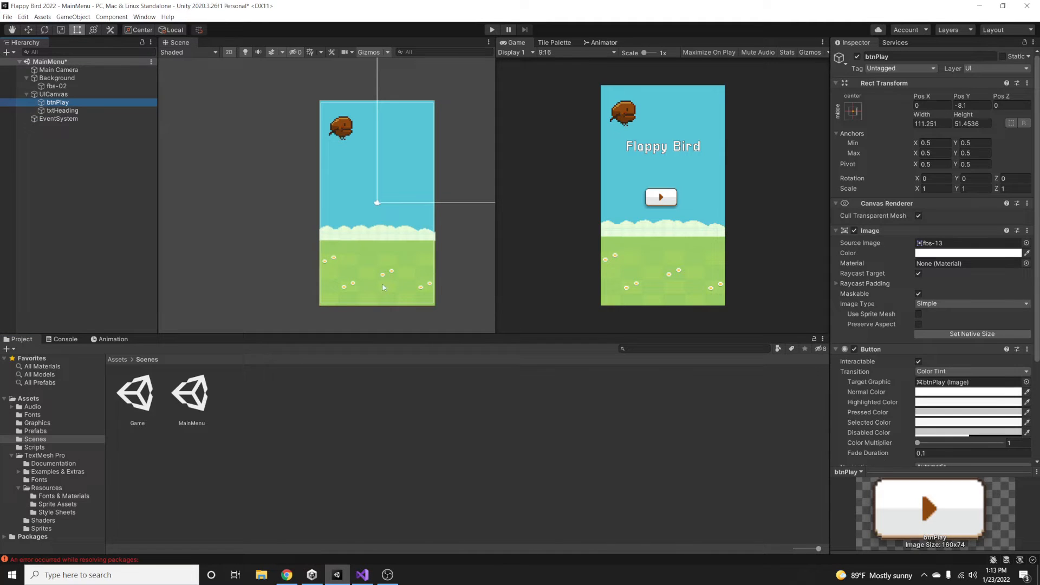
# - Add an On Click entry to btnPlay and check that UICanvas carries the MainMenuController
pyautogui.scroll(-3)
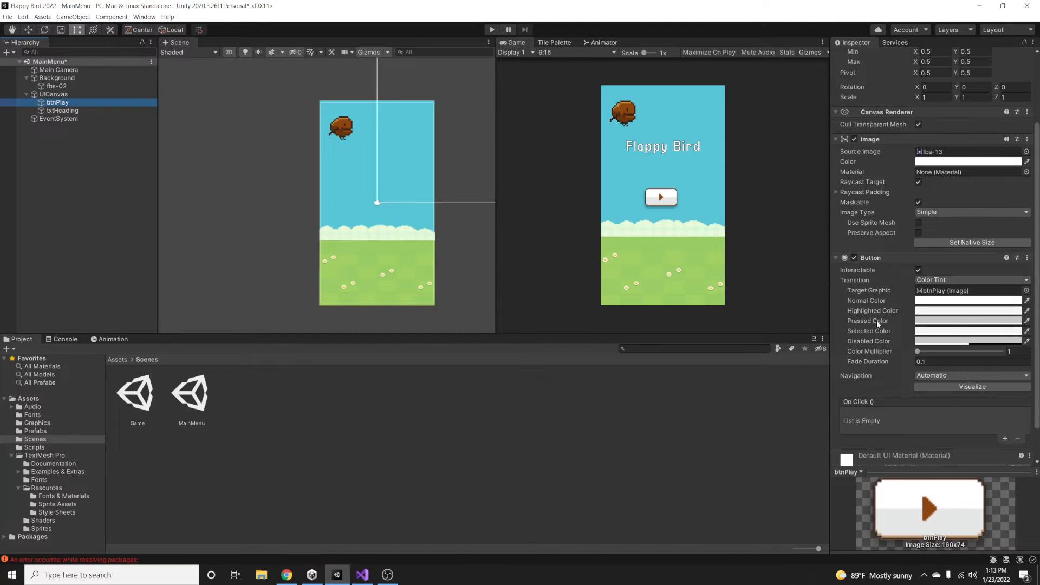
pyautogui.scroll(-3)
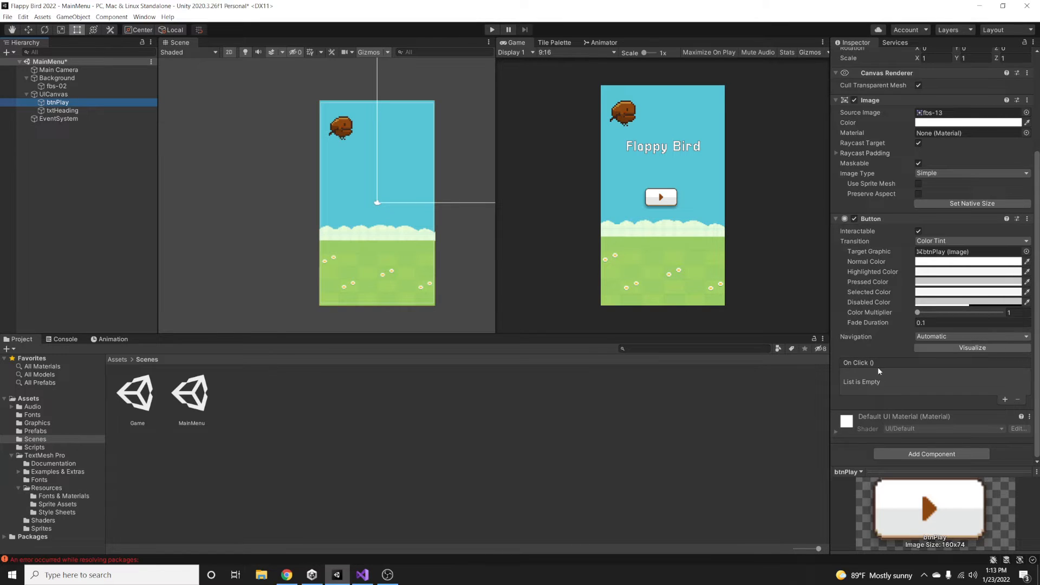
pyautogui.moveTo(1006, 400)
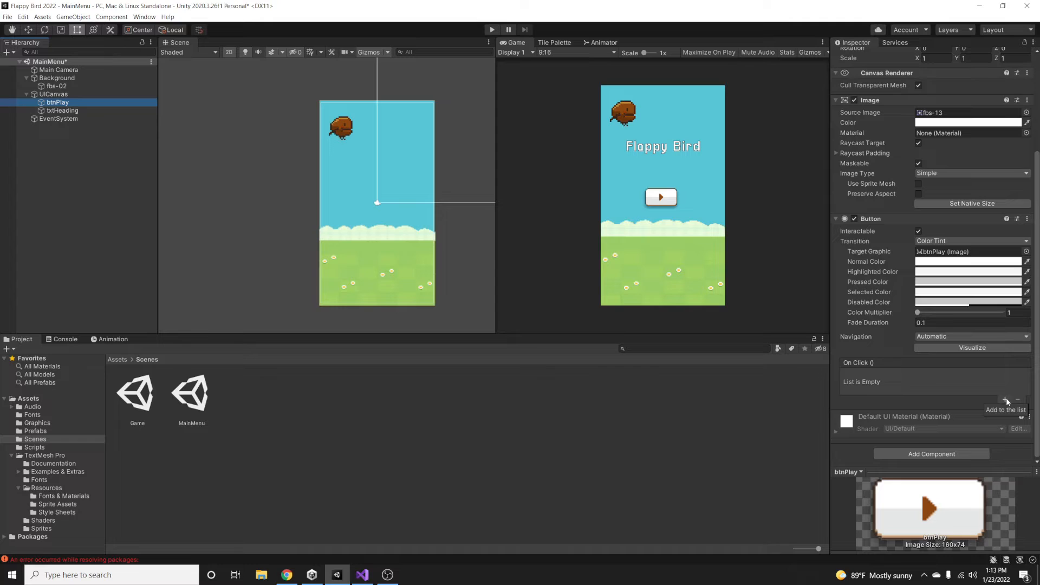
pyautogui.click(1006, 399)
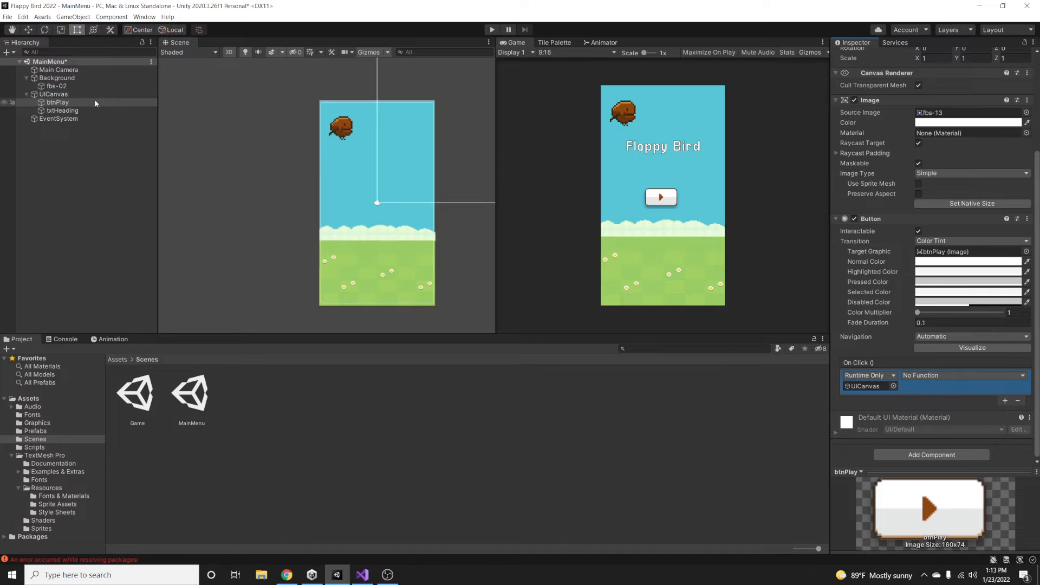
pyautogui.click(54, 93)
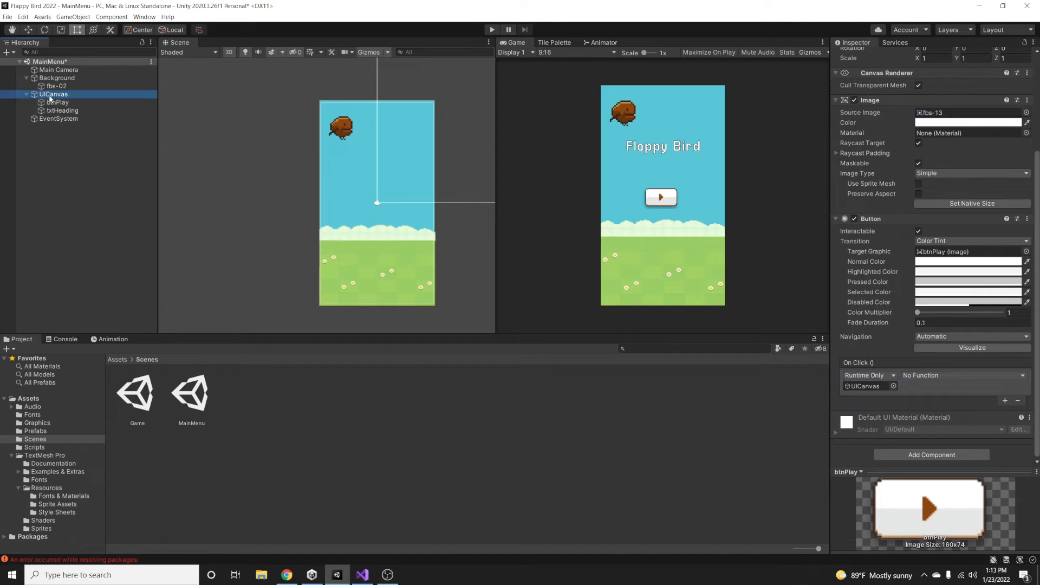
pyautogui.click(54, 93)
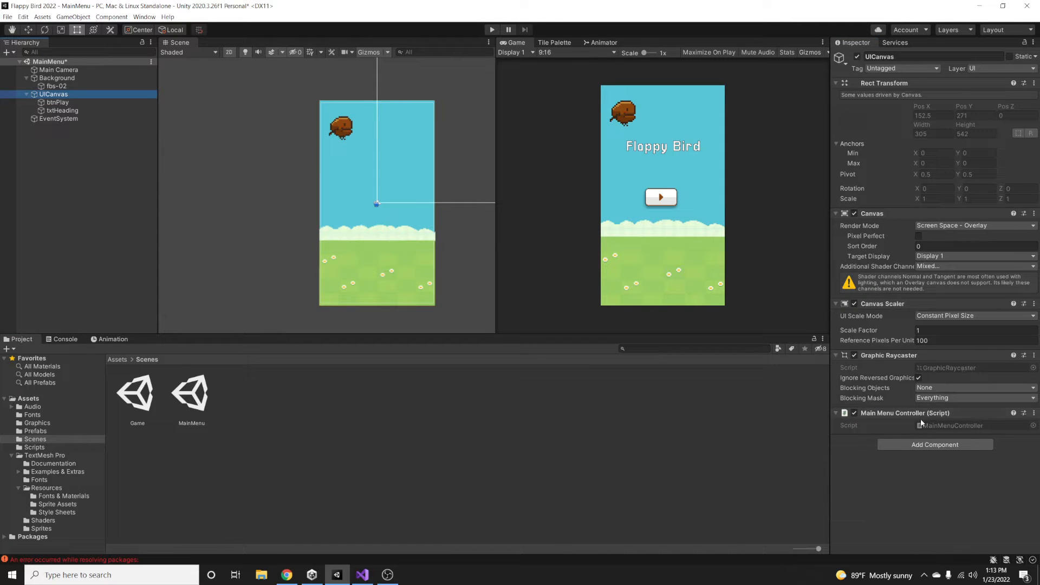
pyautogui.click(57, 102)
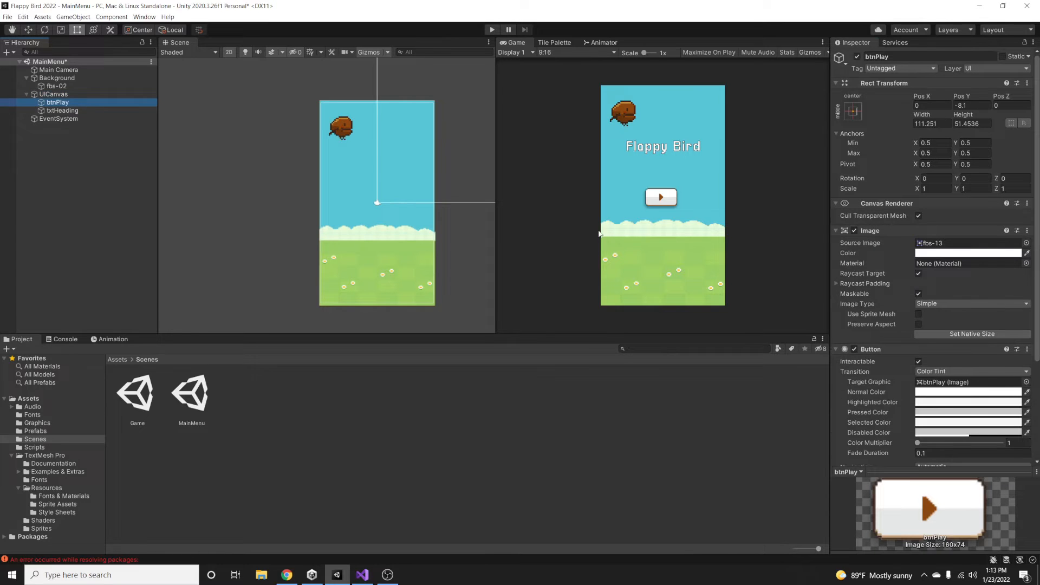
# - Choose MainMenuController.OnPlayButton as the click handler and run the game to test it
pyautogui.scroll(-3)
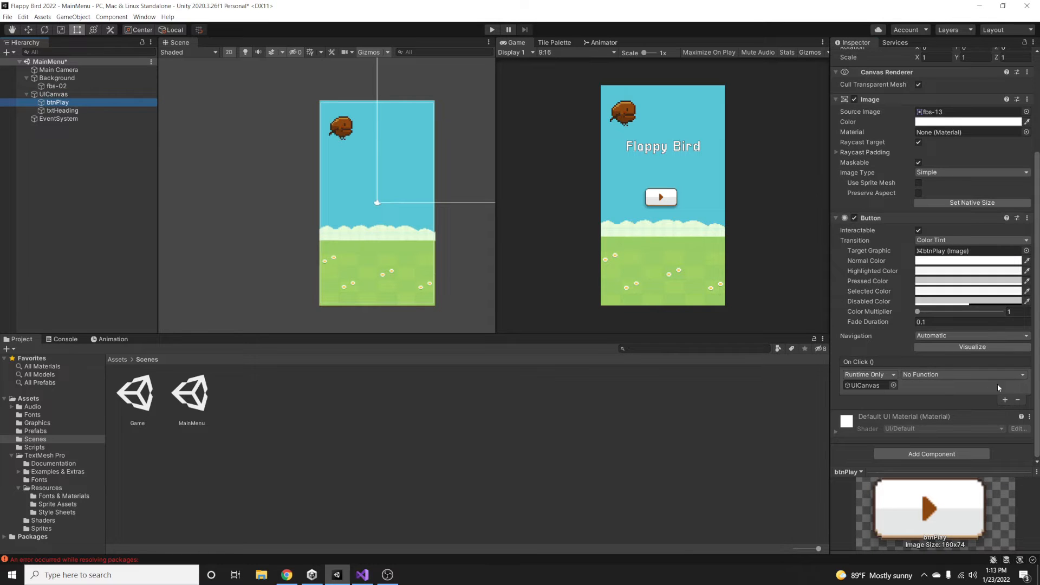
pyautogui.click(959, 374)
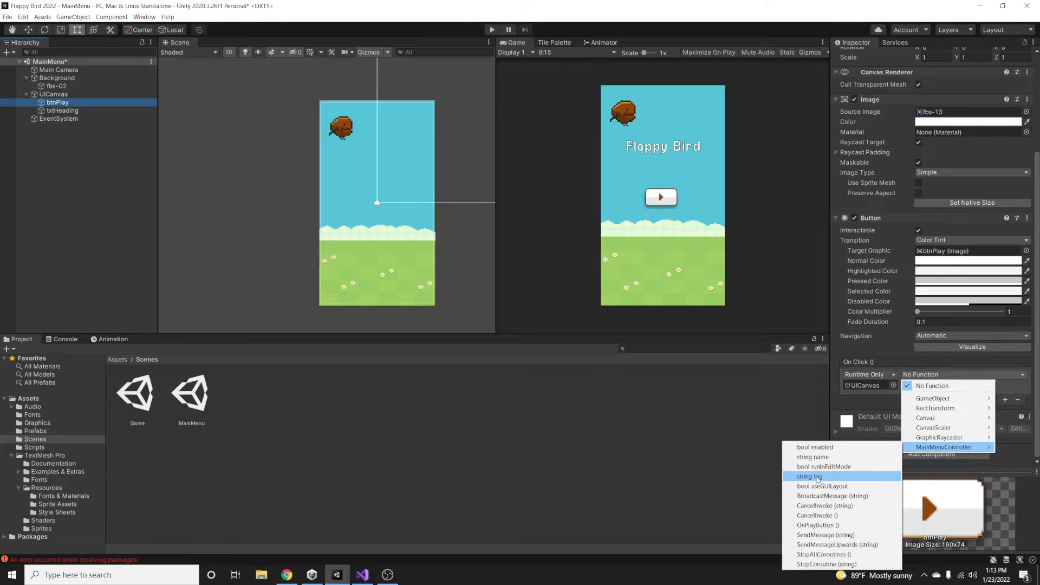
pyautogui.moveTo(817, 524)
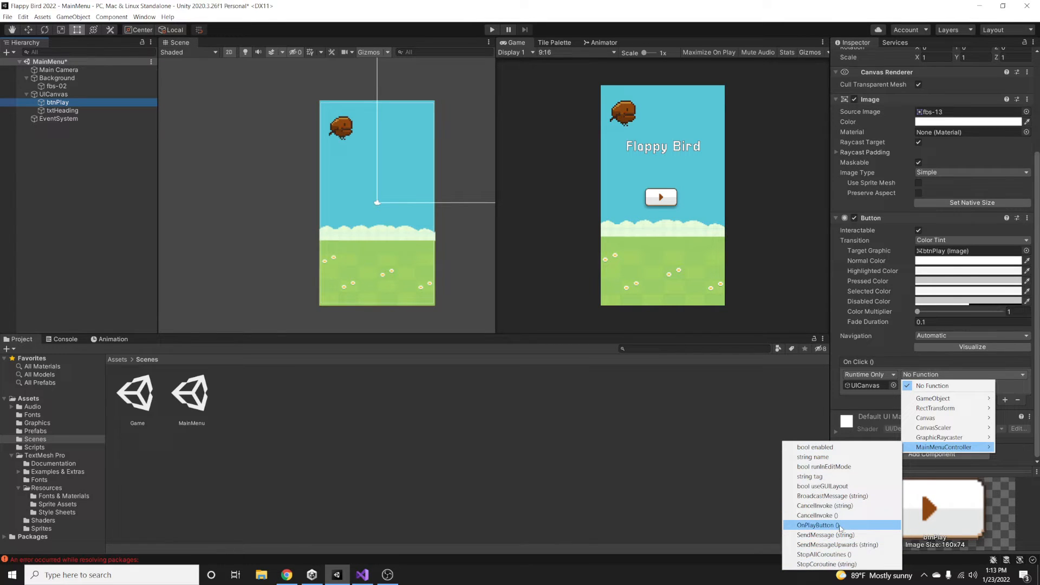
pyautogui.click(815, 524)
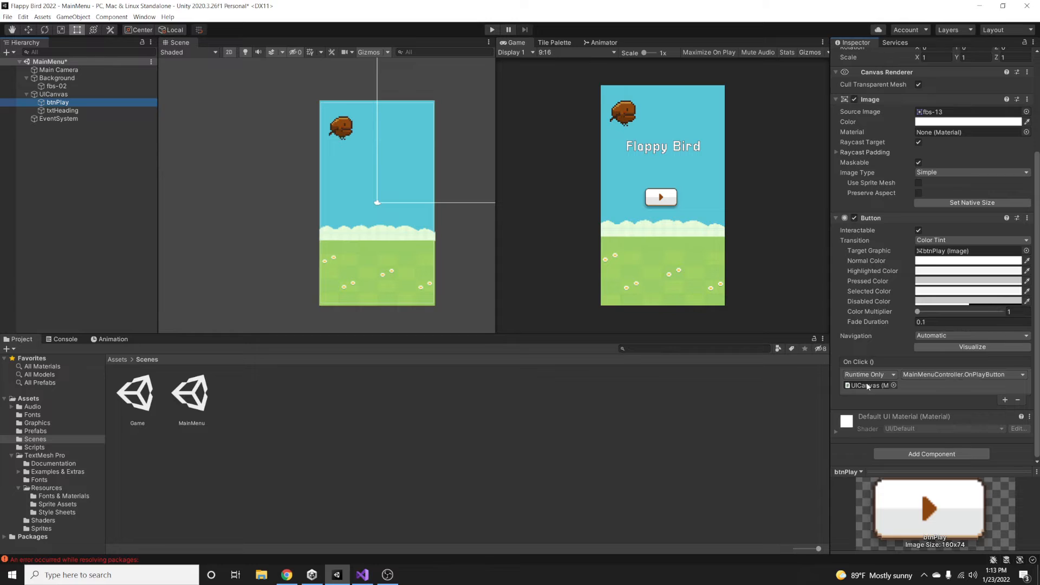
pyautogui.click(492, 30)
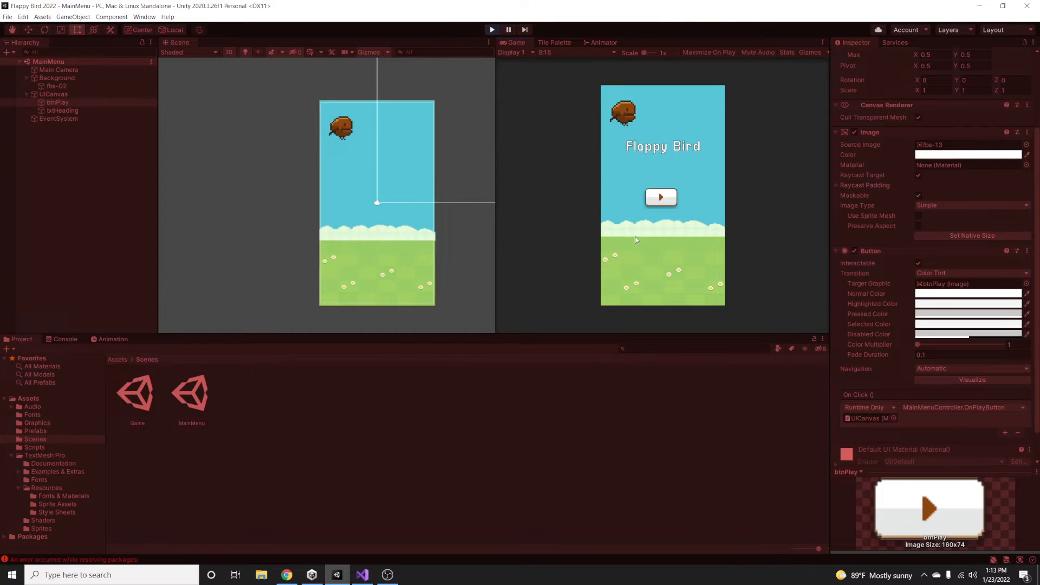
pyautogui.moveTo(659, 197)
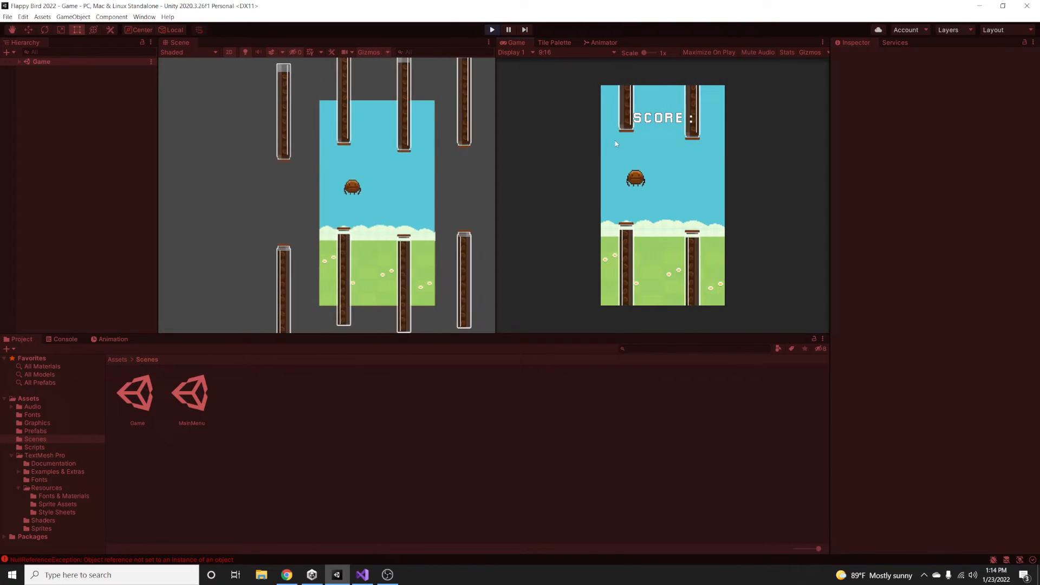
pyautogui.doubleClick(191, 391)
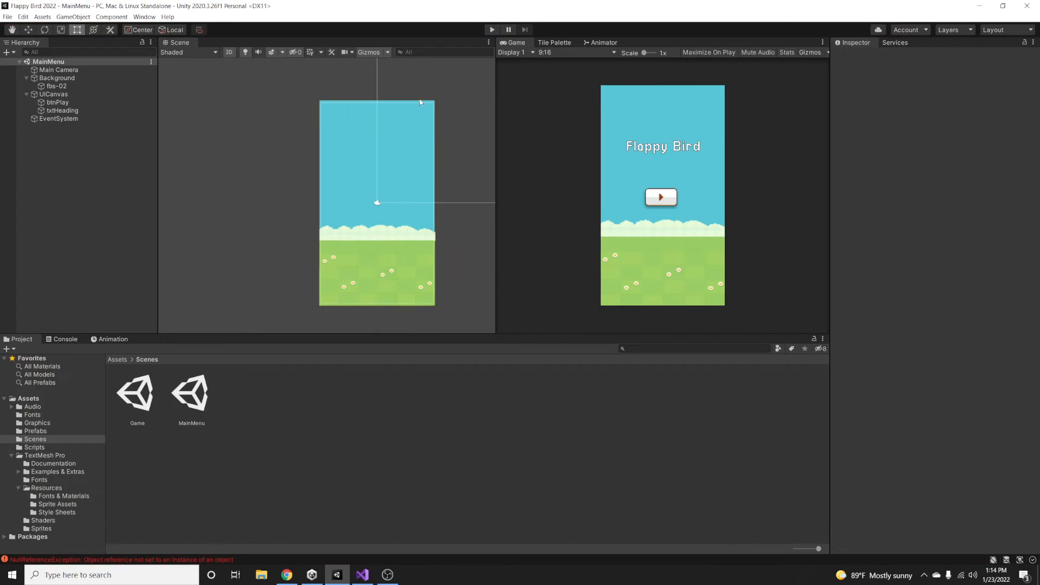
pyautogui.rightClick(54, 85)
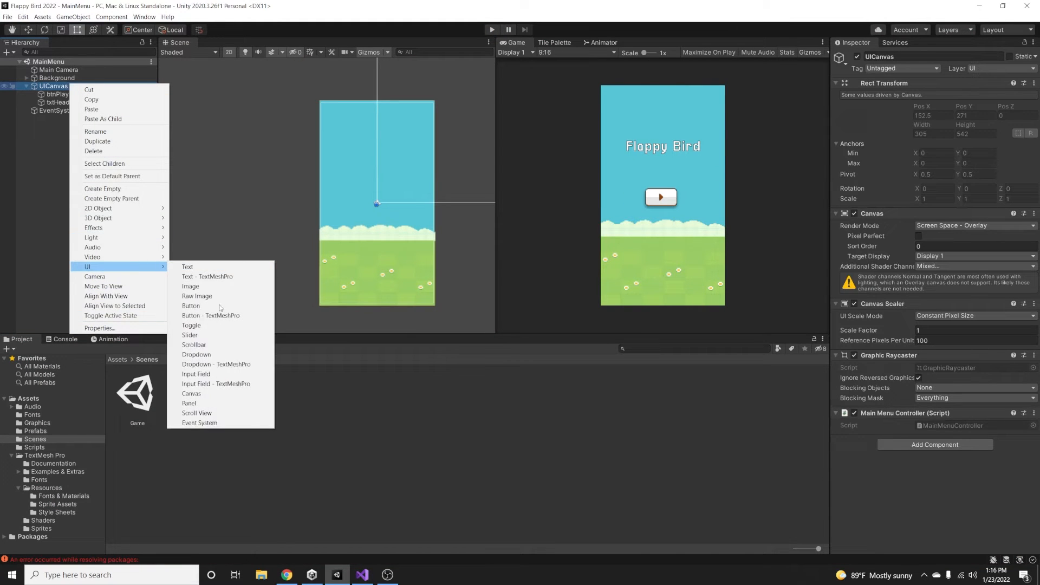
# - Add a UI Button under UICanvas named btnClose and browse to the Graphics sprites folder
pyautogui.click(191, 306)
pyautogui.write('btnClose')
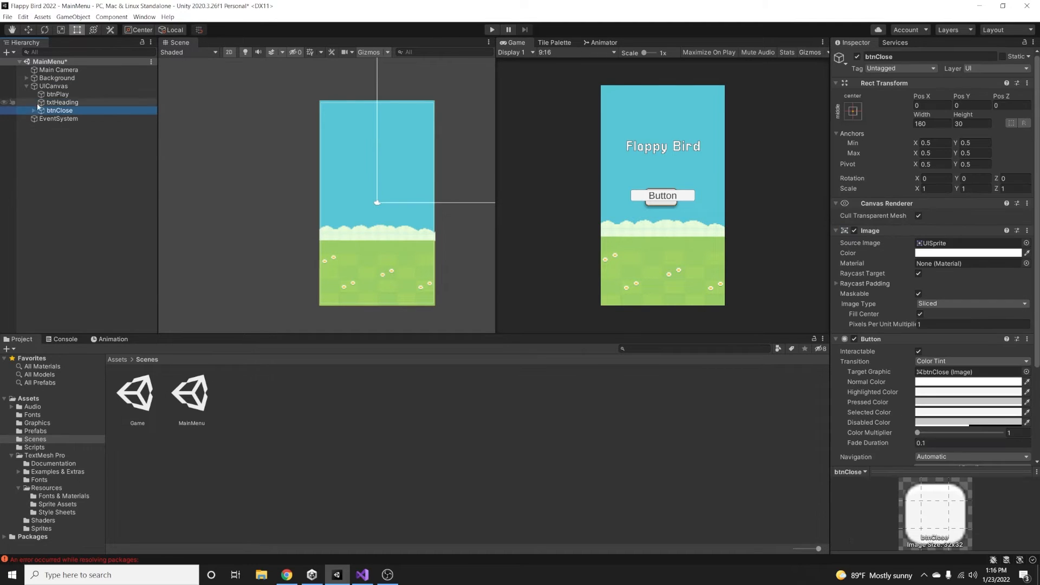
pyautogui.click(38, 423)
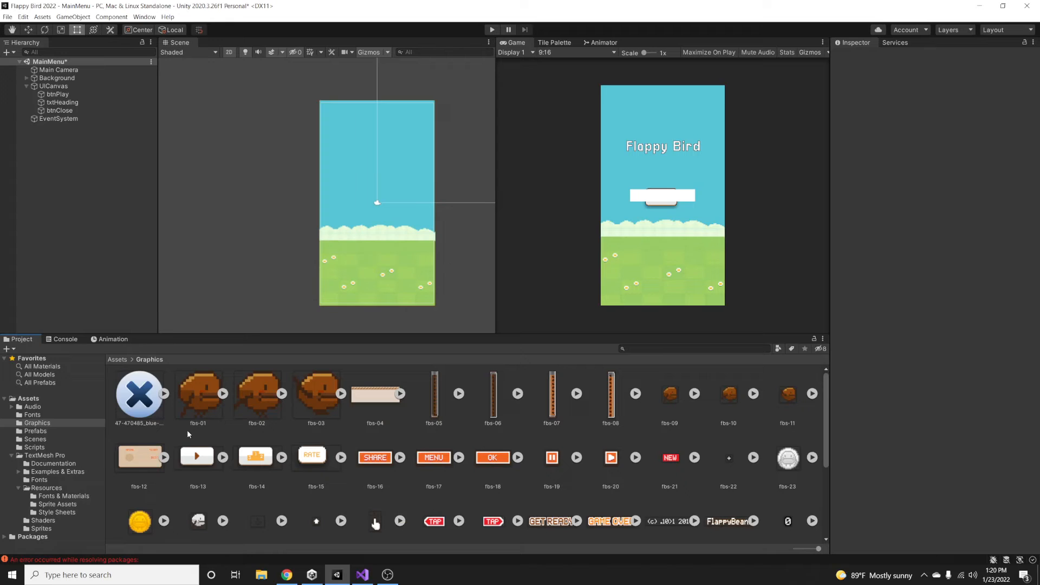
# - Give btnClose the blue close-X sprite as Source Image at its native size
pyautogui.click(140, 394)
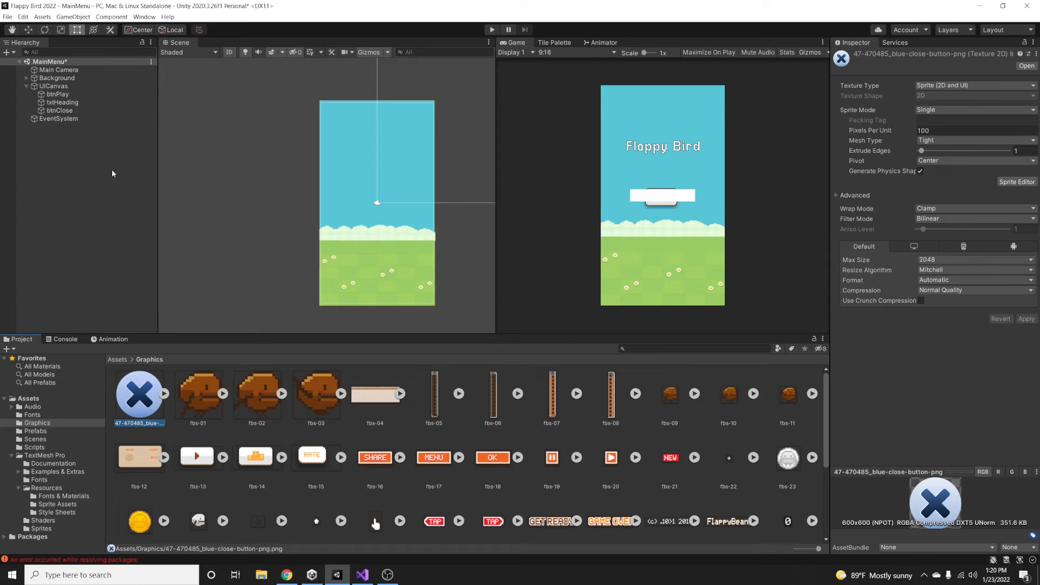
pyautogui.click(60, 111)
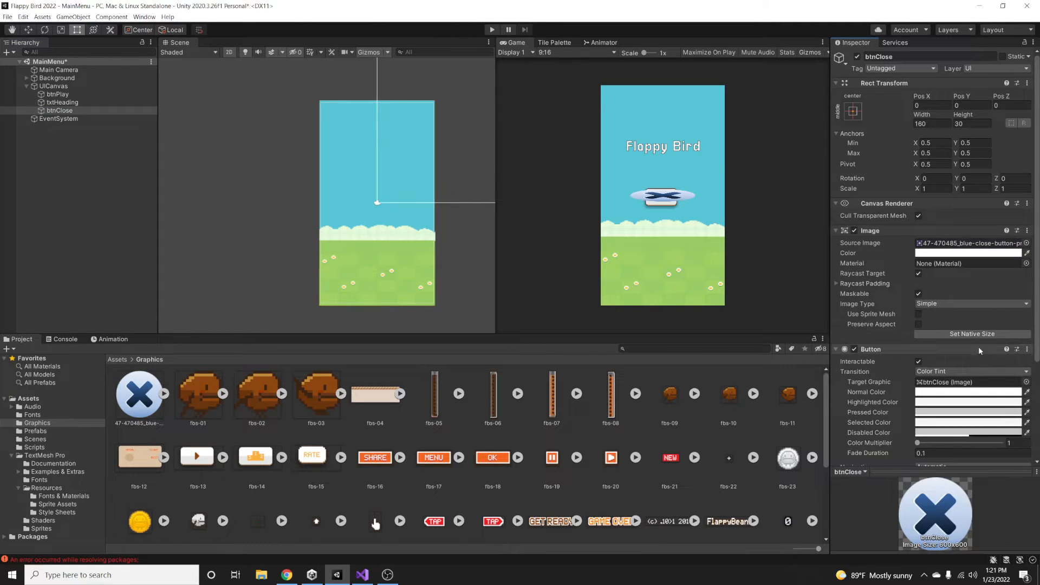
pyautogui.click(971, 334)
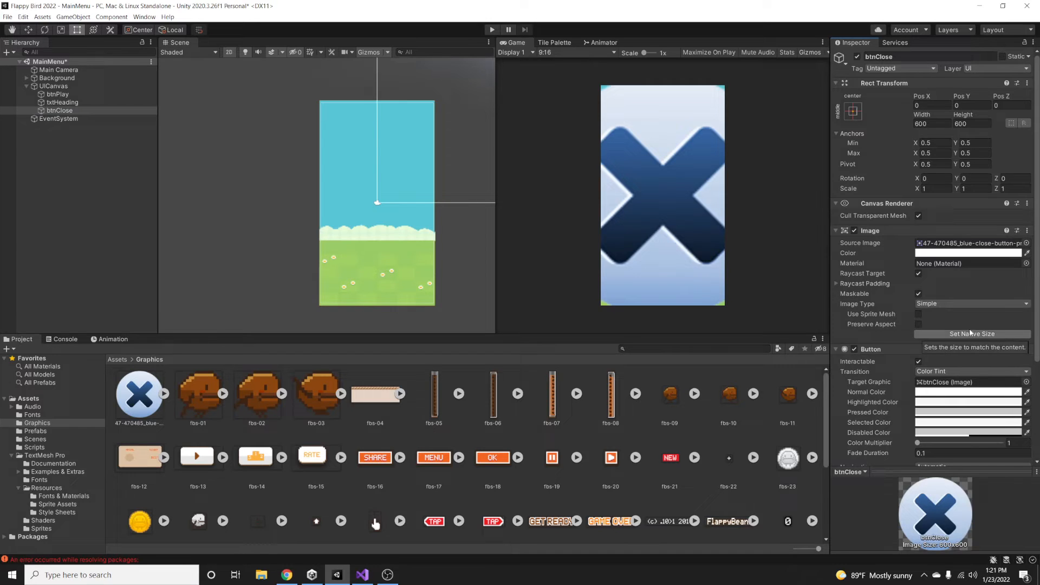
pyautogui.click(60, 111)
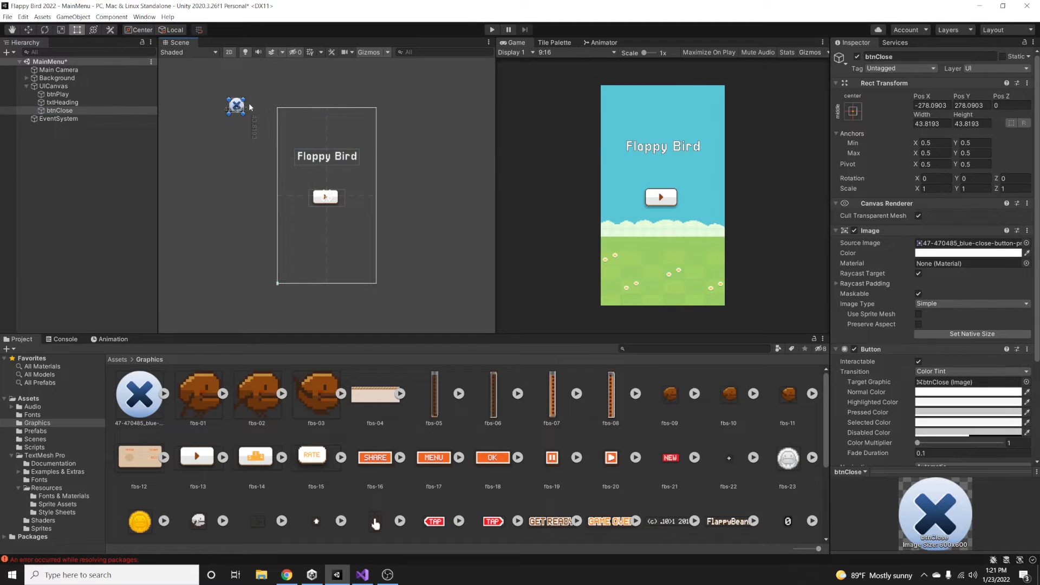
# - Move btnClose to the menu's top-left corner, anchor it top-left and shrink it slightly
pyautogui.moveTo(236, 105); pyautogui.dragTo(286, 119)
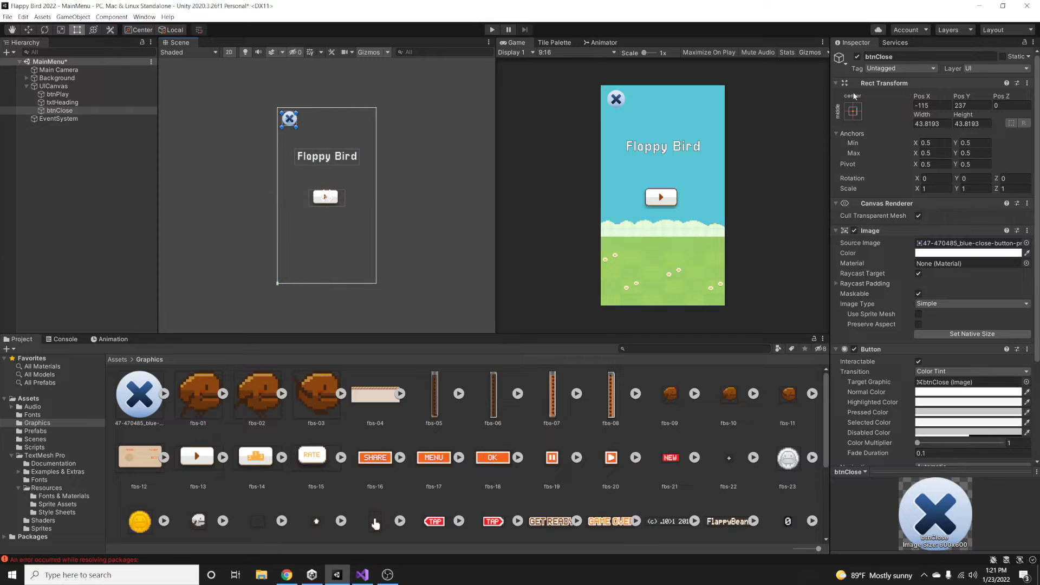
pyautogui.click(853, 111)
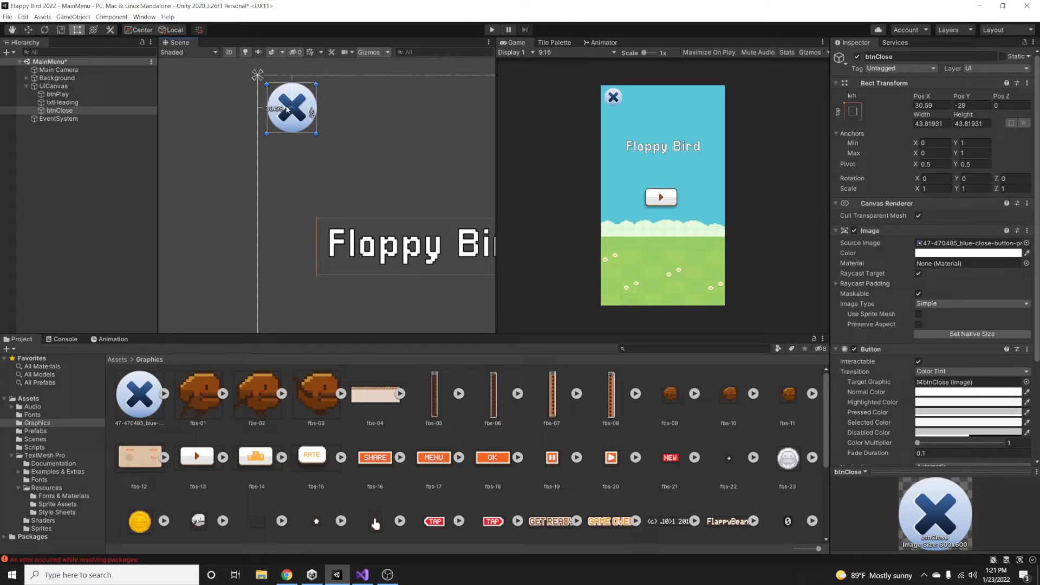
pyautogui.moveTo(291, 107); pyautogui.dragTo(291, 112)
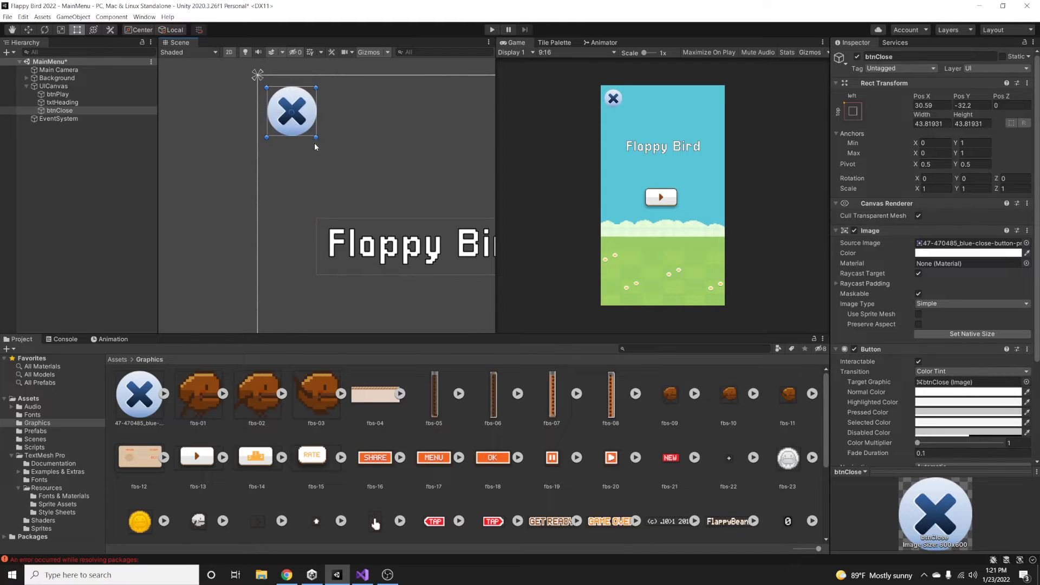
pyautogui.moveTo(318, 141); pyautogui.dragTo(302, 127)
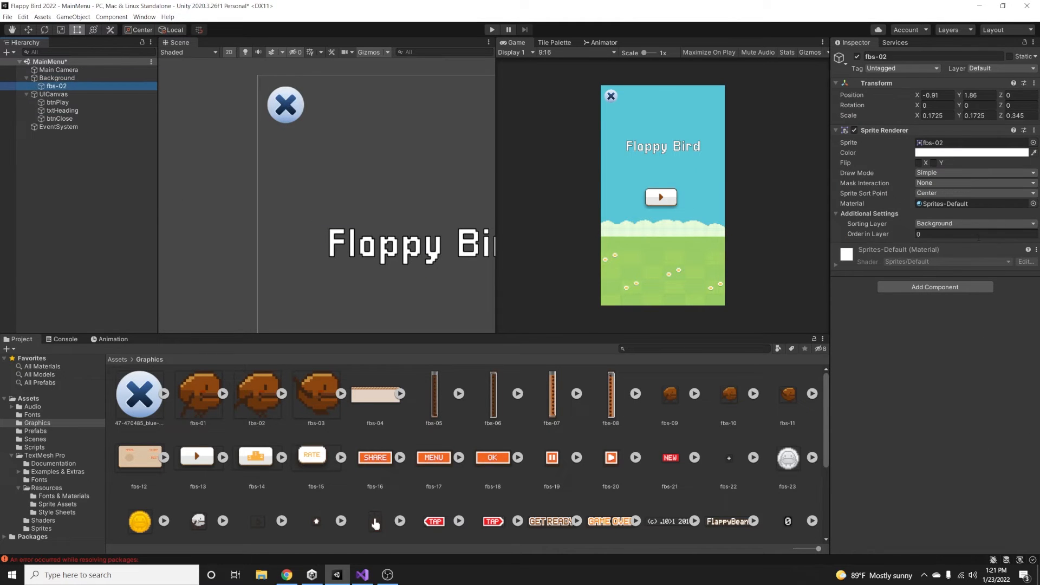
# - Review btnClose's empty On Click list in the Inspector, then go to the script editor
pyautogui.click(57, 78)
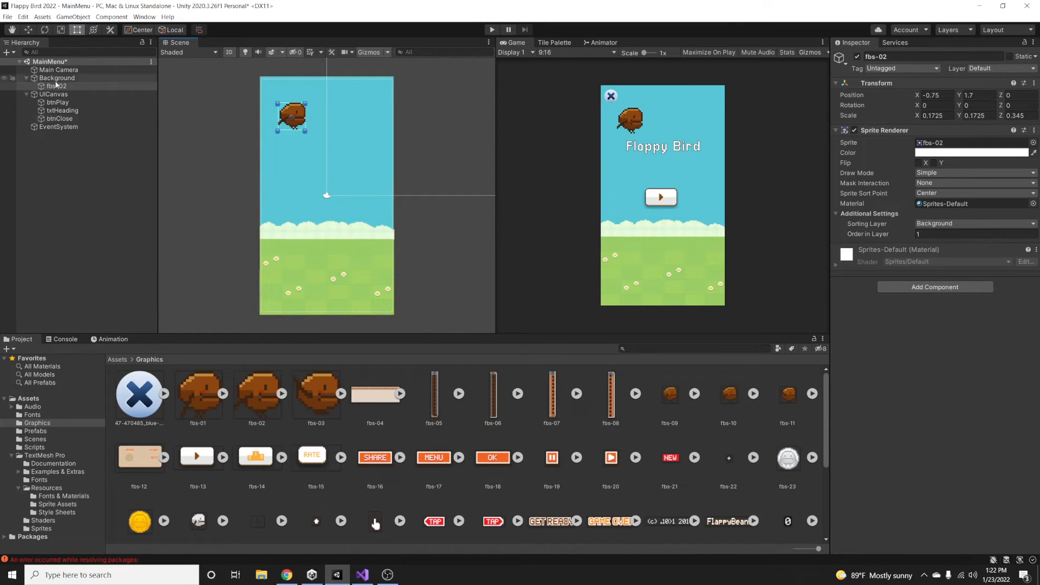
pyautogui.click(60, 118)
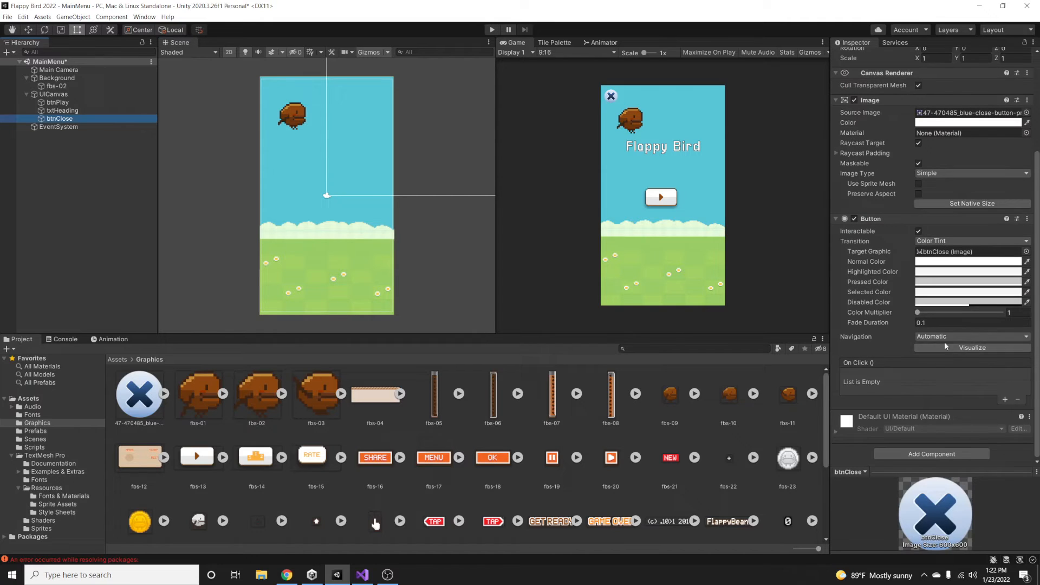
pyautogui.click(362, 574)
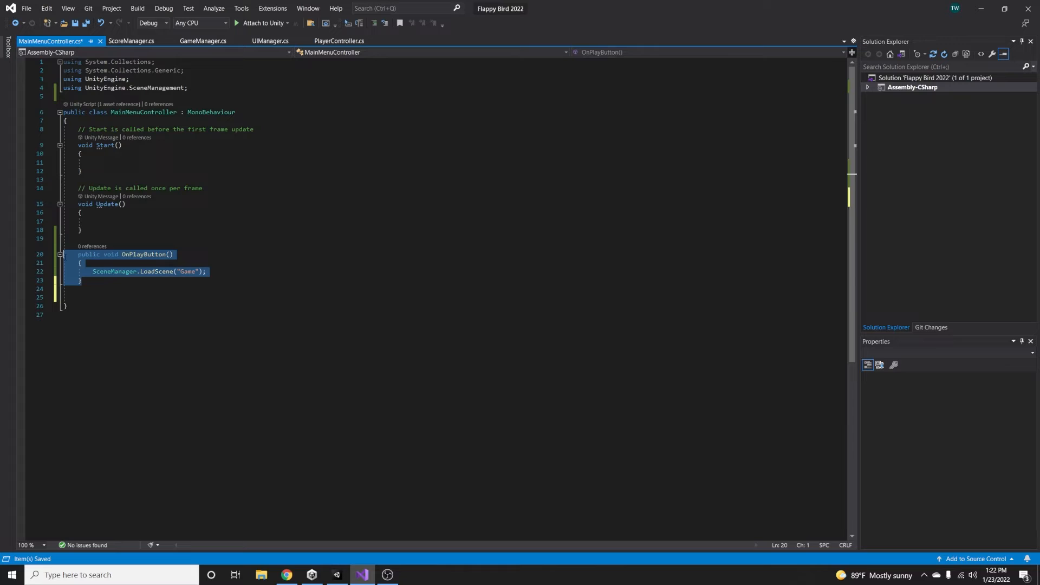
# - Add an OnCloseButton method to MainMenuController that calls Application.Quit()
pyautogui.press('ctrl+v')
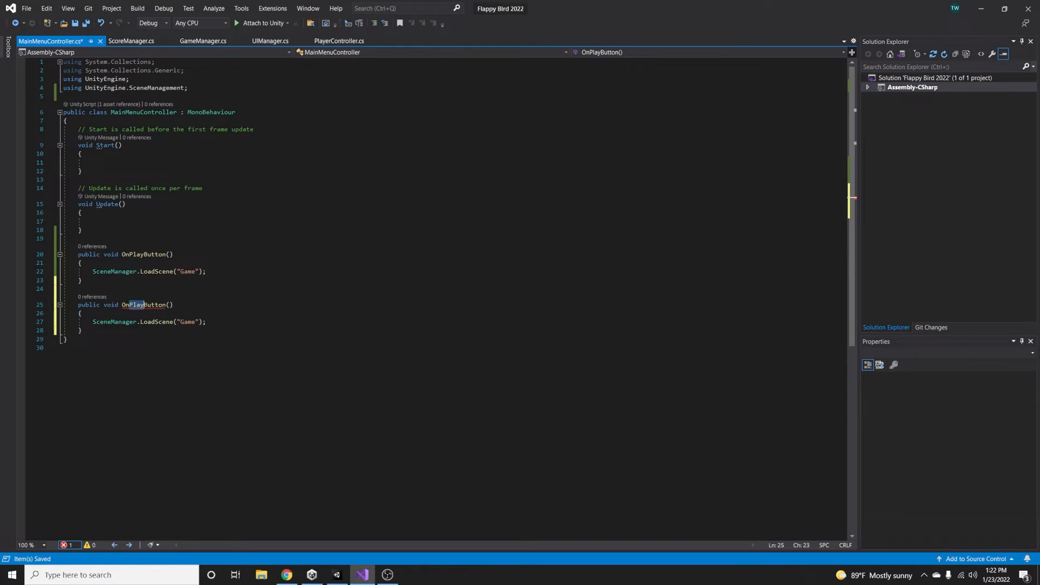
pyautogui.write('app')
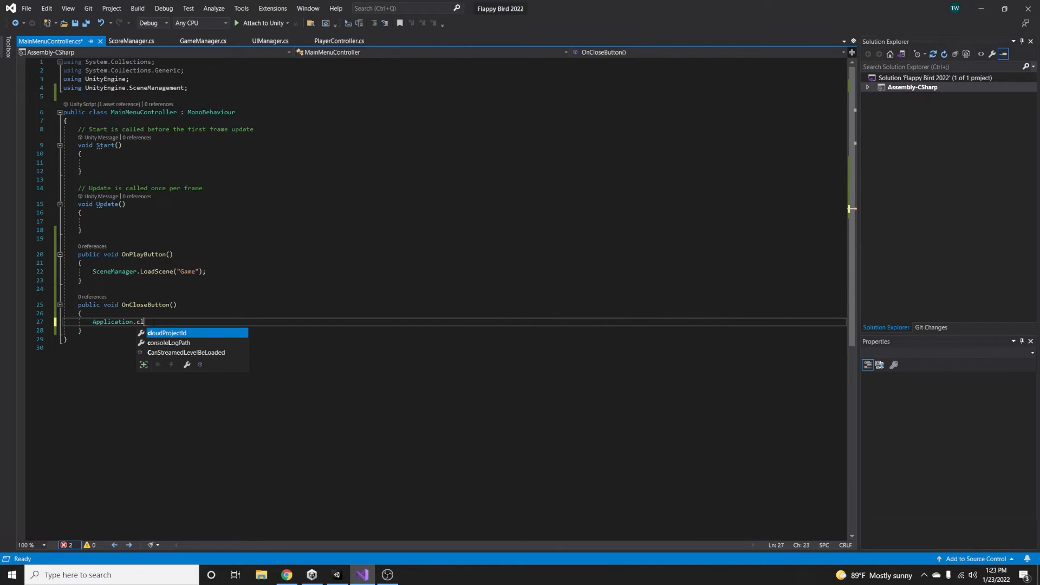
pyautogui.write('qui')
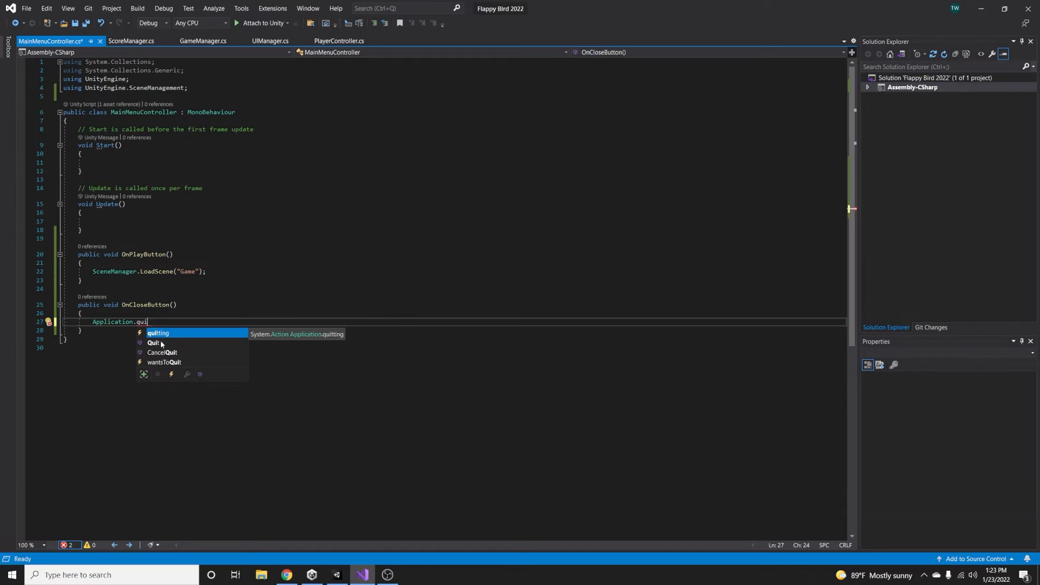
pyautogui.click(337, 575)
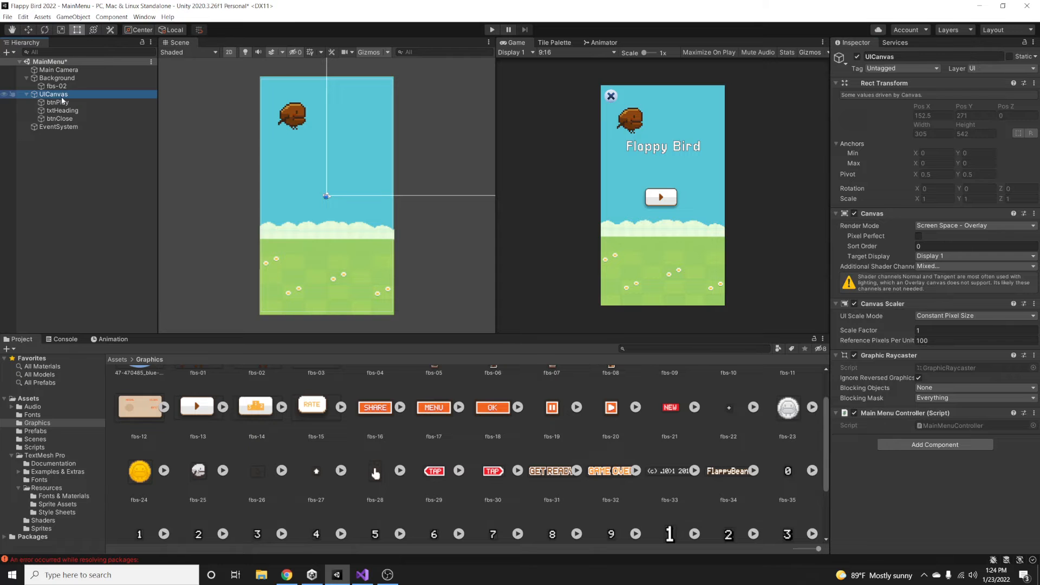
# - Create txtHighScore TextMeshPro reading "High Score : 0" in orange Pixellari, placed near the bottom
pyautogui.rightClick(53, 94)
pyautogui.write('txtHighScore')
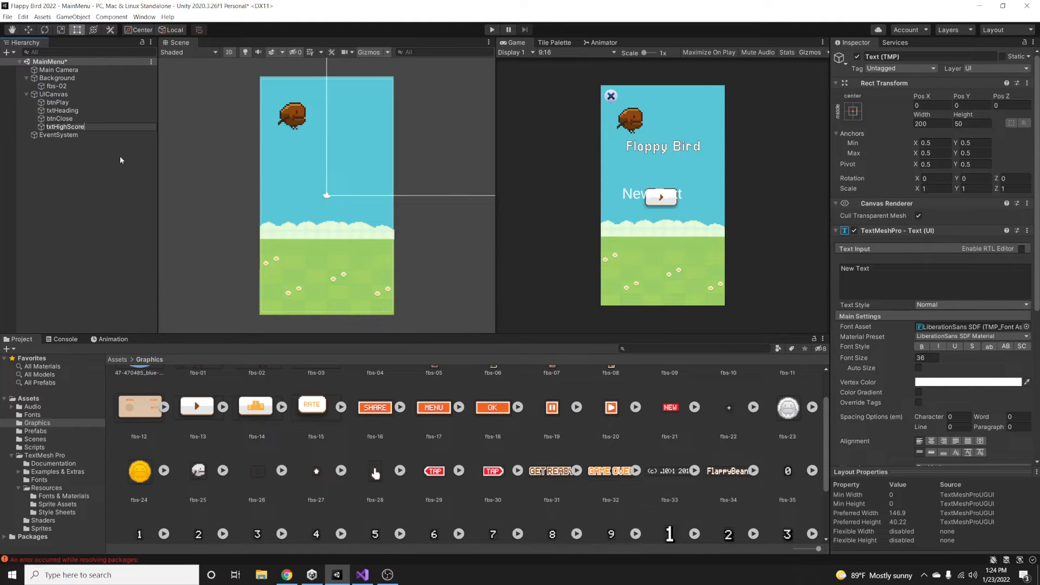
pyautogui.click(67, 127)
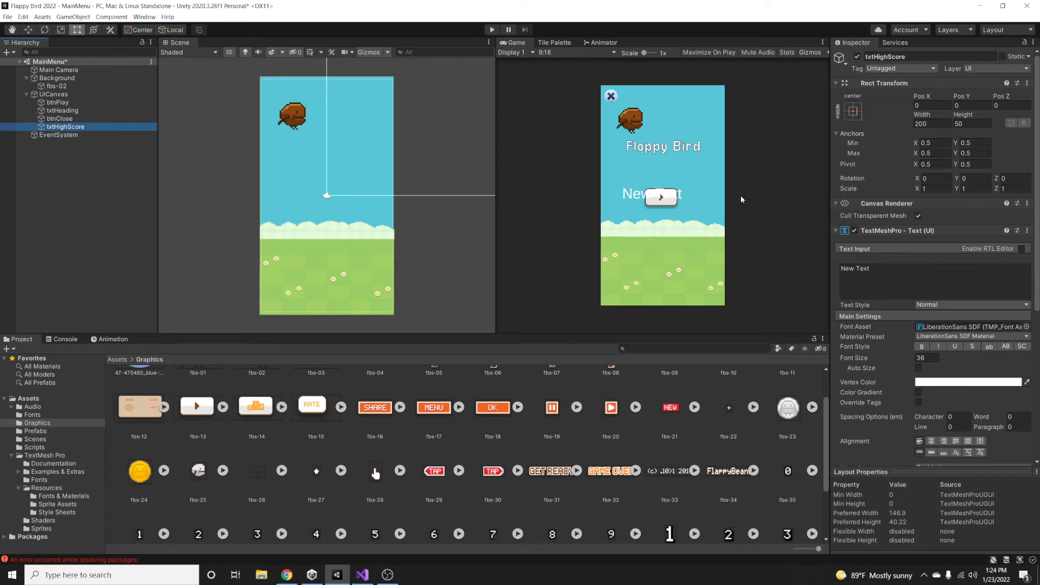
pyautogui.write('High Sc')
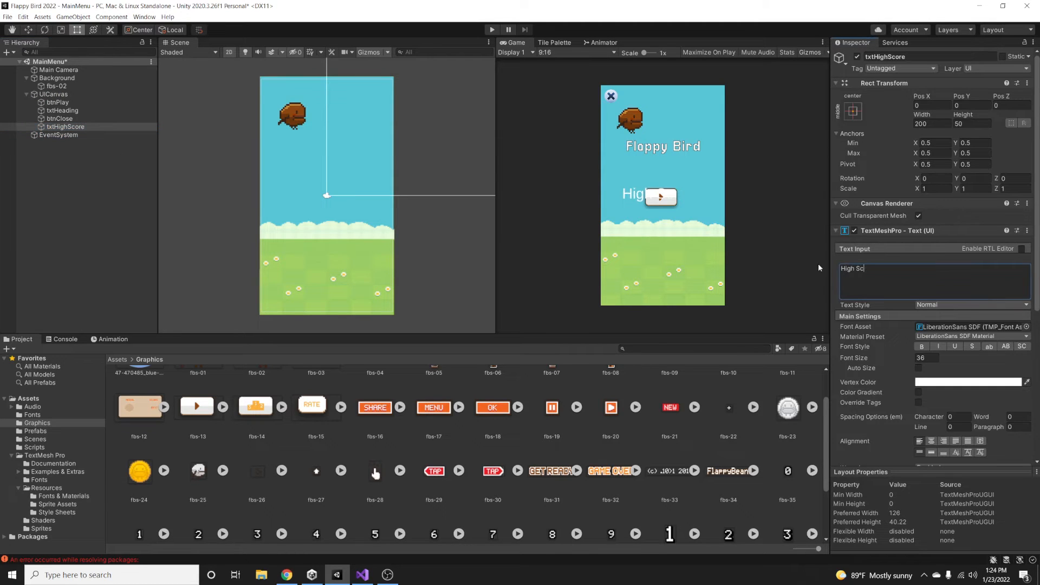
pyautogui.write('ore')
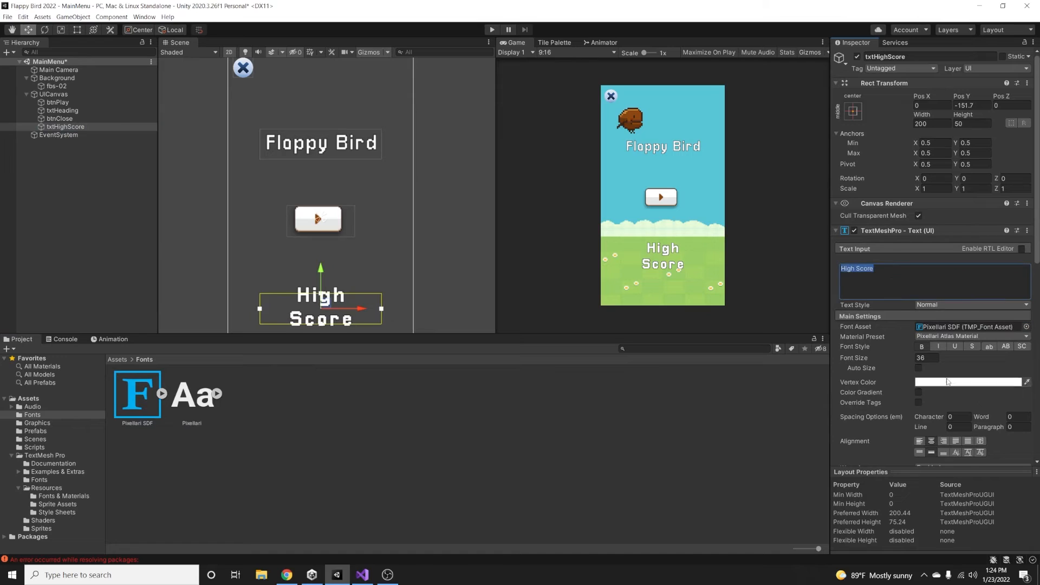
pyautogui.click(919, 368)
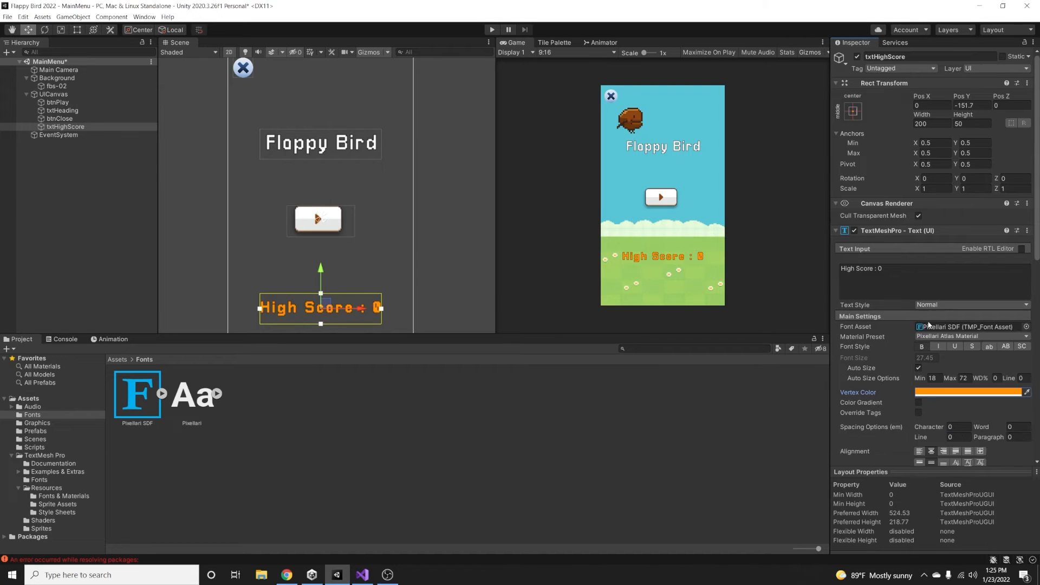
pyautogui.click(66, 126)
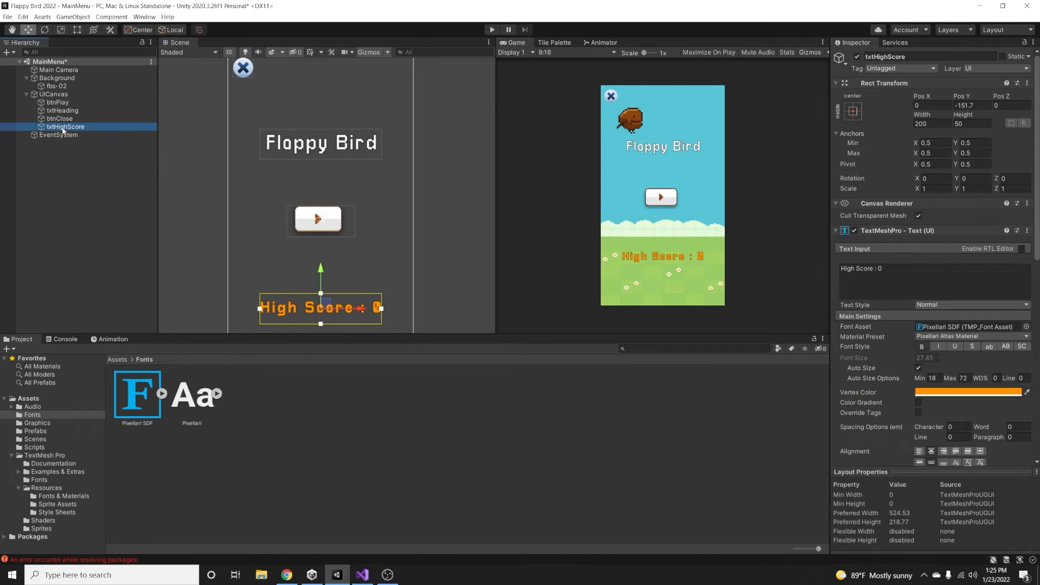
# - In the Game scene, add a btnBack button under UICanvas with the flipped fbs-20 sprite scaled 1.55
pyautogui.doubleClick(137, 392)
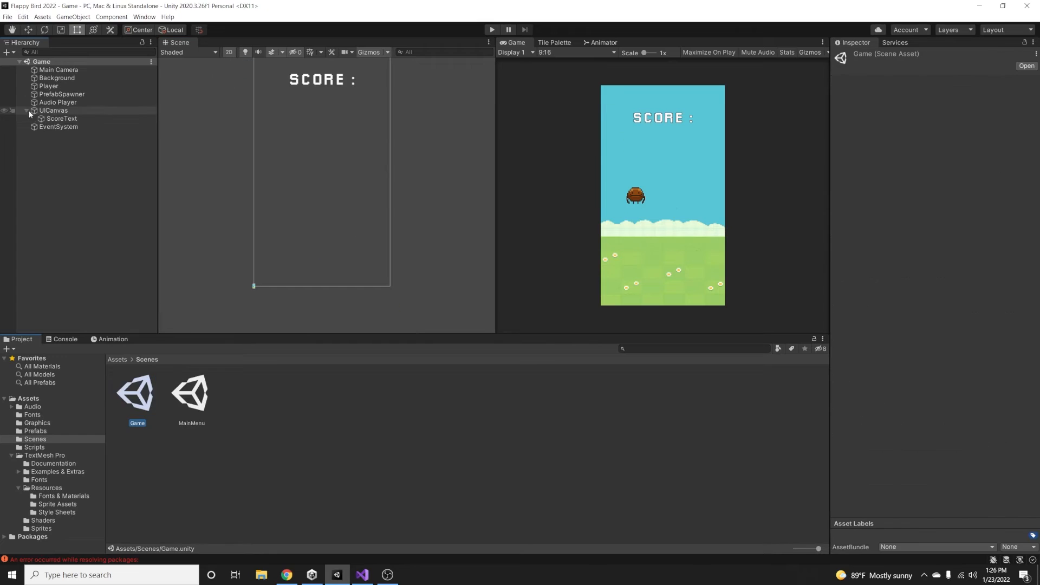
pyautogui.rightClick(53, 111)
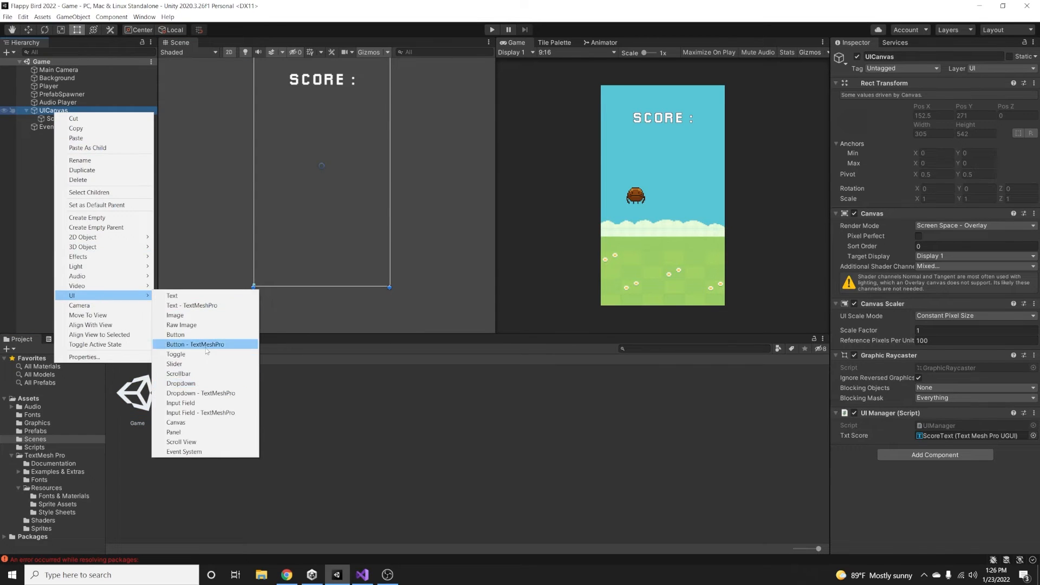
pyautogui.click(59, 102)
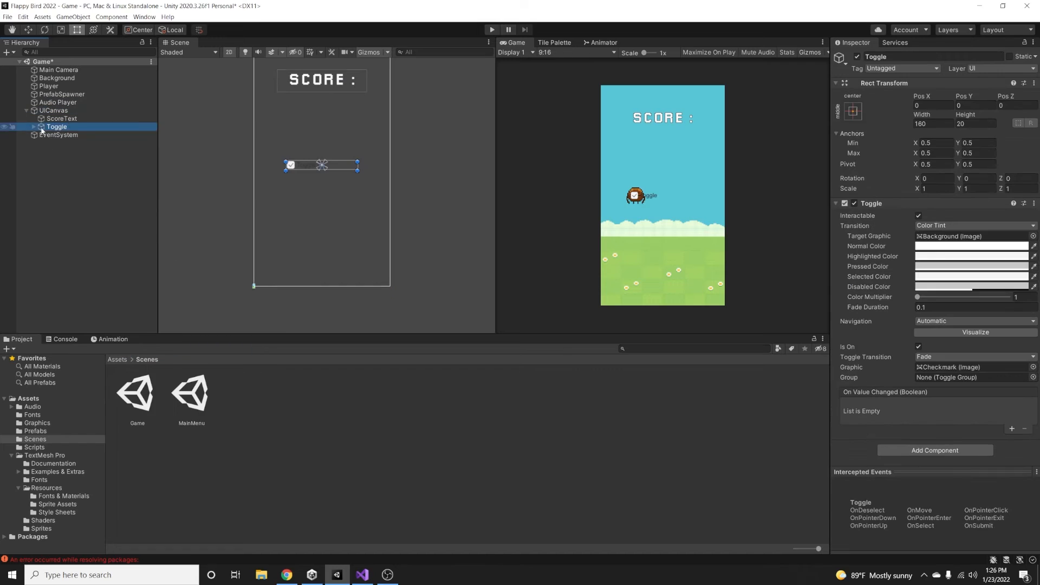
pyautogui.click(53, 111)
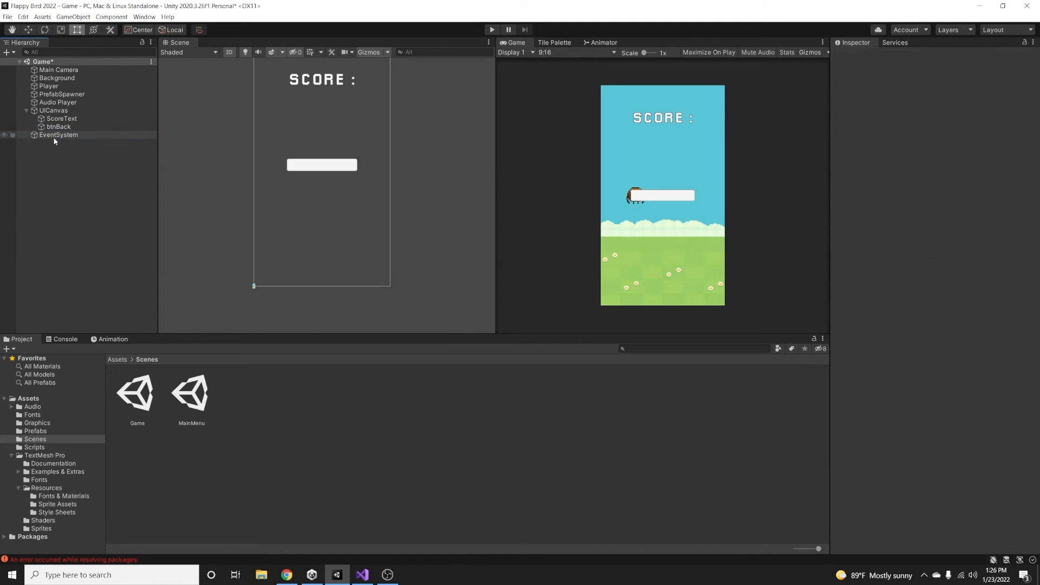
pyautogui.click(59, 127)
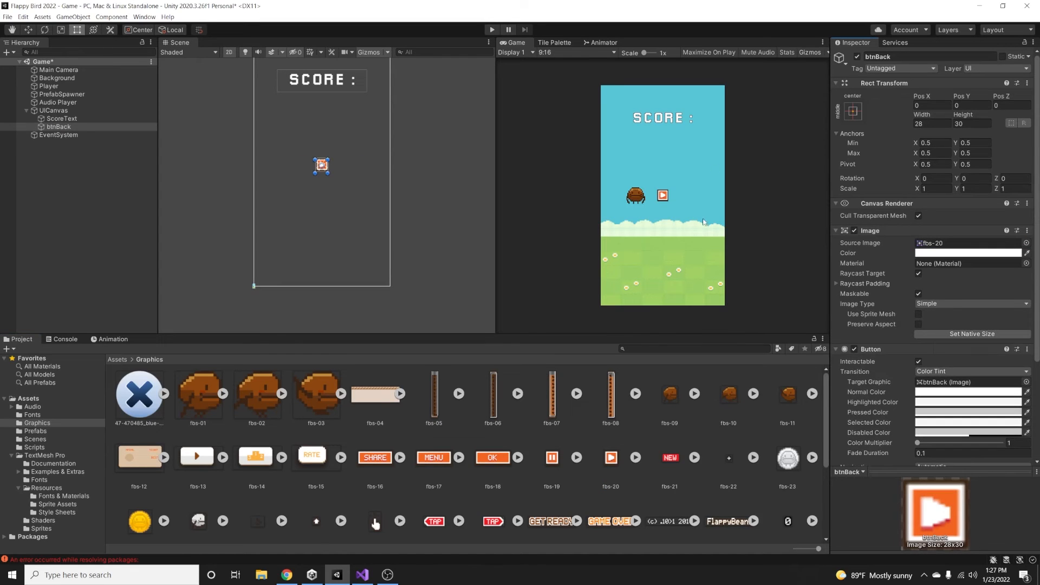
pyautogui.moveTo(538, 449)
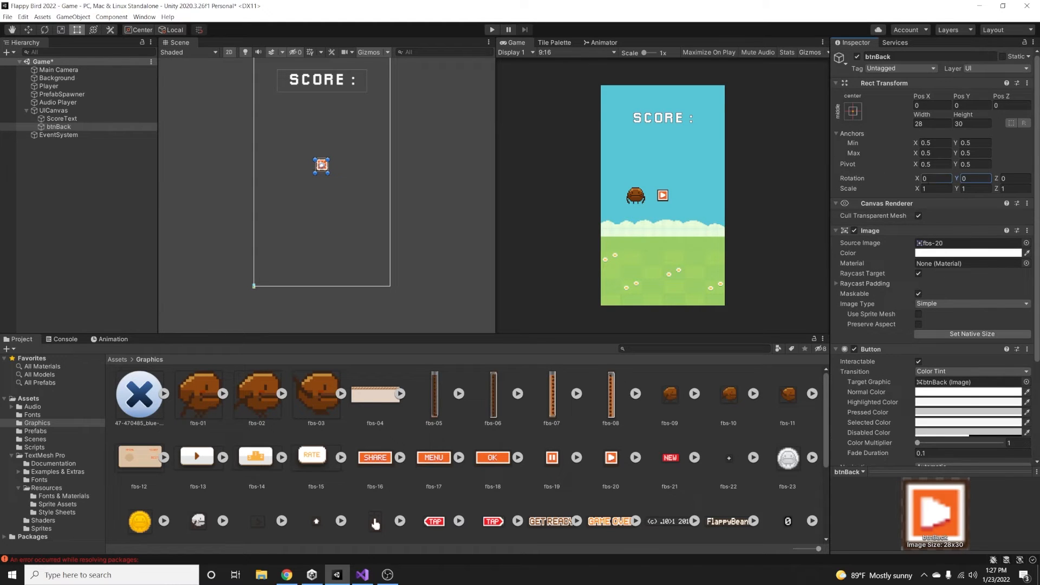
pyautogui.write('1.55')
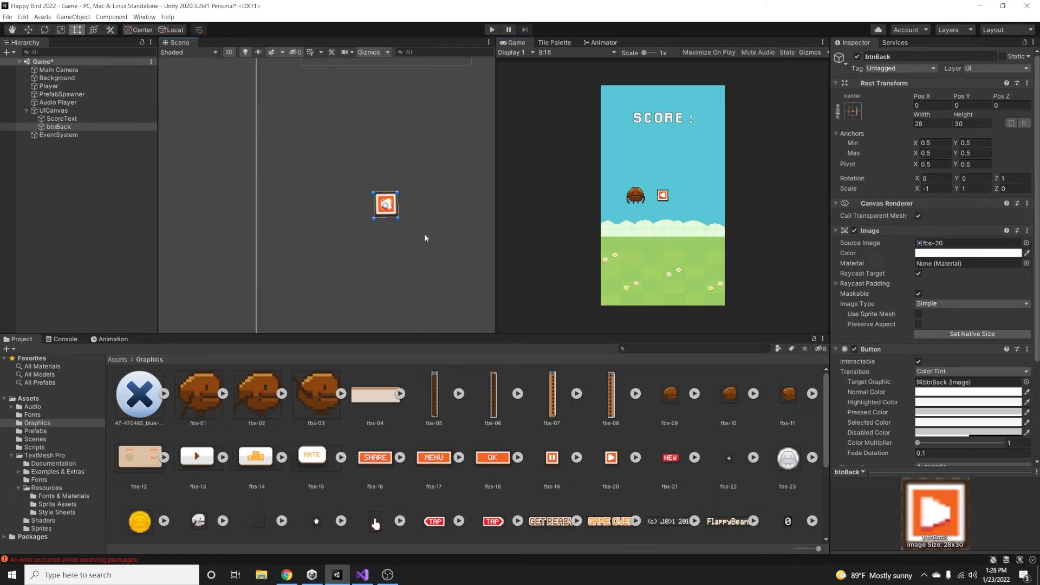
# - Place btnBack top-left beside SCORE, anchor it top-left and link UICanvas to its On Click event
pyautogui.moveTo(386, 205); pyautogui.dragTo(351, 219)
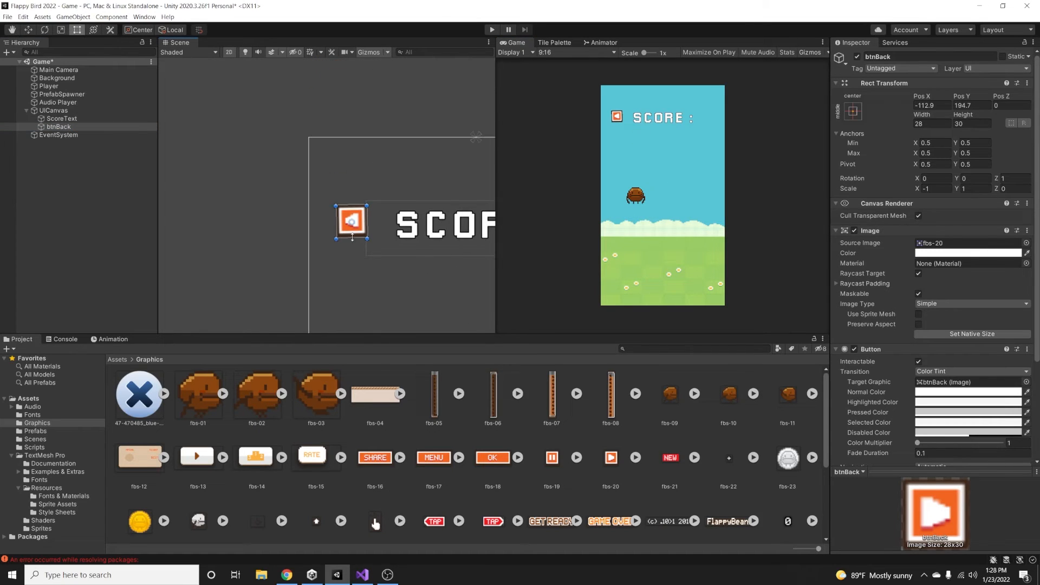
pyautogui.moveTo(351, 222); pyautogui.dragTo(334, 165)
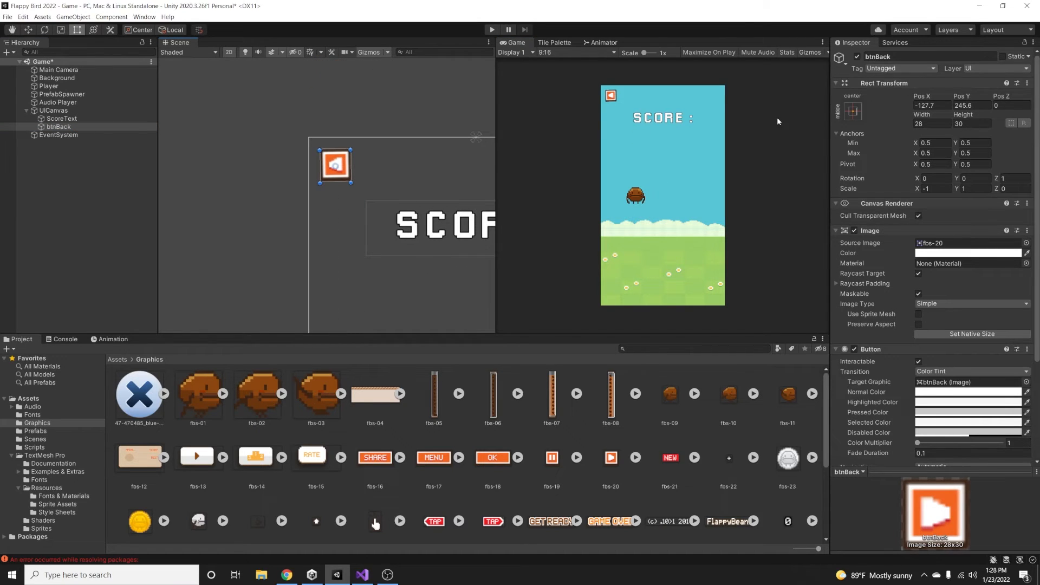
pyautogui.click(853, 111)
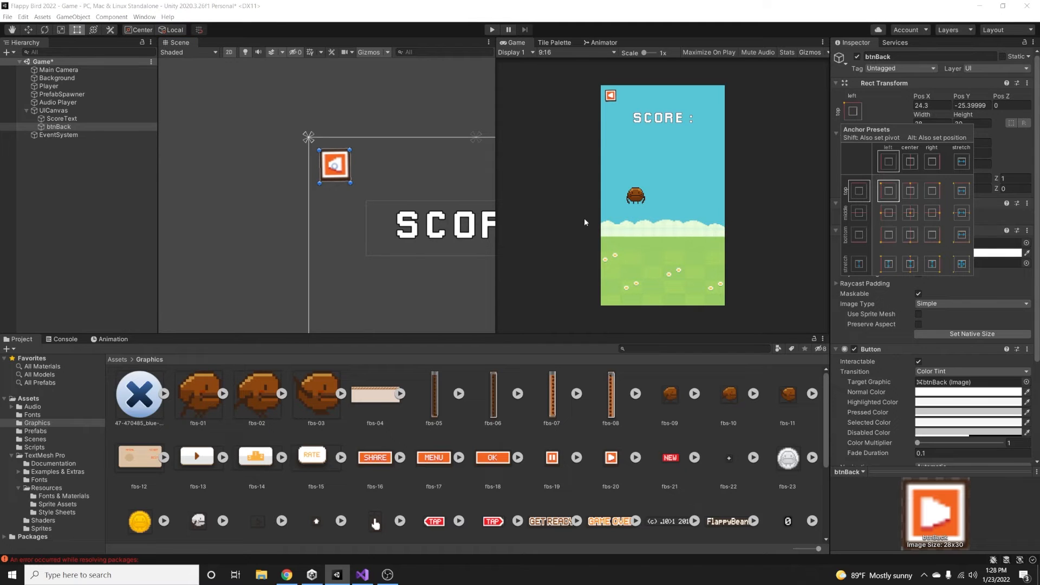
pyautogui.scroll(-3)
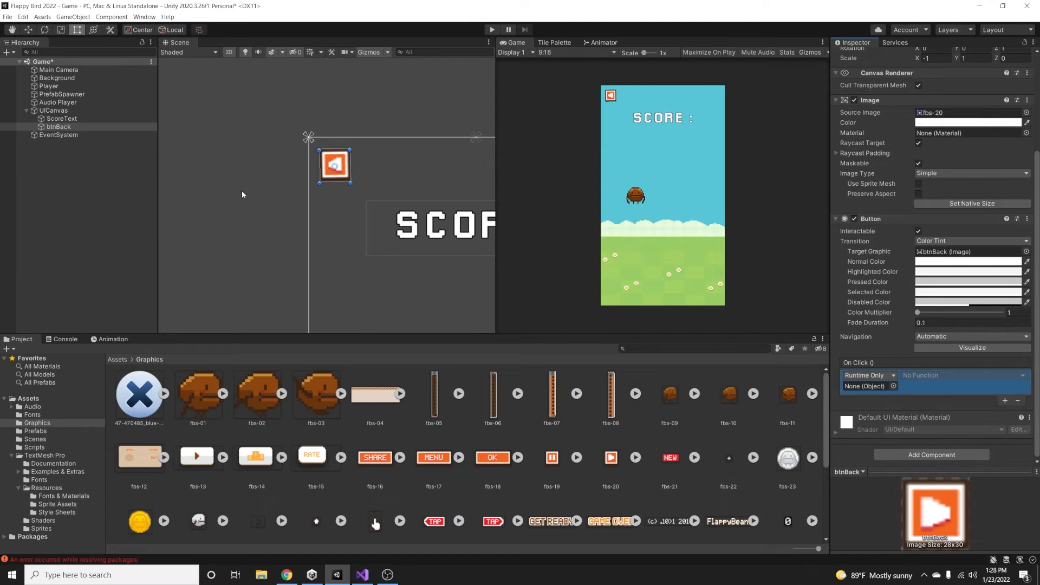
pyautogui.click(962, 375)
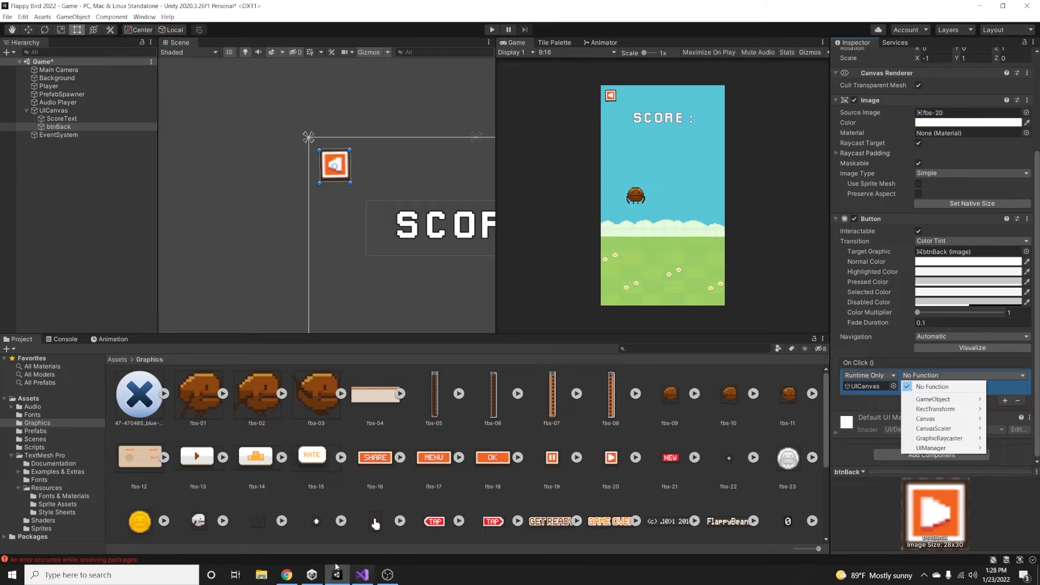
# - Write a public OnBackButtonClick method in UIManager that calls SceneManager.LoadScene(
pyautogui.click(362, 574)
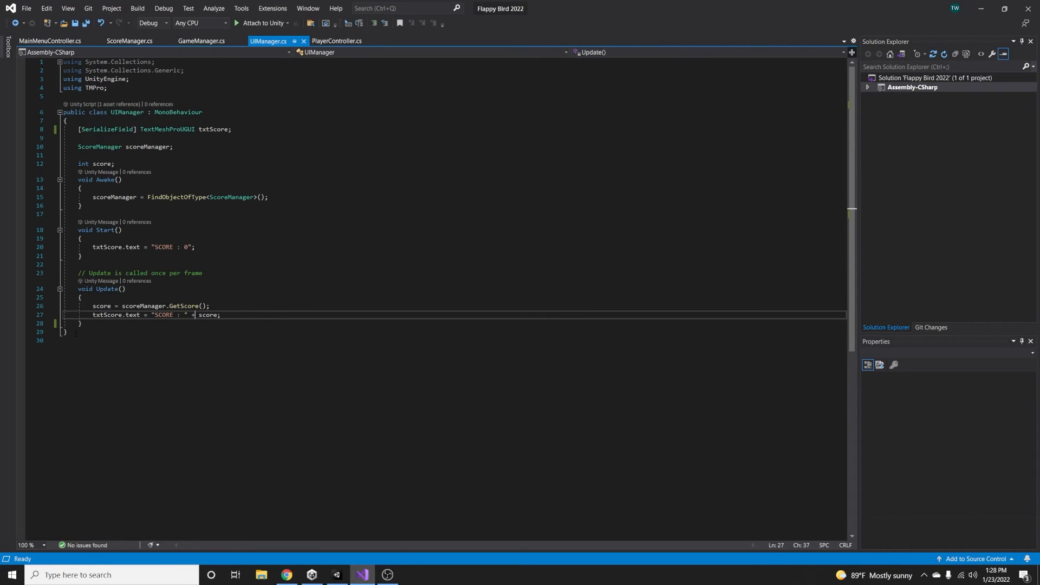
pyautogui.press('enter')
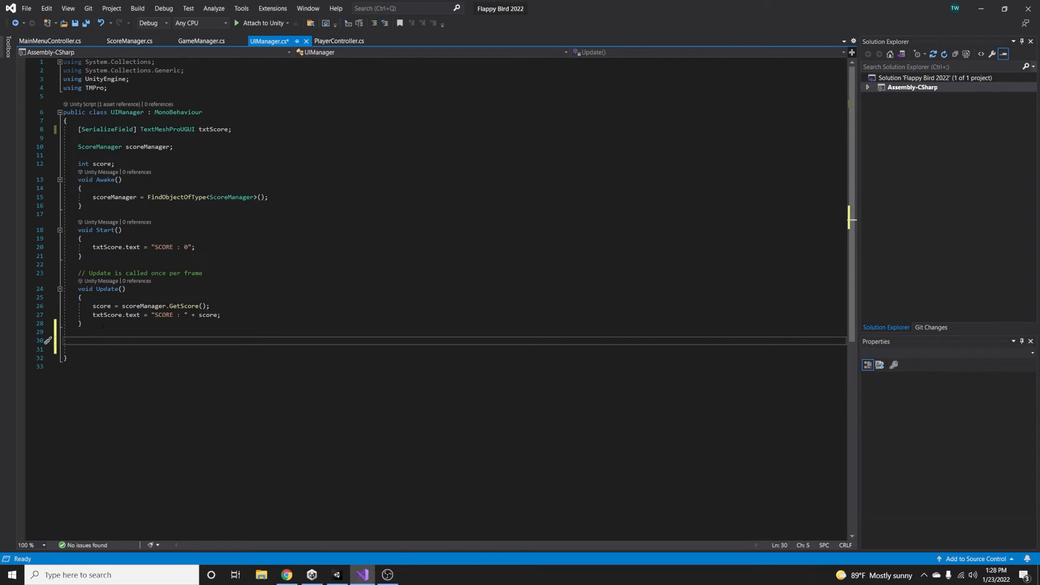
pyautogui.write('public void OnBackButtonClick(')
pyautogui.write('using n')
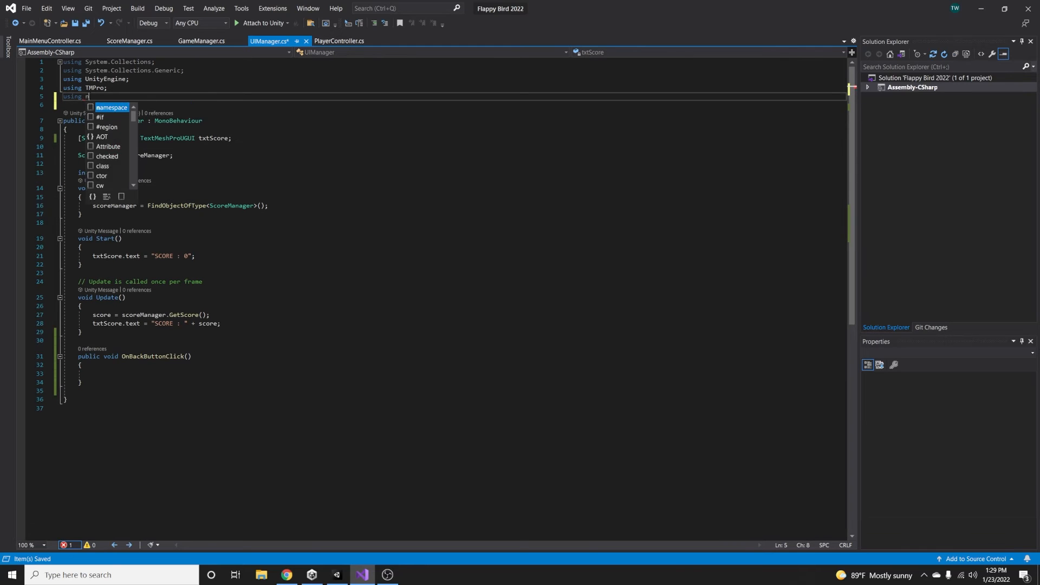
pyautogui.write('scene')
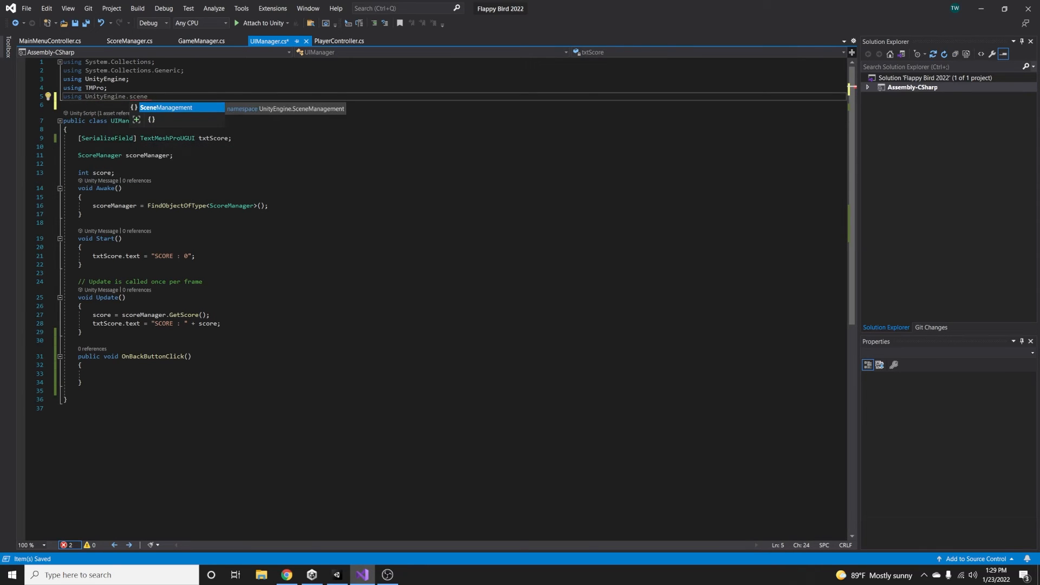
pyautogui.write('s')
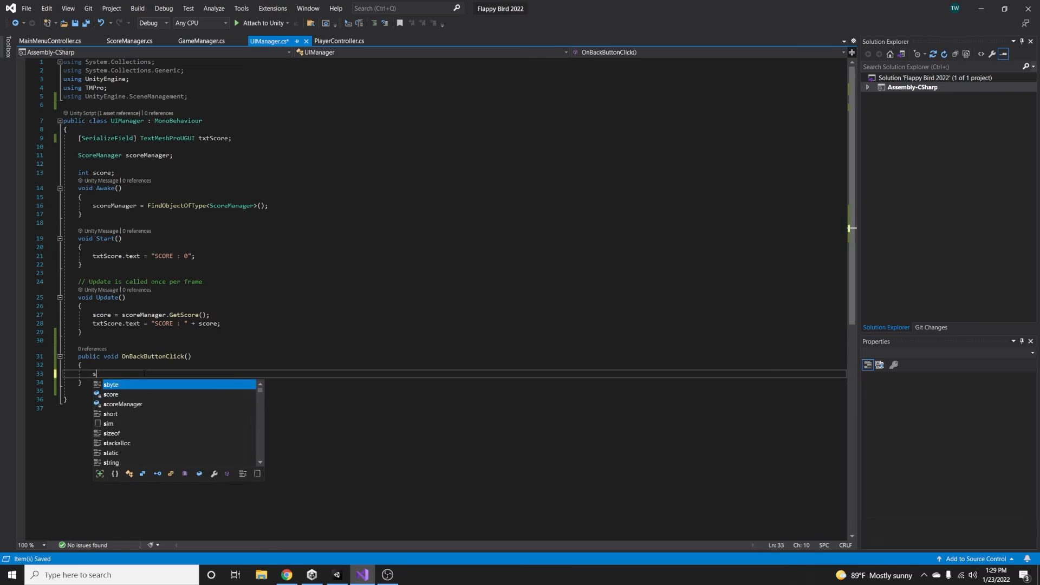
pyautogui.write('ceneManager.get')
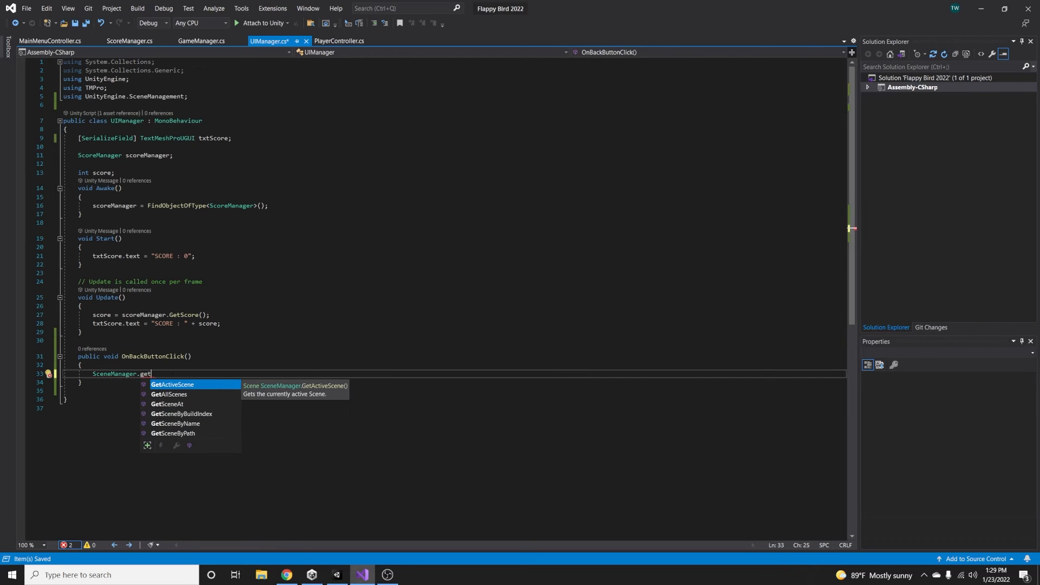
pyautogui.write('LoadScene')
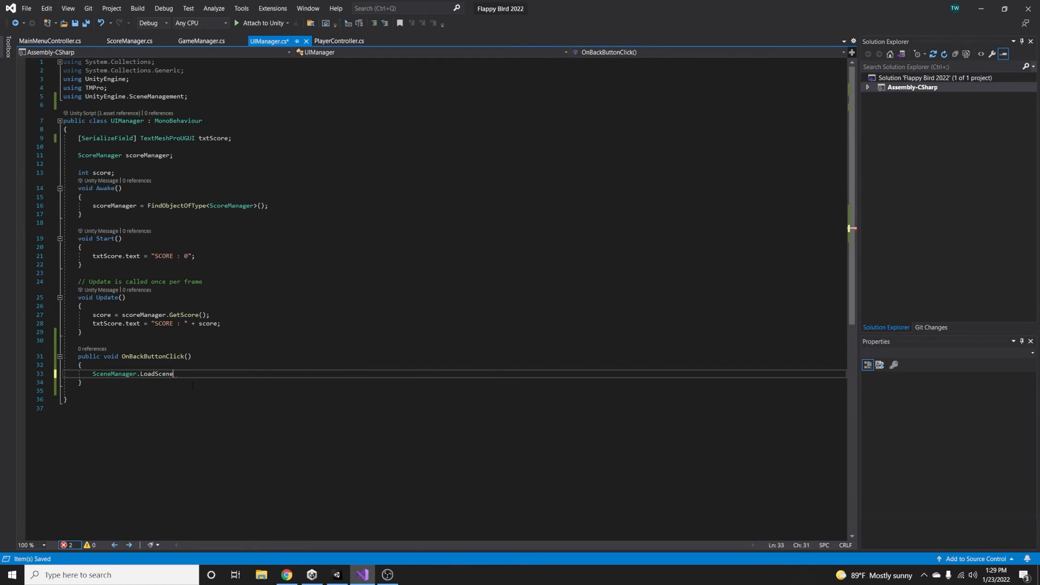
pyautogui.write('(')
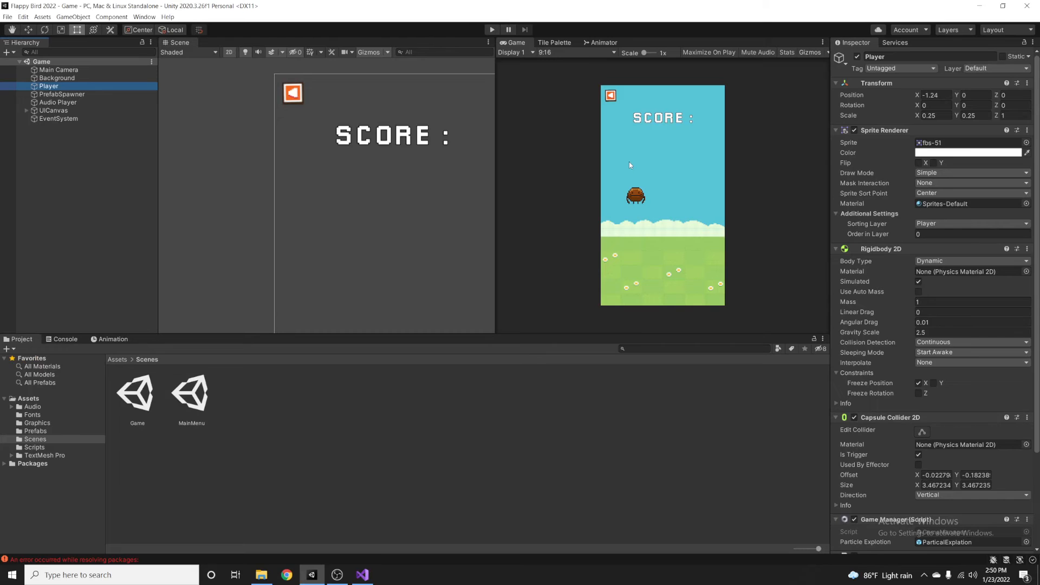
# - In GameManager, add a private IEnumerator LoadMainMenu coroutine that loads scene 0
pyautogui.click(362, 575)
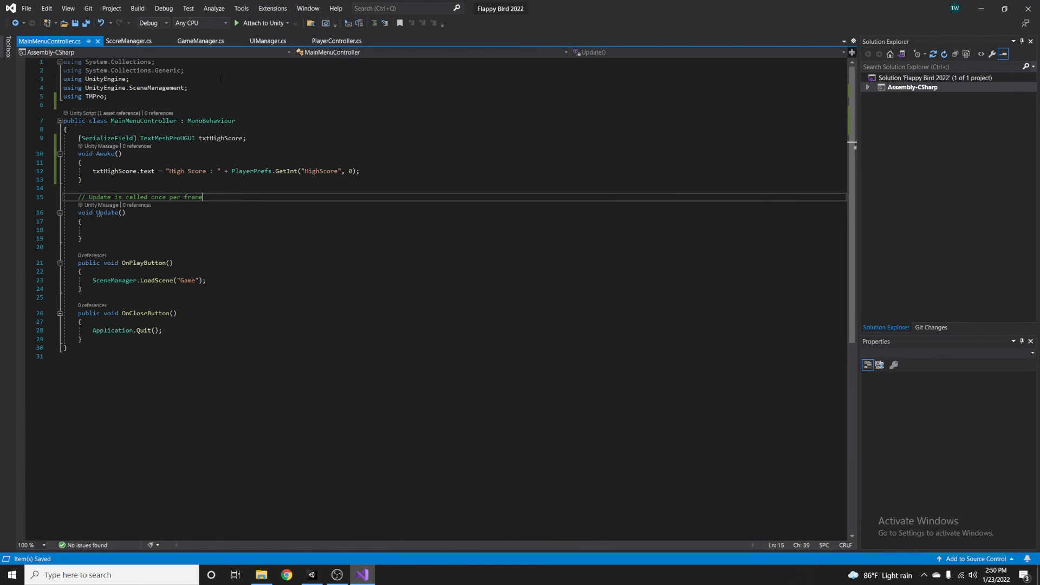
pyautogui.click(200, 40)
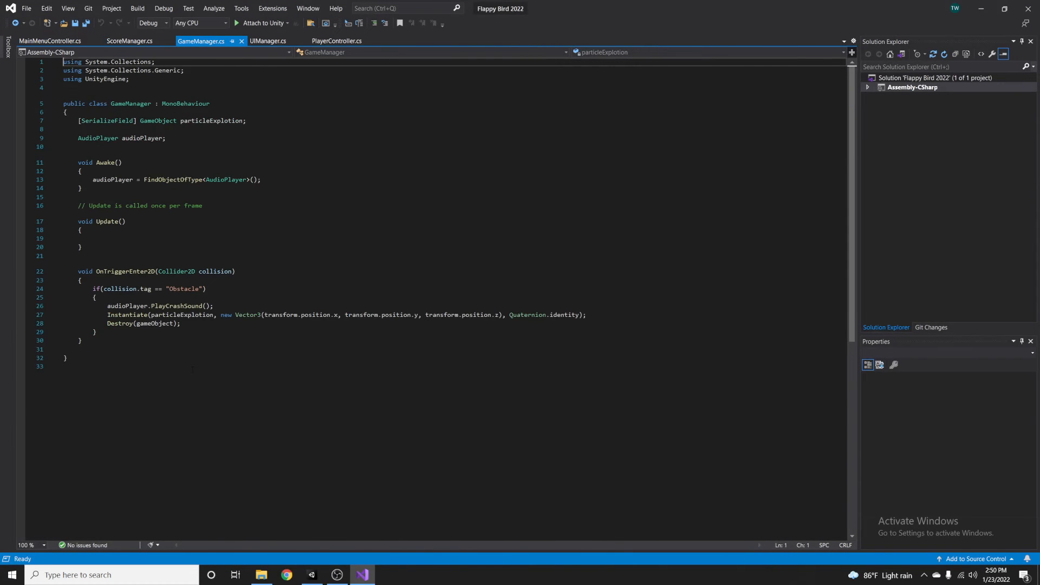
pyautogui.write('private')
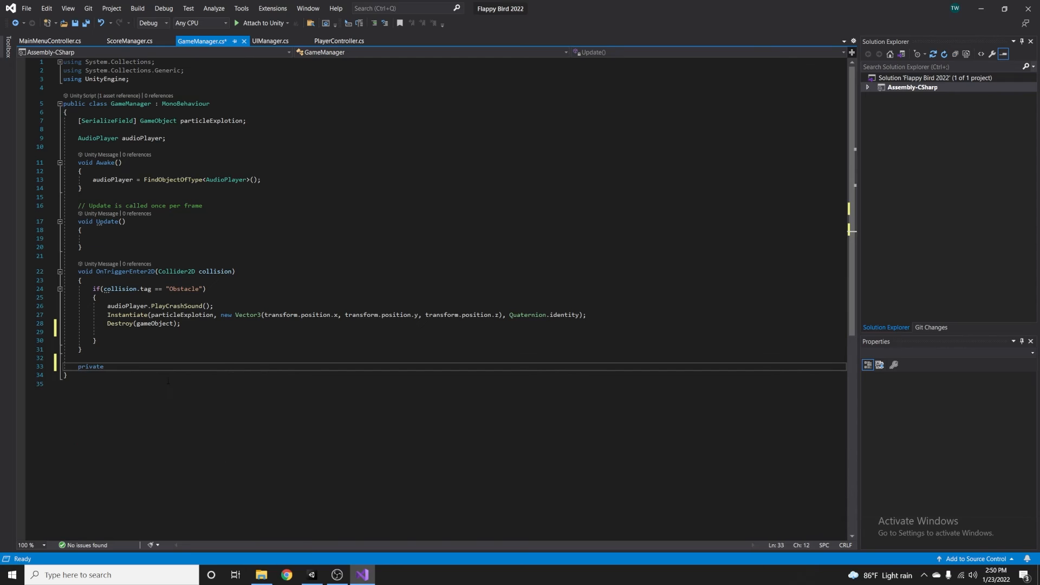
pyautogui.write('LoadMainMenu(')
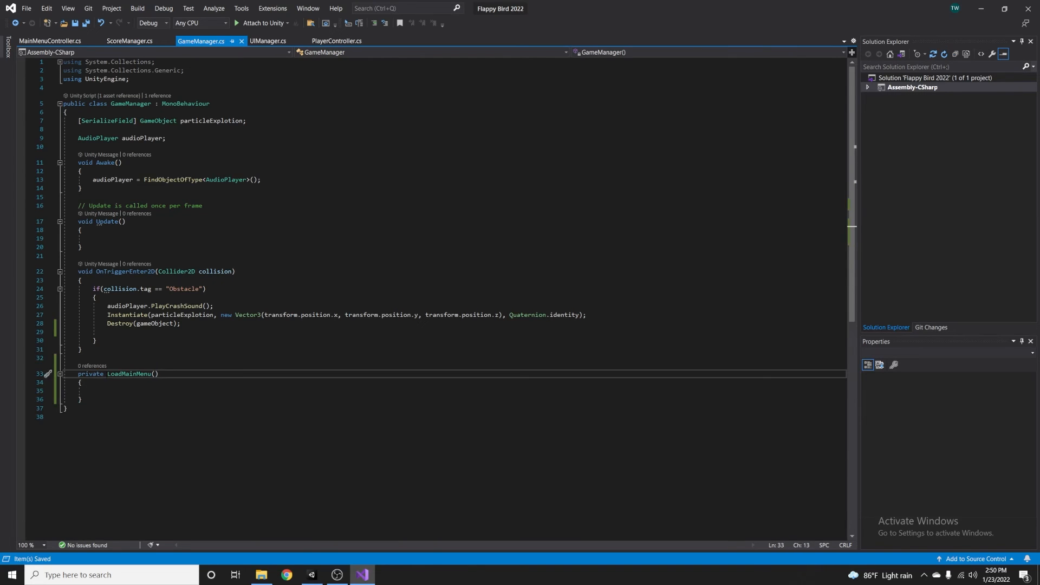
pyautogui.write('sceneman')
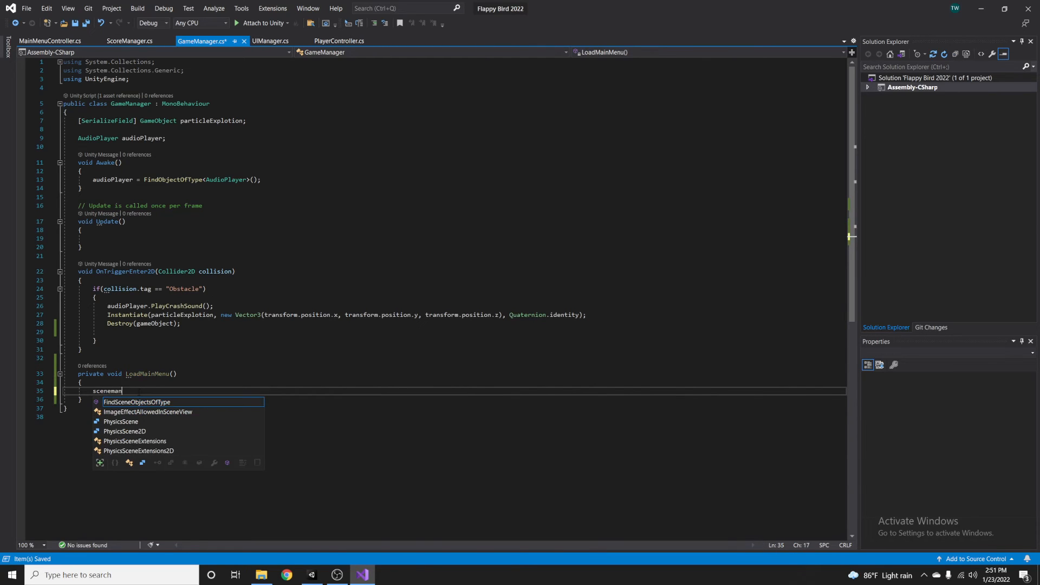
pyautogui.write('anager.LoadScene(0);')
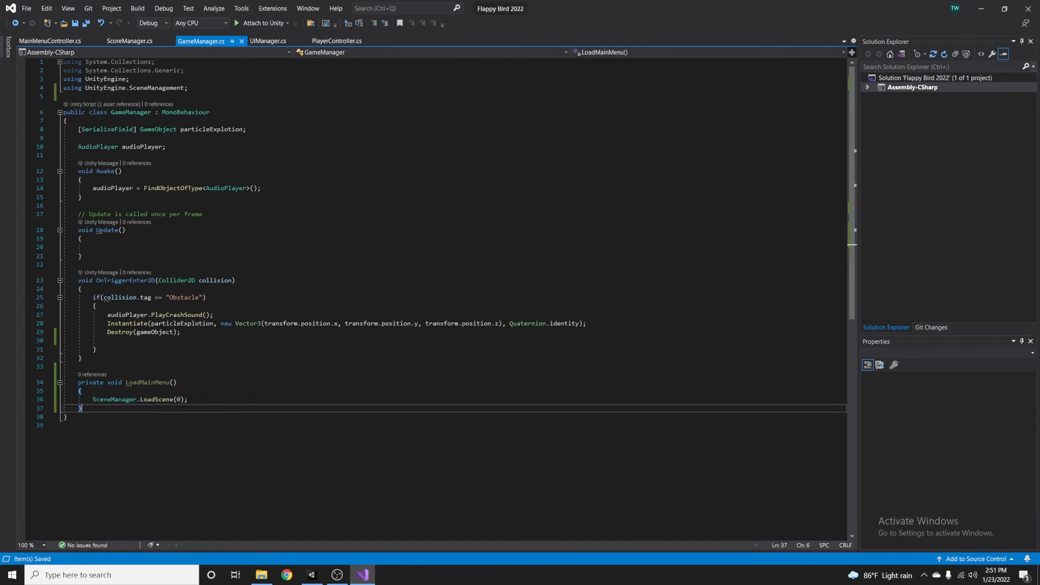
# - Call StartCoroutine after the Destroy call and add yield return new WaitForSeconds( to the coroutine
pyautogui.doubleClick(148, 383)
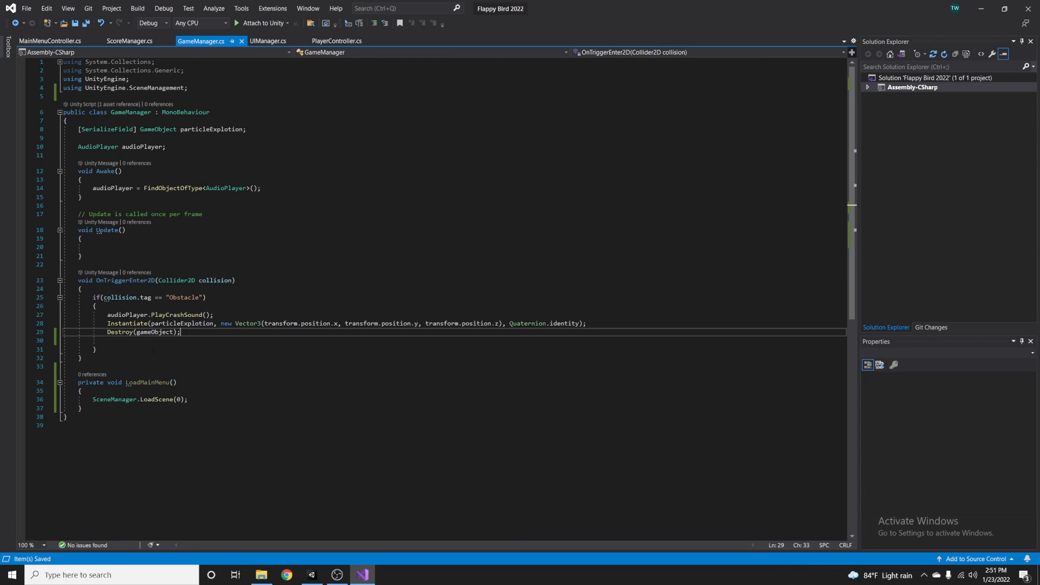
pyautogui.press('Return')
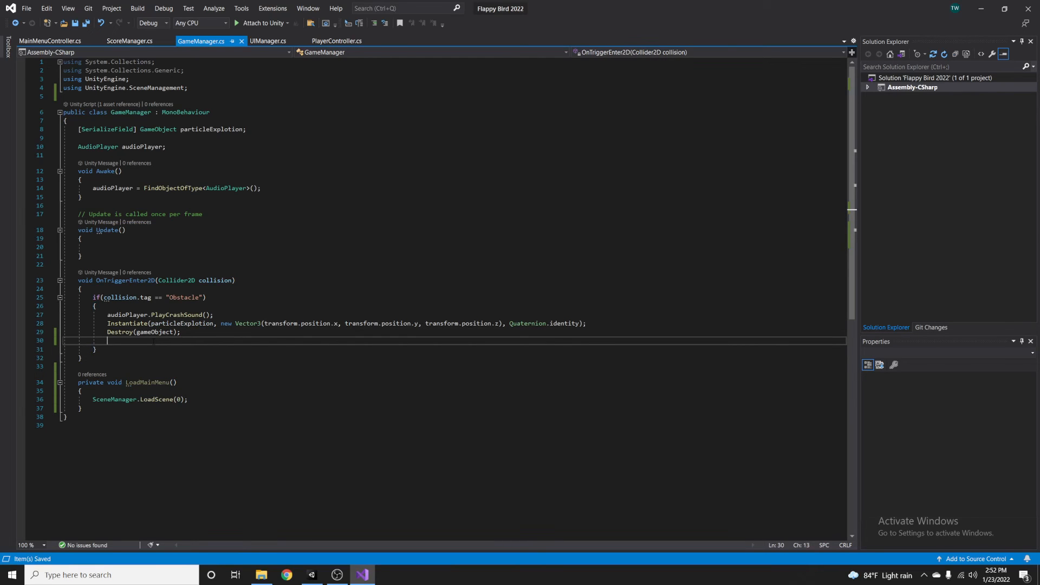
pyautogui.write('star')
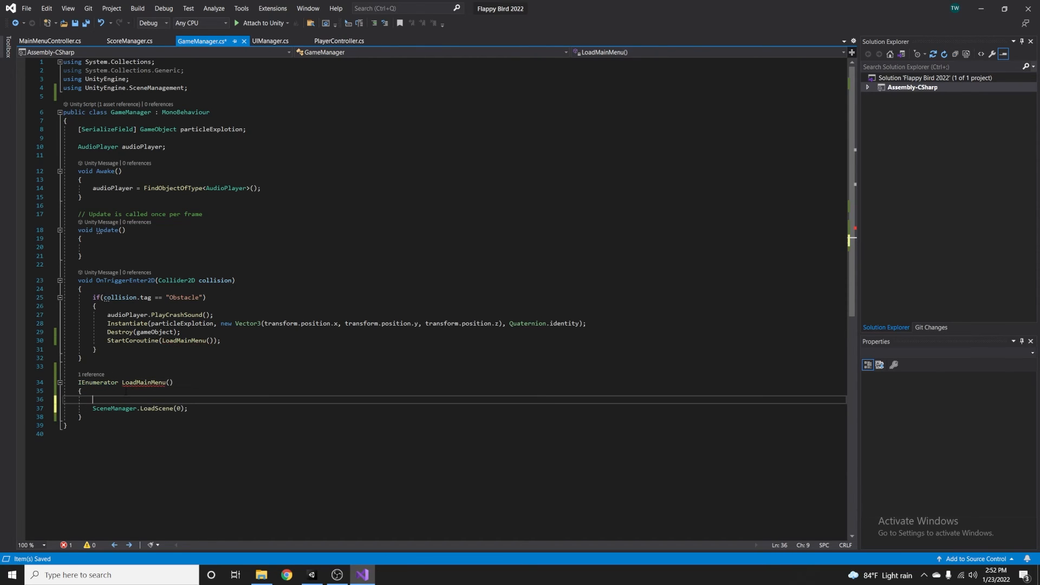
pyautogui.write('yiu')
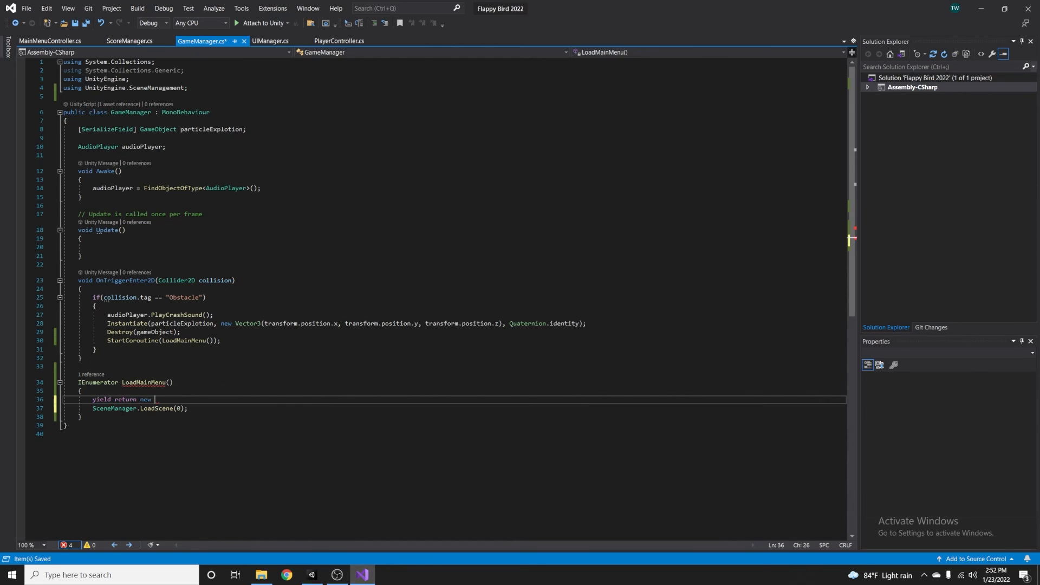
pyautogui.write('WaitForSeconds(')
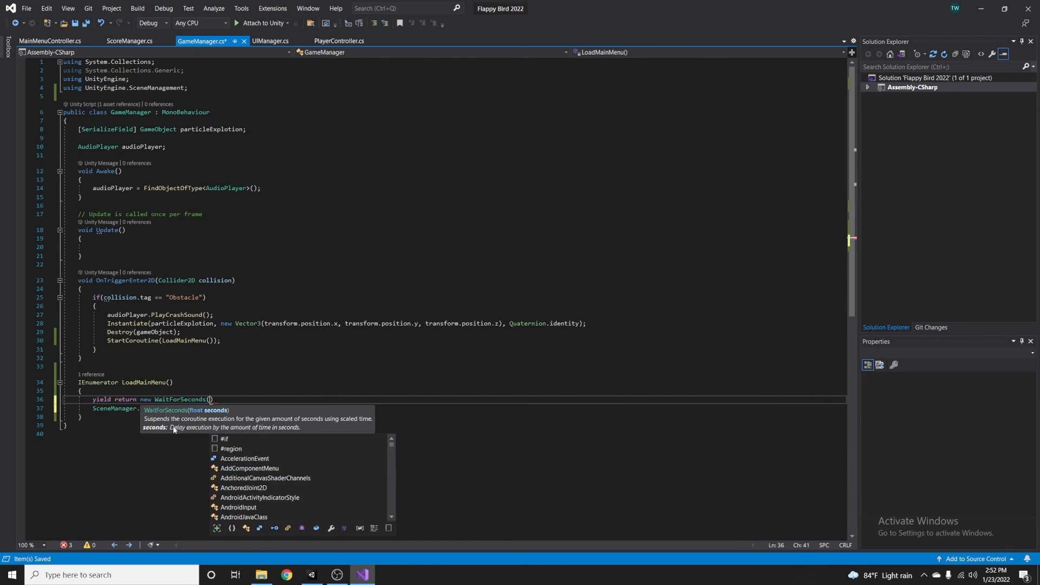
pyautogui.click(311, 574)
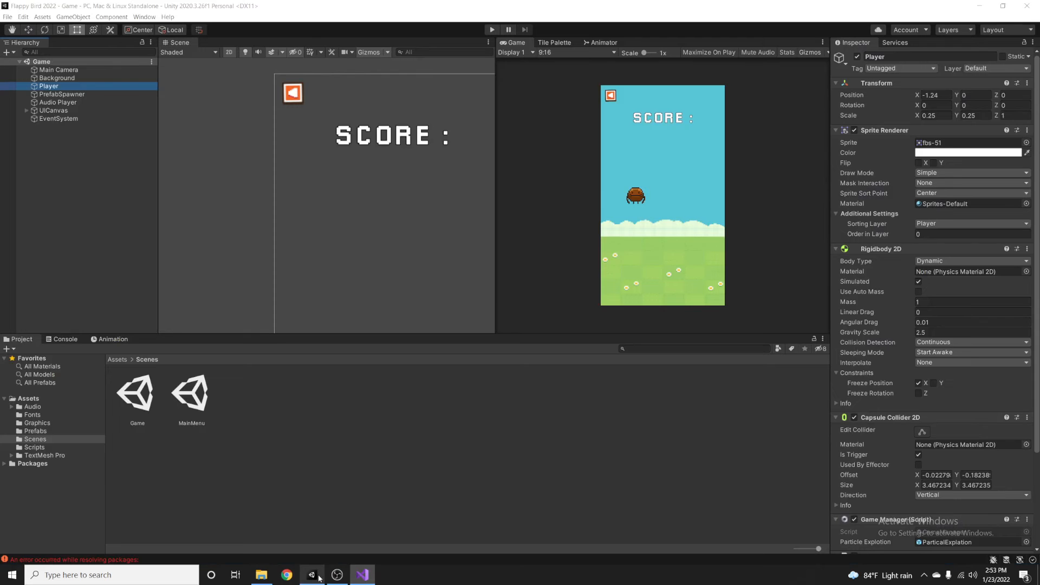
# - Play-test the Game scene until crashing, then return to the GameManager script
pyautogui.click(491, 29)
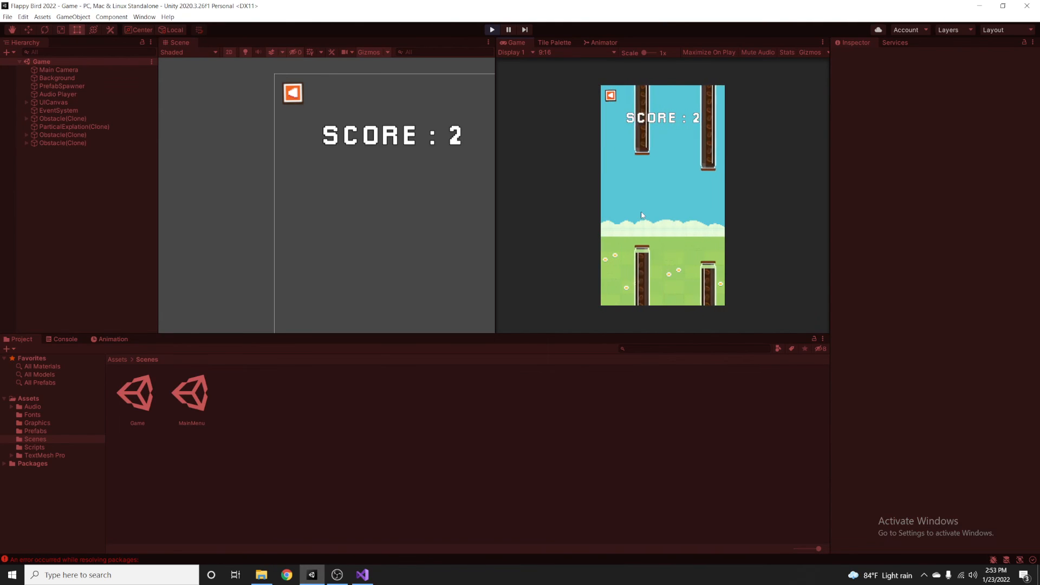
pyautogui.click(362, 575)
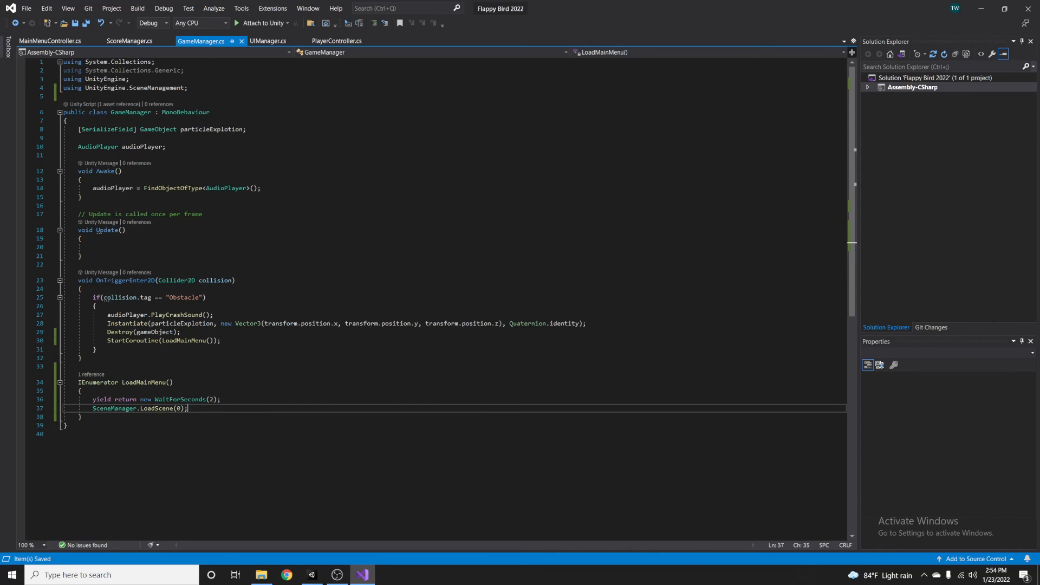
# - Comment out Destroy(gameObject) and begin a transform.localScale = new Vector3 assignment
pyautogui.doubleClick(143, 332)
pyautogui.write('//')
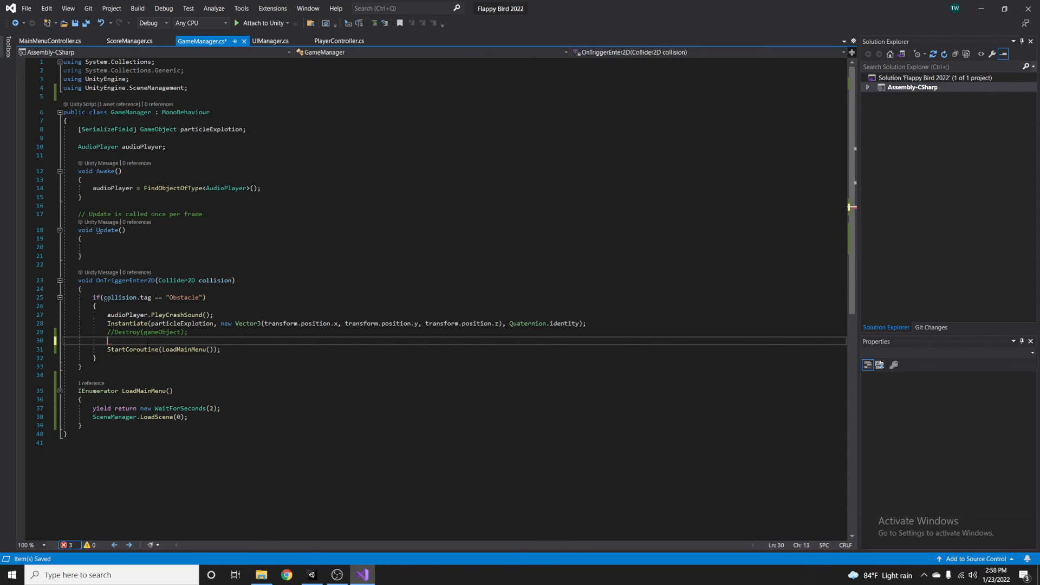
pyautogui.write('transform')
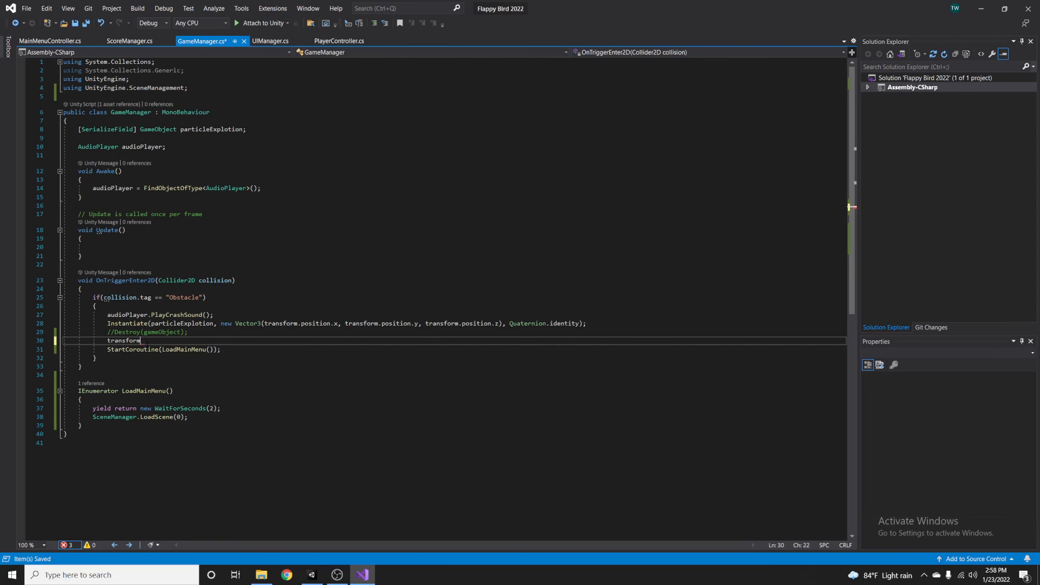
pyautogui.write('.sa')
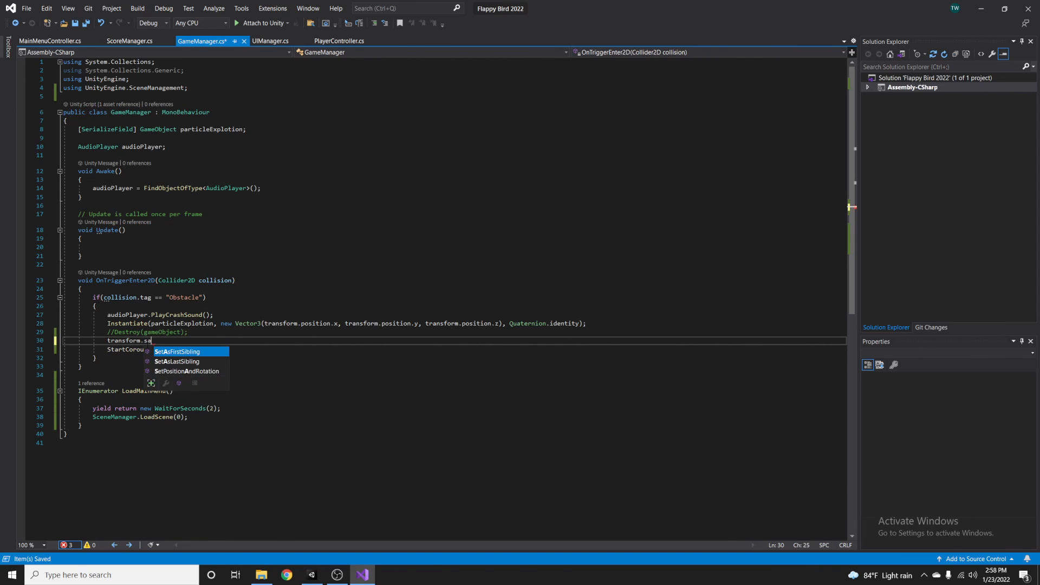
pyautogui.write('localScale')
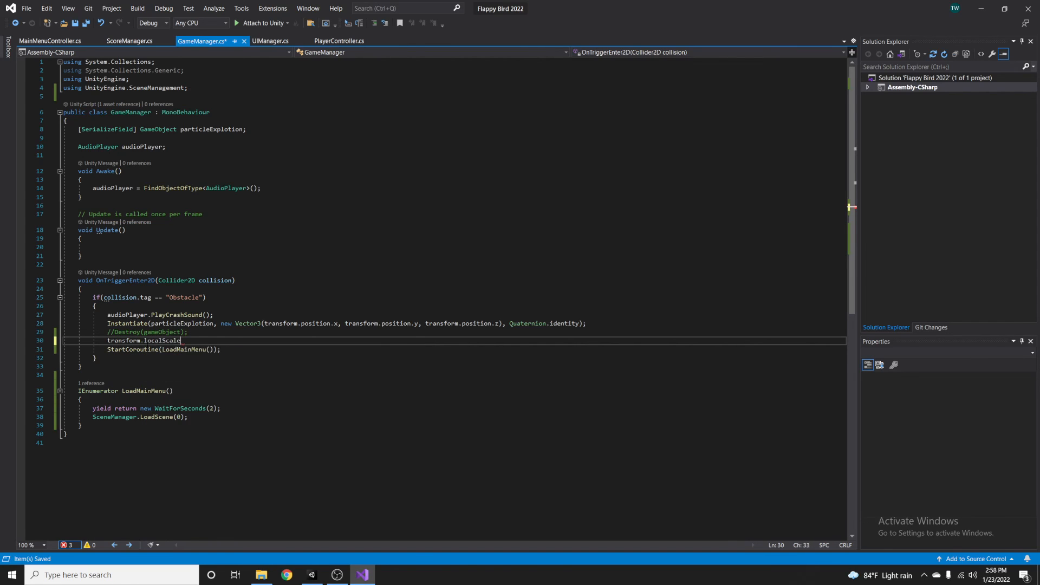
pyautogui.write('=')
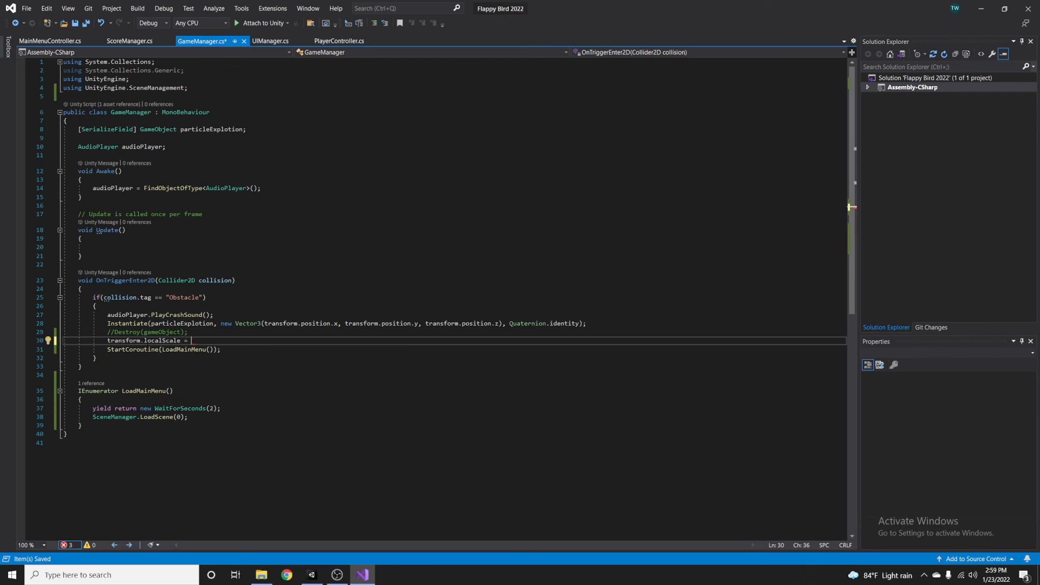
pyautogui.write('new vec')
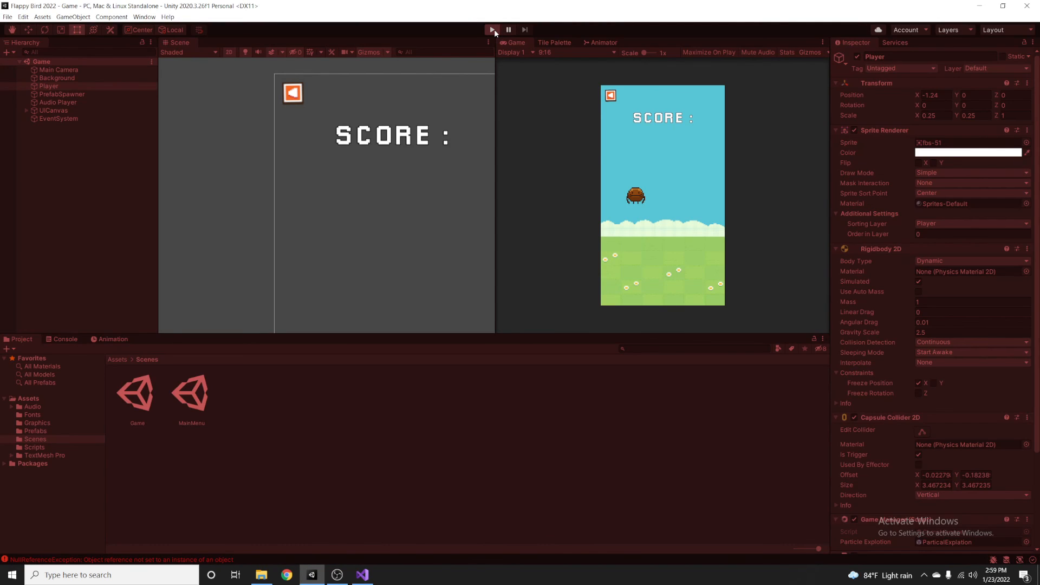
# - Play-test the Game scene: crash at score 1, then stop once the MainMenu loads
pyautogui.click(492, 29)
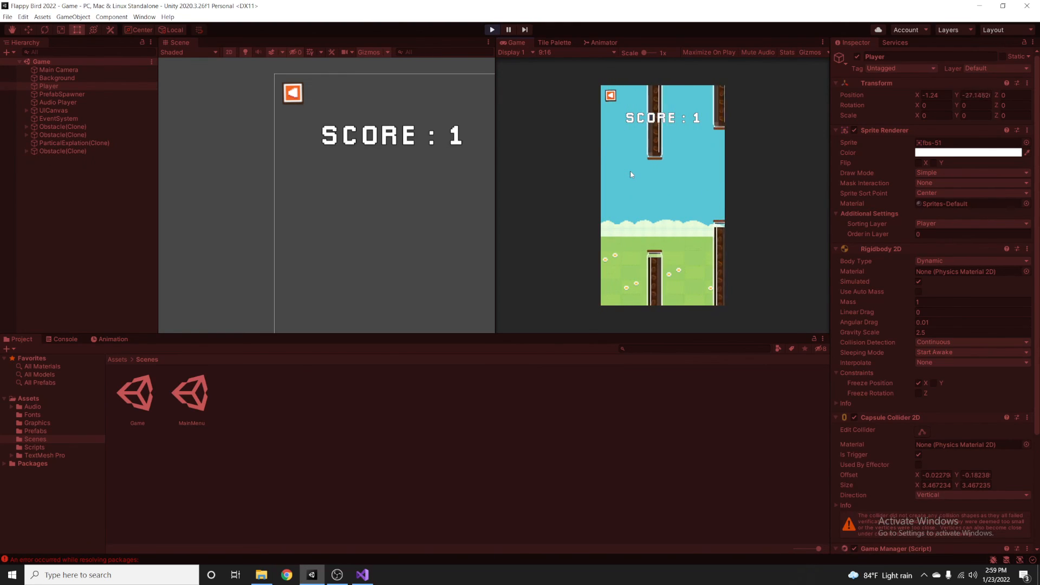
pyautogui.click(490, 29)
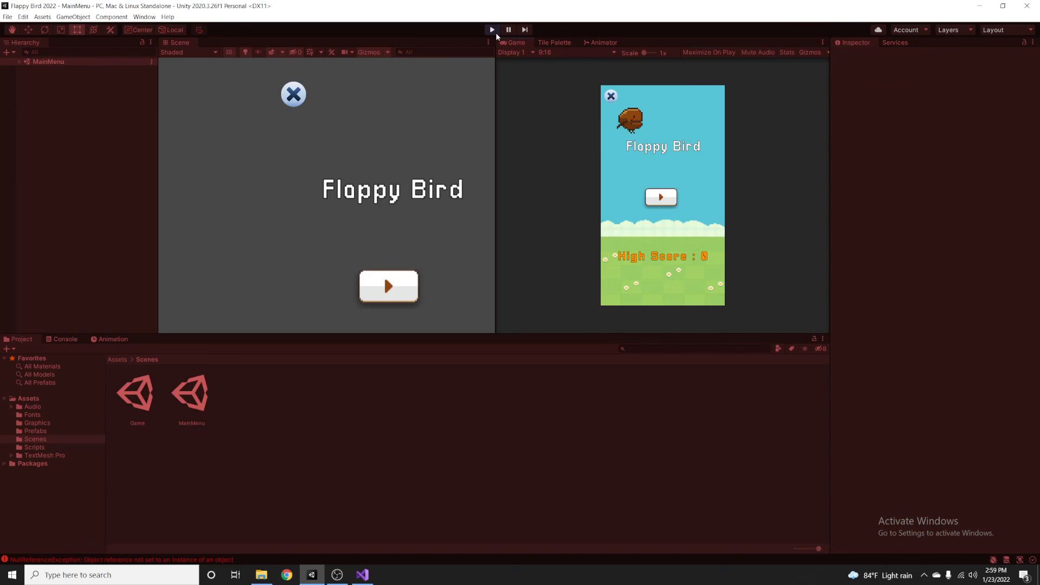